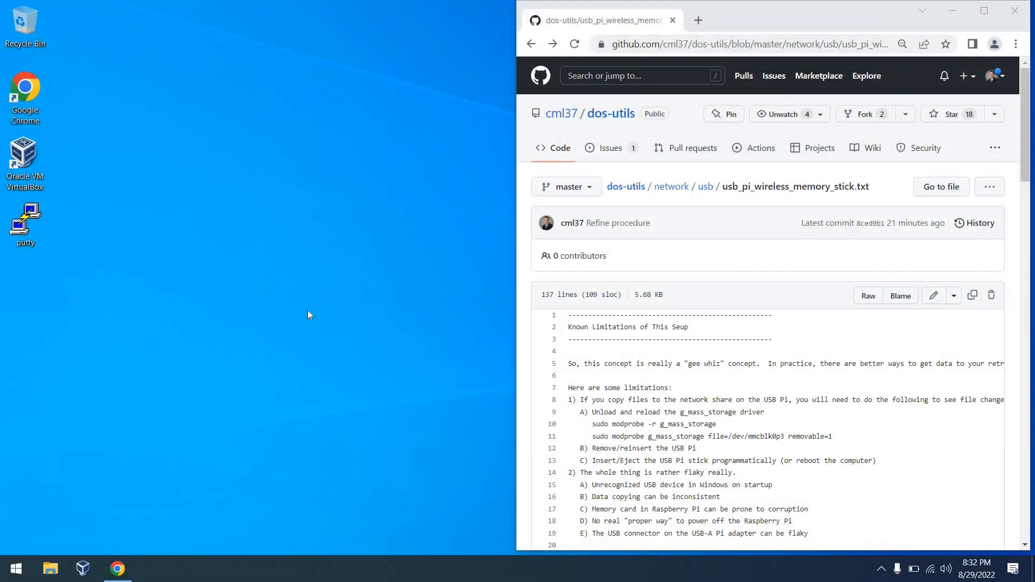
mouse_move(549, 189)
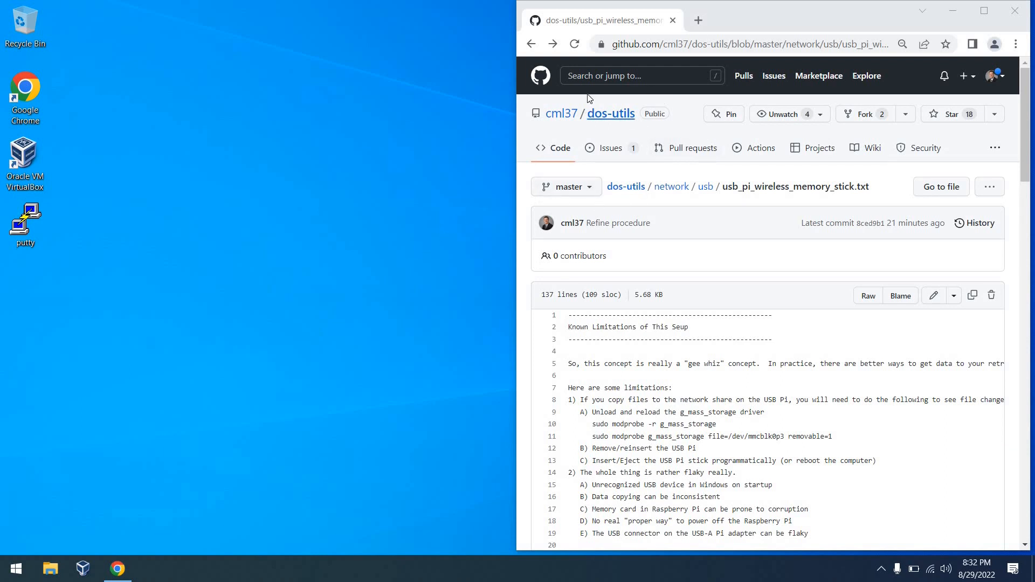
mouse_move(711, 168)
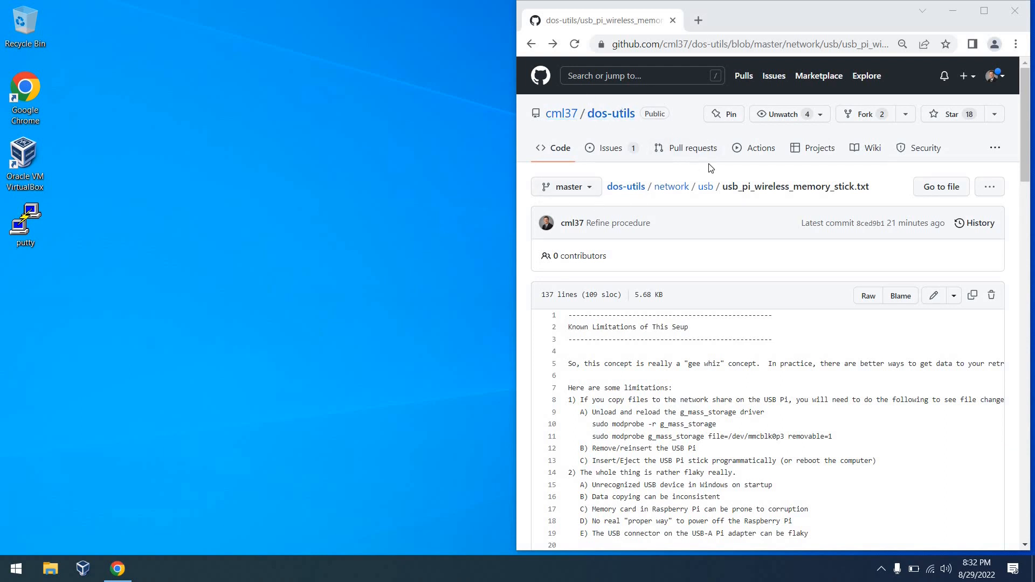
mouse_move(869, 295)
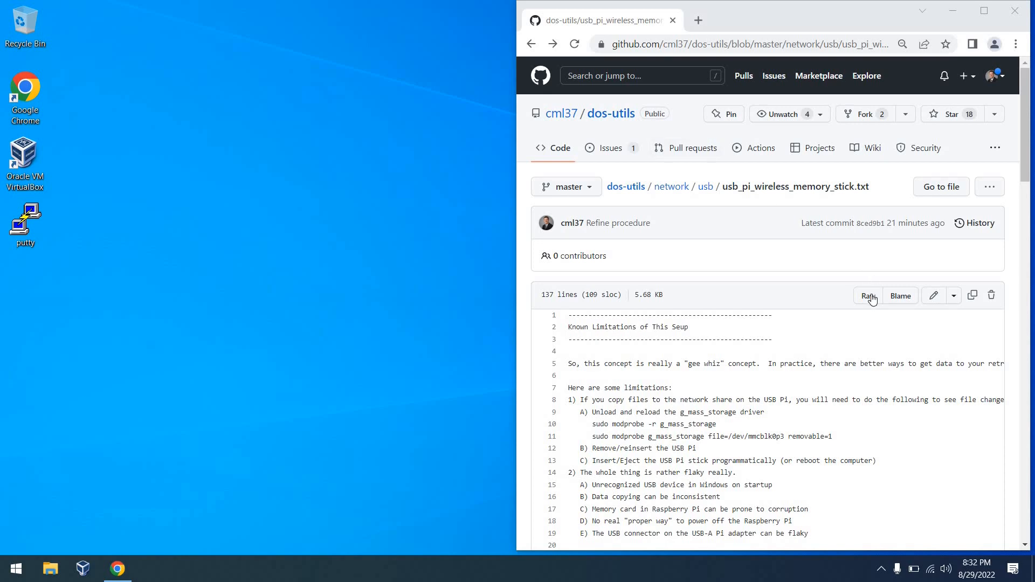
- Open the raw text of the USB Pi memory stick guide and read its Known Limitations section
left_click(867, 296)
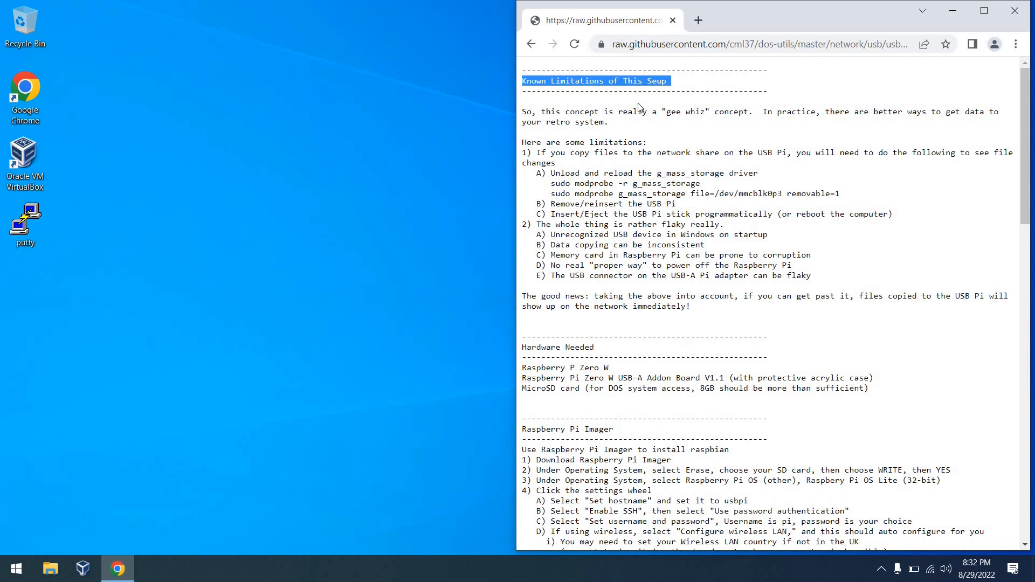
left_click(636, 111)
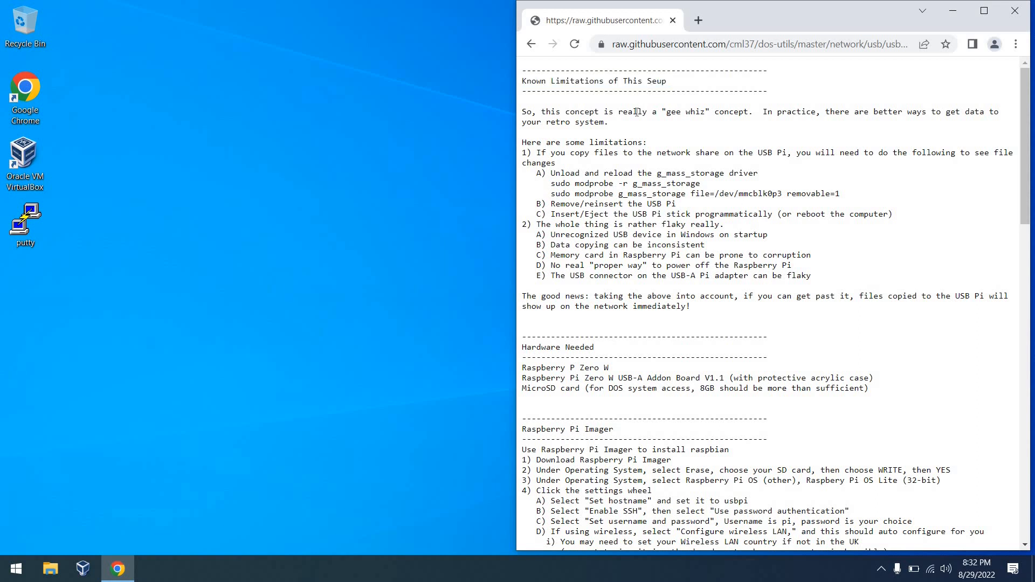
left_click_drag(522, 111, 609, 123)
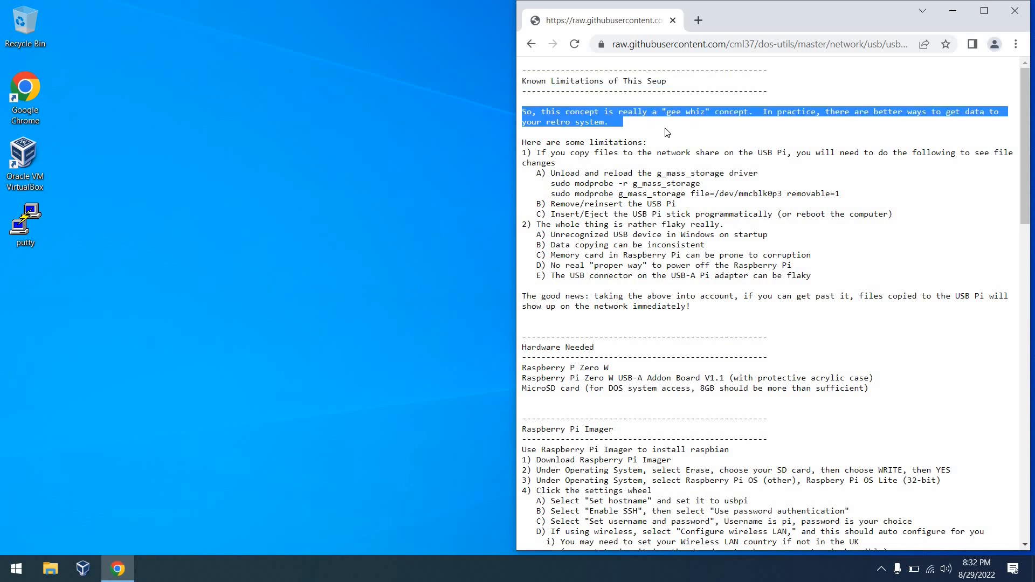
mouse_move(646, 144)
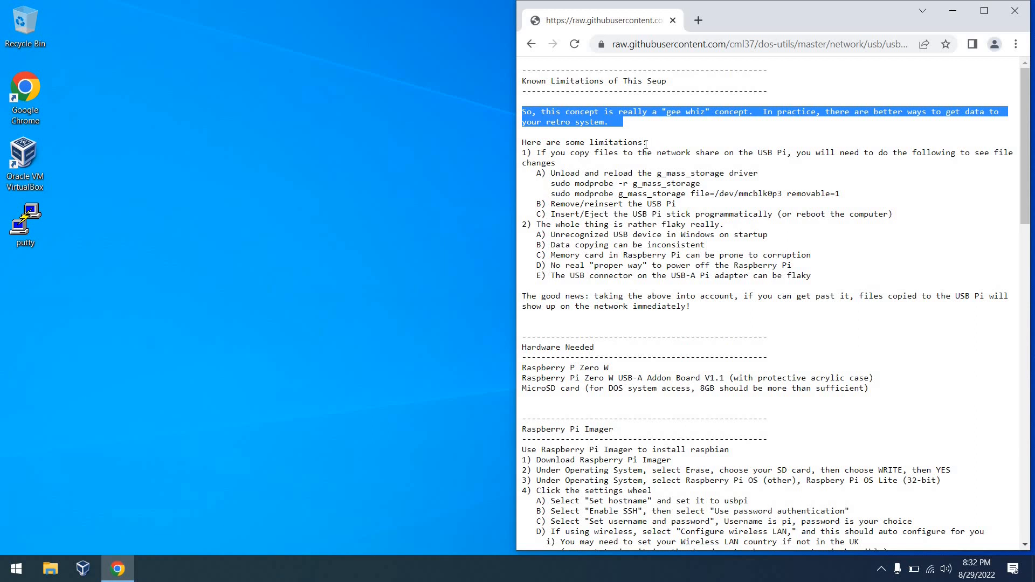
left_click(647, 164)
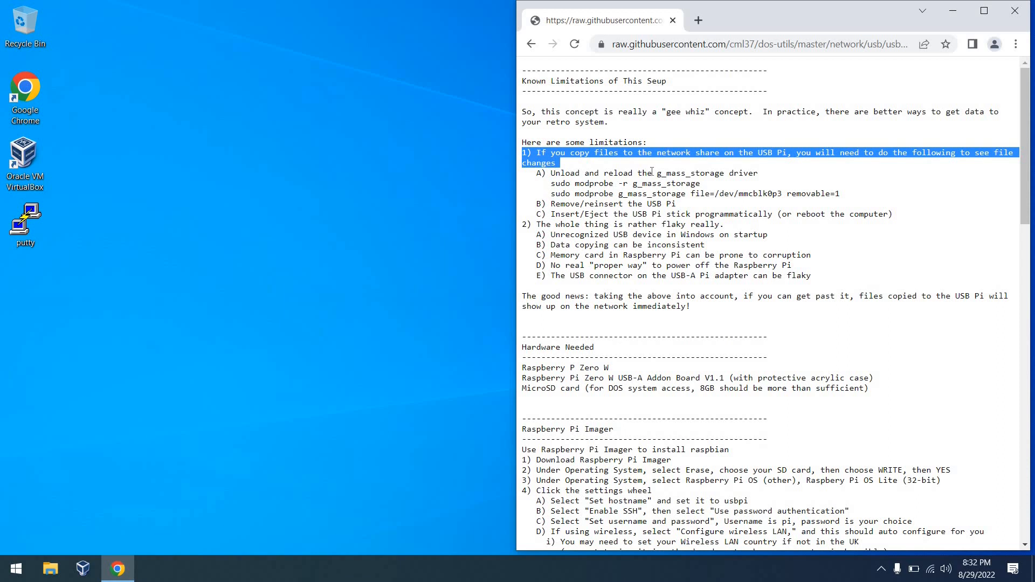
mouse_move(653, 184)
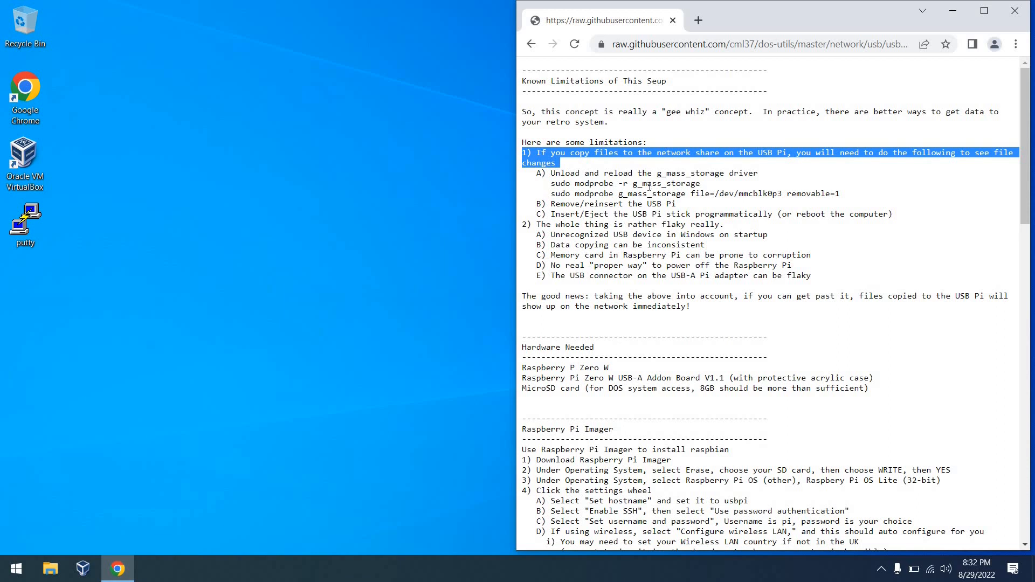
mouse_move(655, 213)
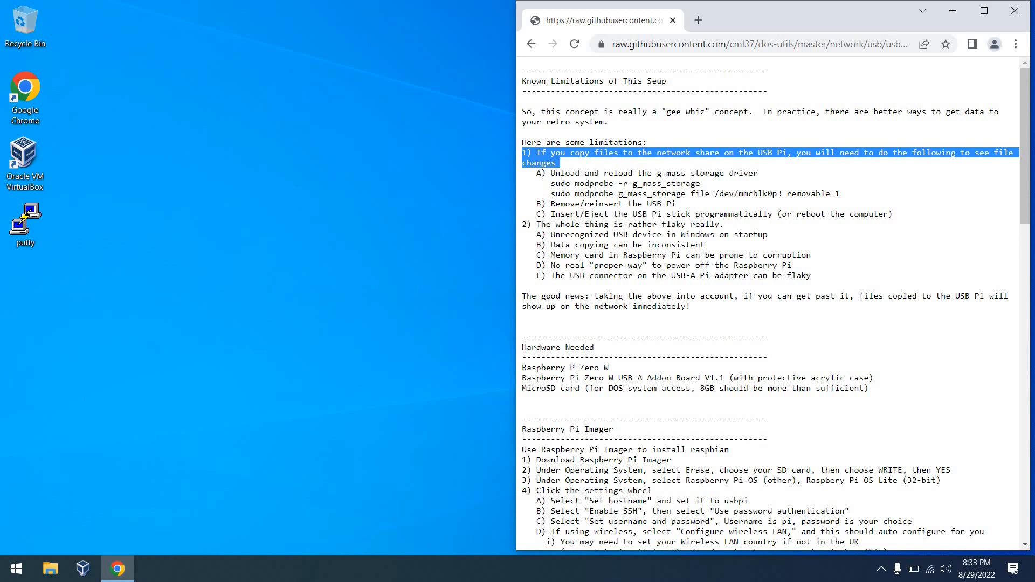
left_click(659, 235)
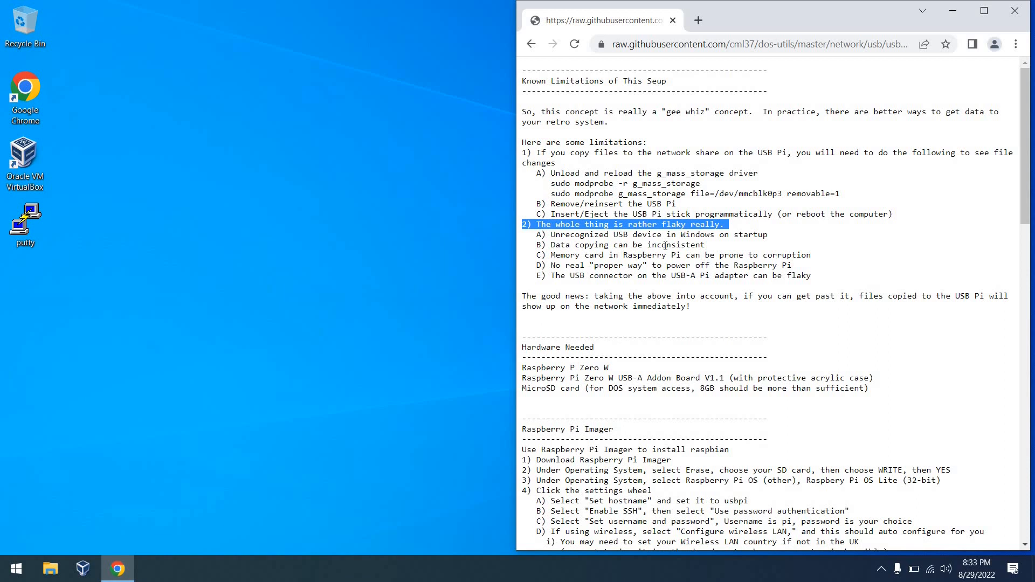
mouse_move(665, 248)
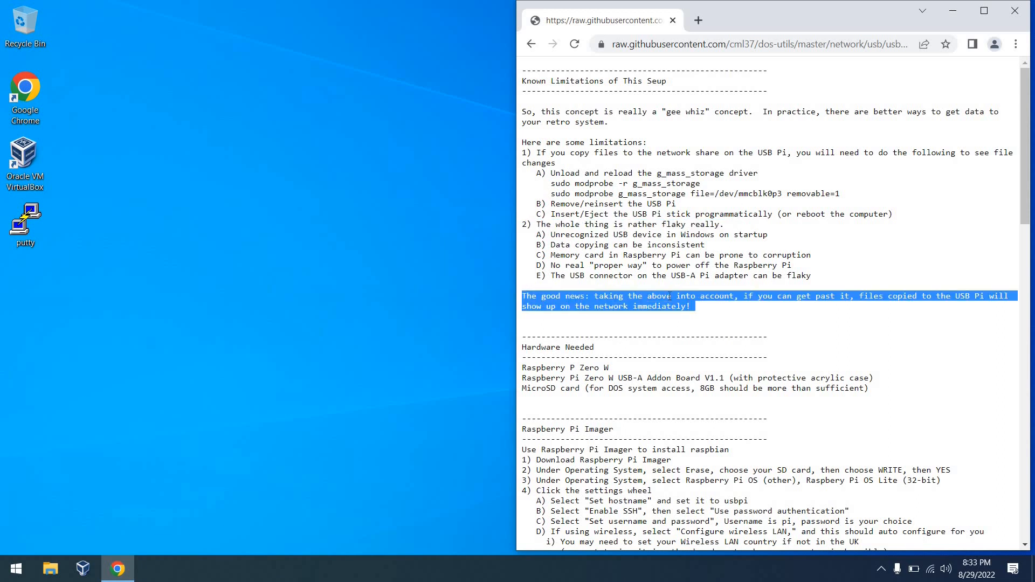
mouse_move(673, 318)
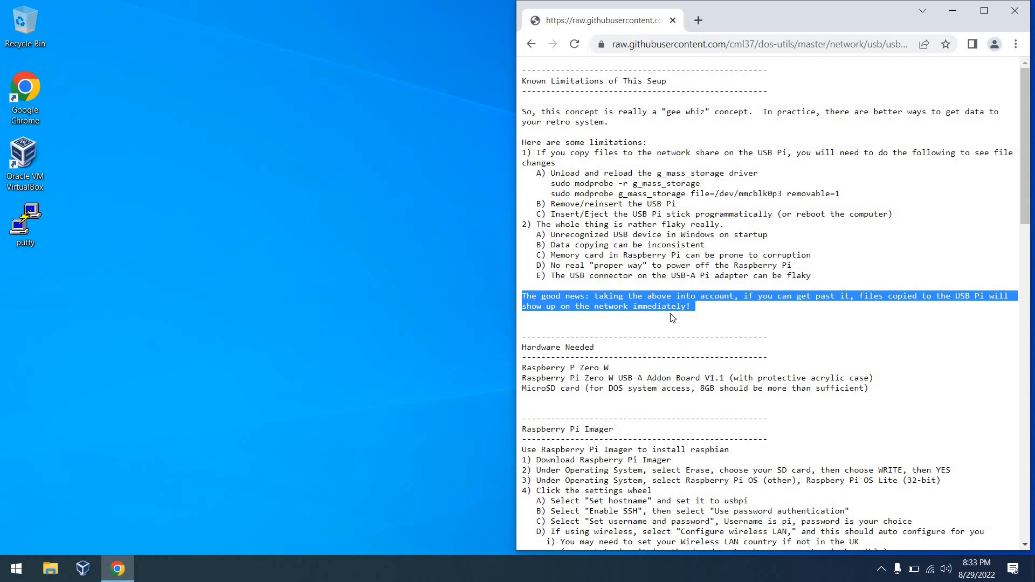
mouse_move(673, 324)
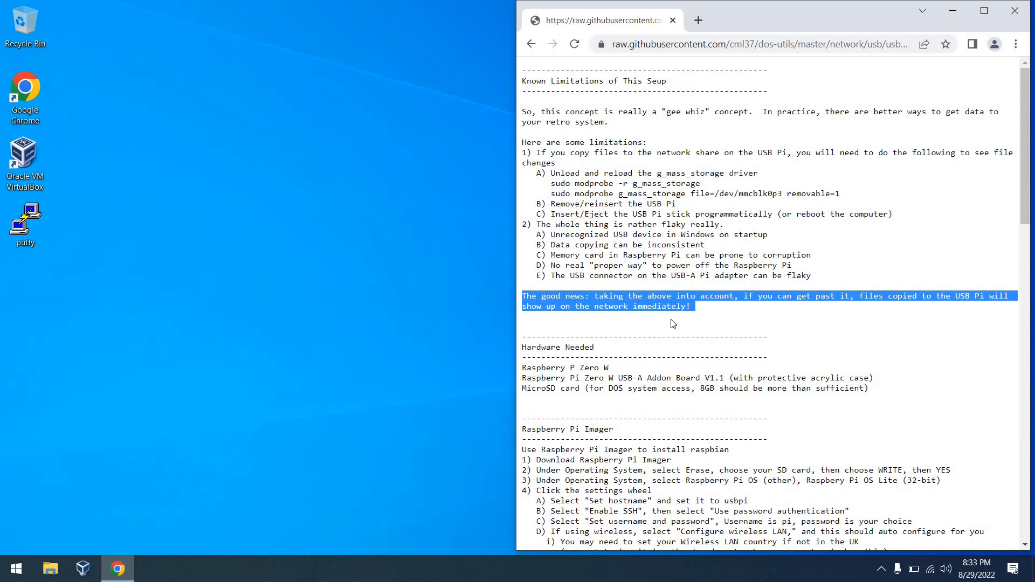
scroll("down", 3)
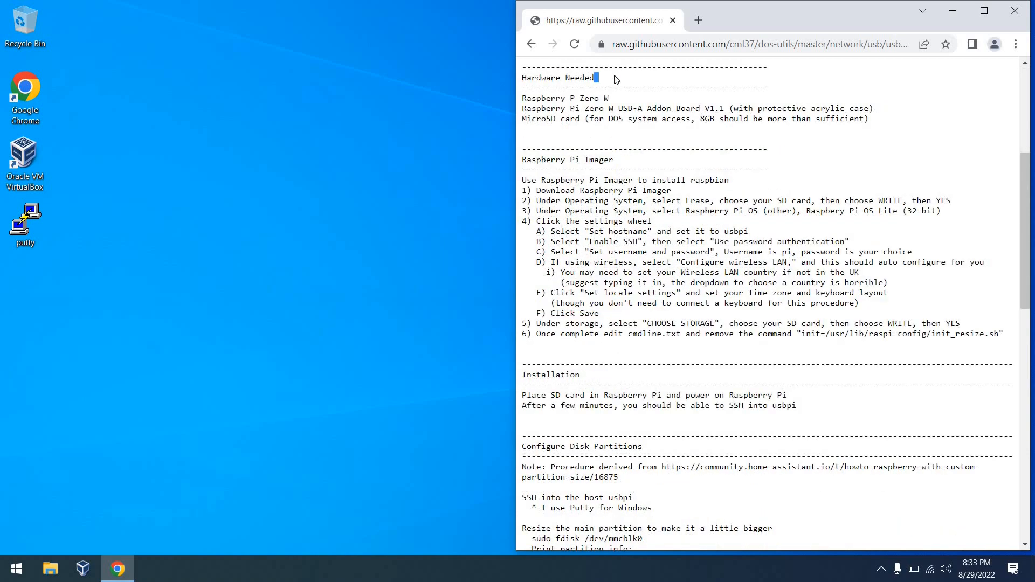
- Read the guide's Hardware Needed and Raspberry Pi Imager sections
double_click(579, 77)
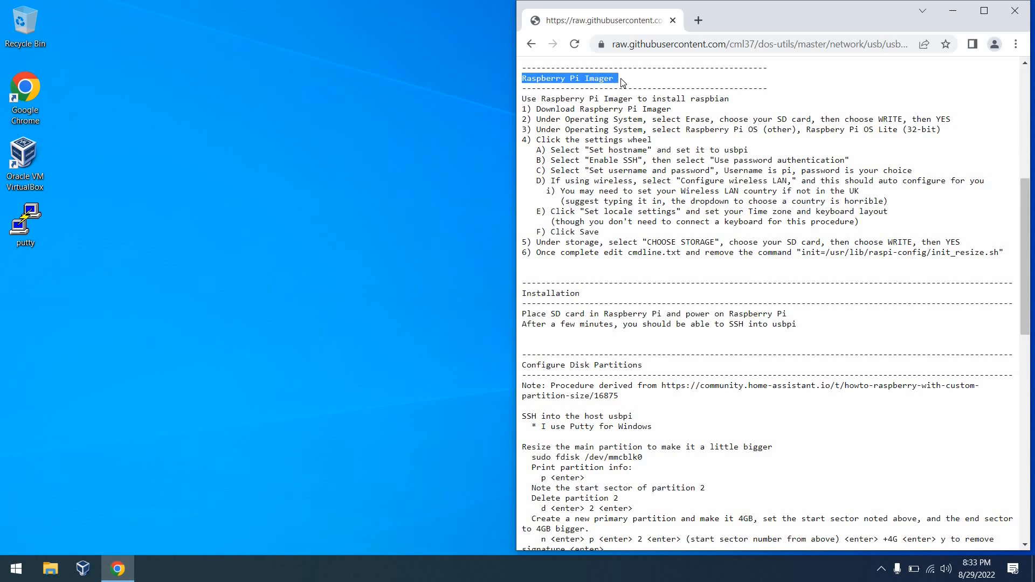
left_click(679, 114)
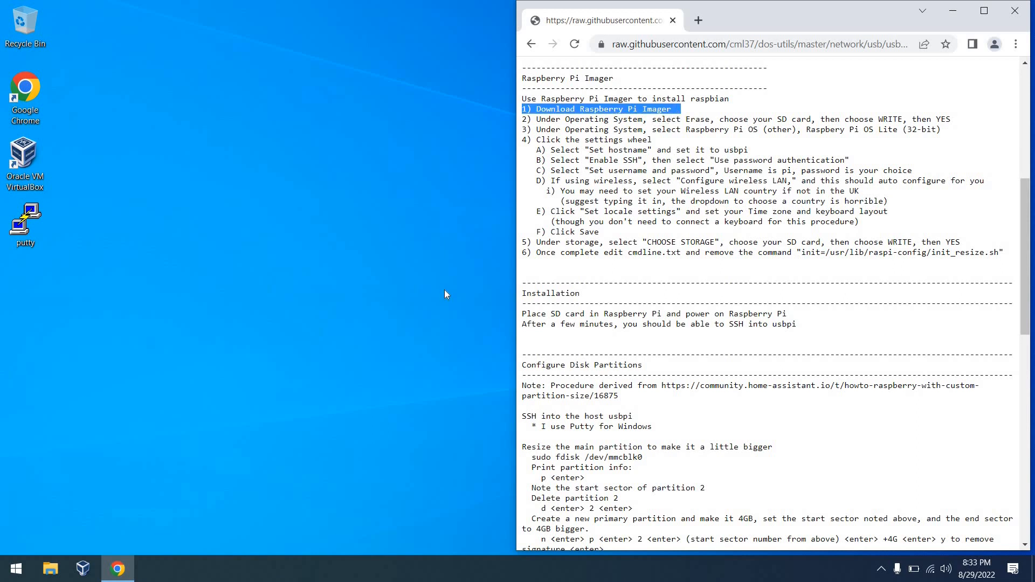
mouse_move(228, 434)
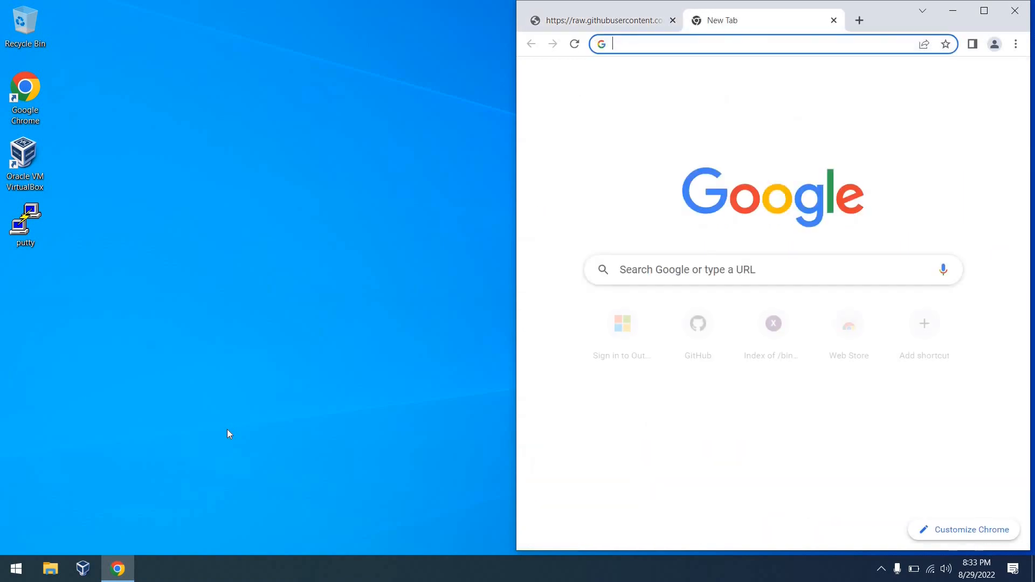
- Search 'raspberry pi imager' and scroll raspberrypi.com's software page to its Download section
type("raspberry")
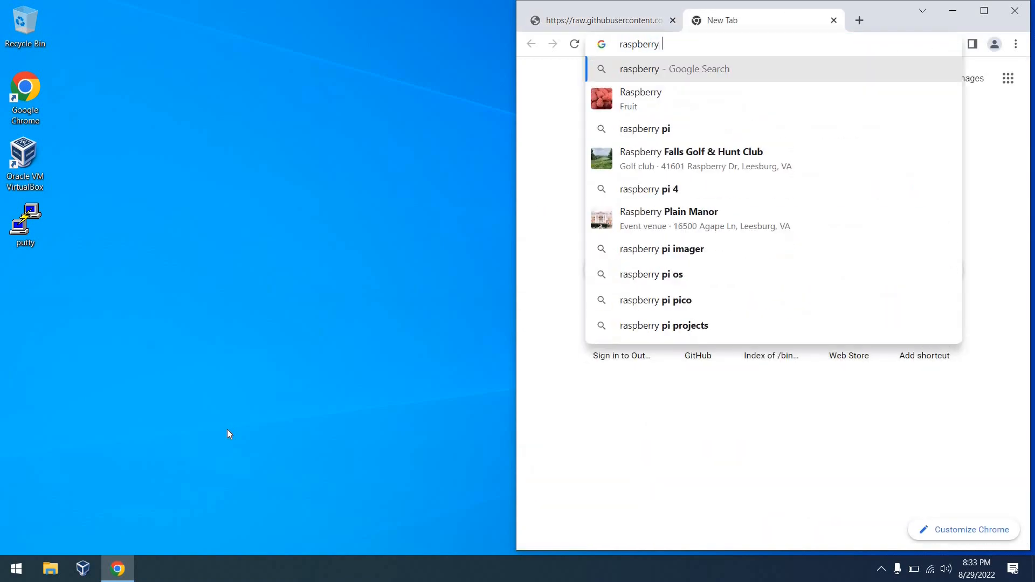
left_click(663, 249)
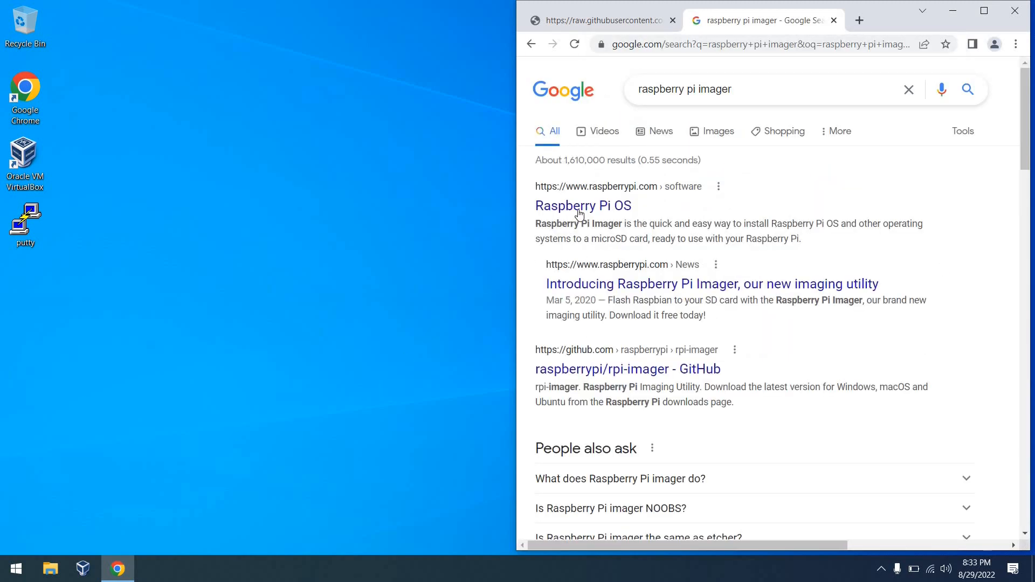
left_click(583, 205)
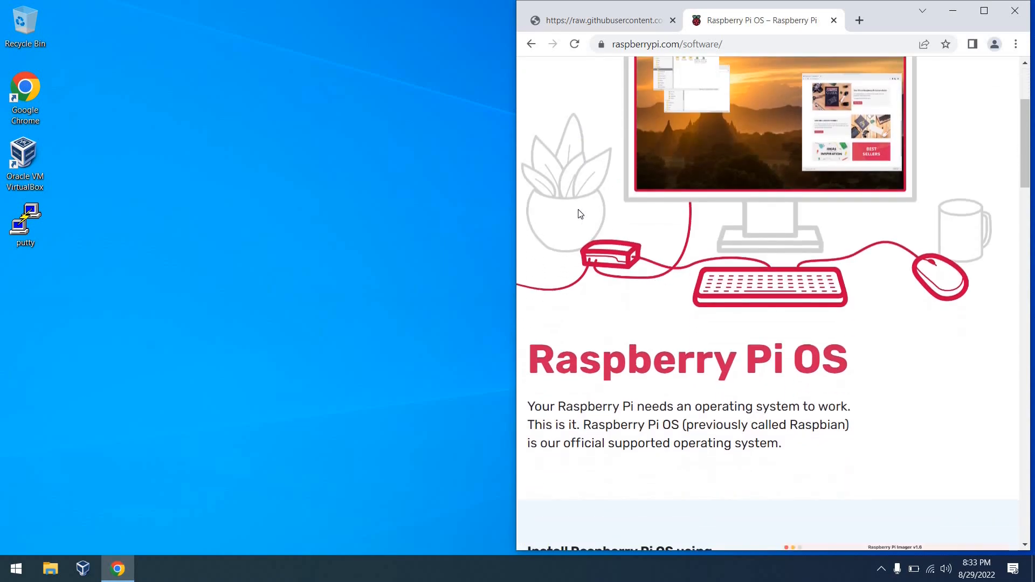
scroll("down", 3)
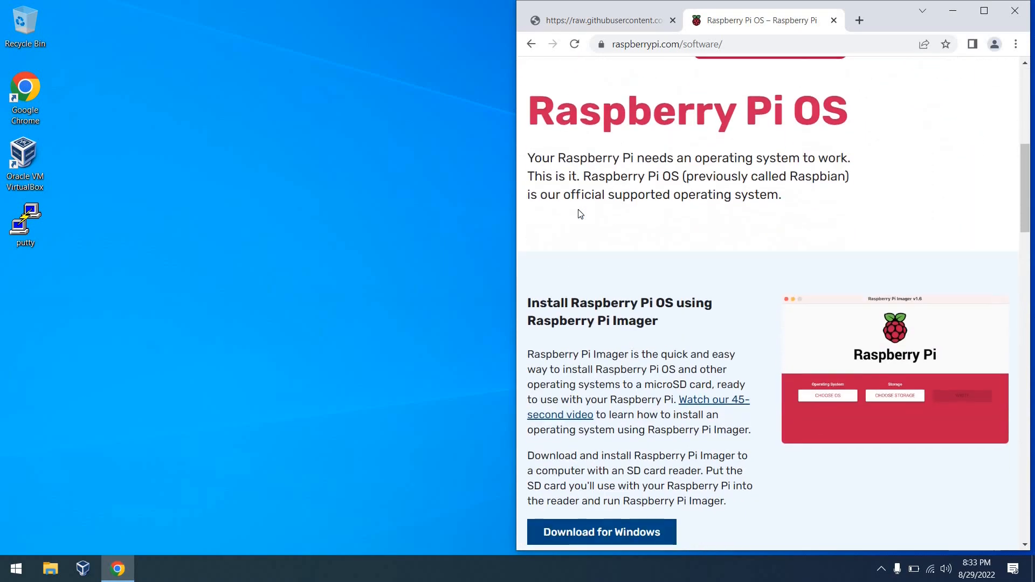
scroll("down", 3)
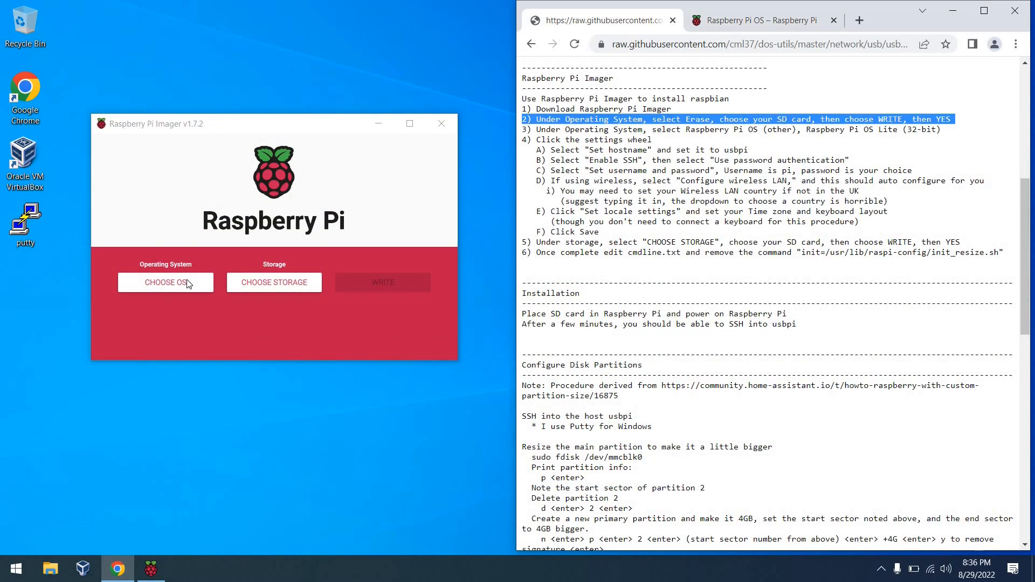
- Choose ERASE as the operating system option and select the card reader
left_click(165, 282)
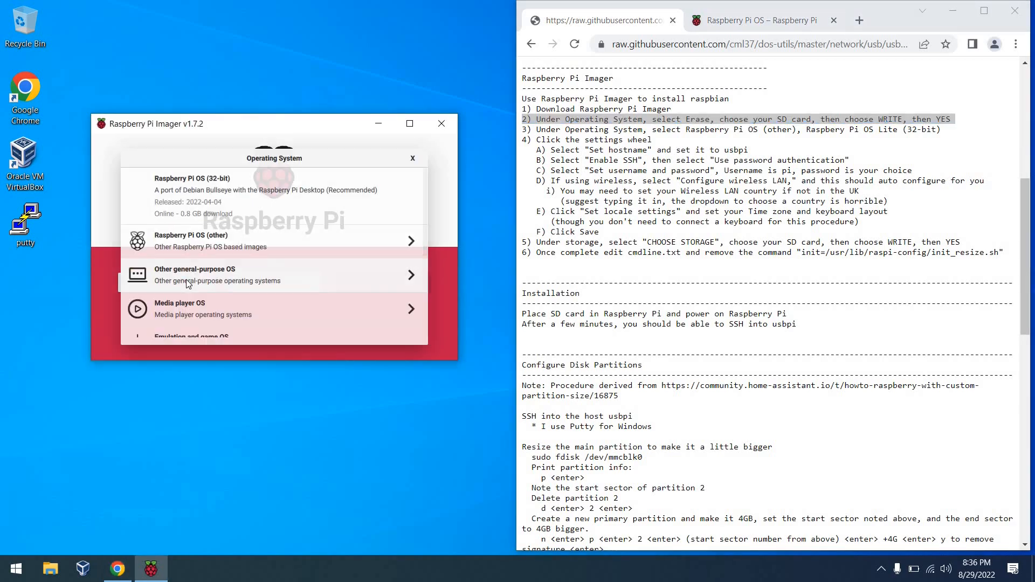
scroll("down", 3)
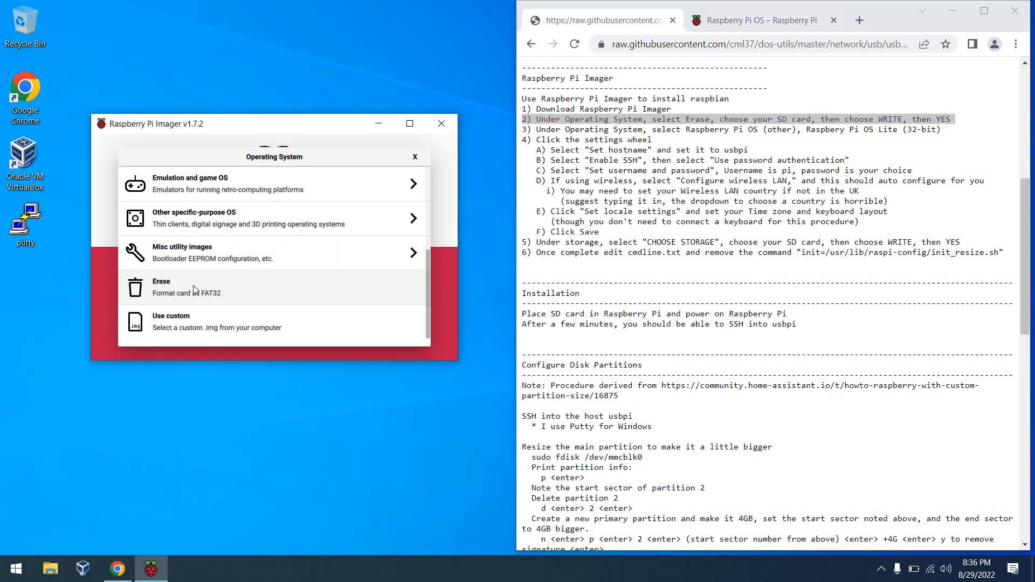
left_click(161, 287)
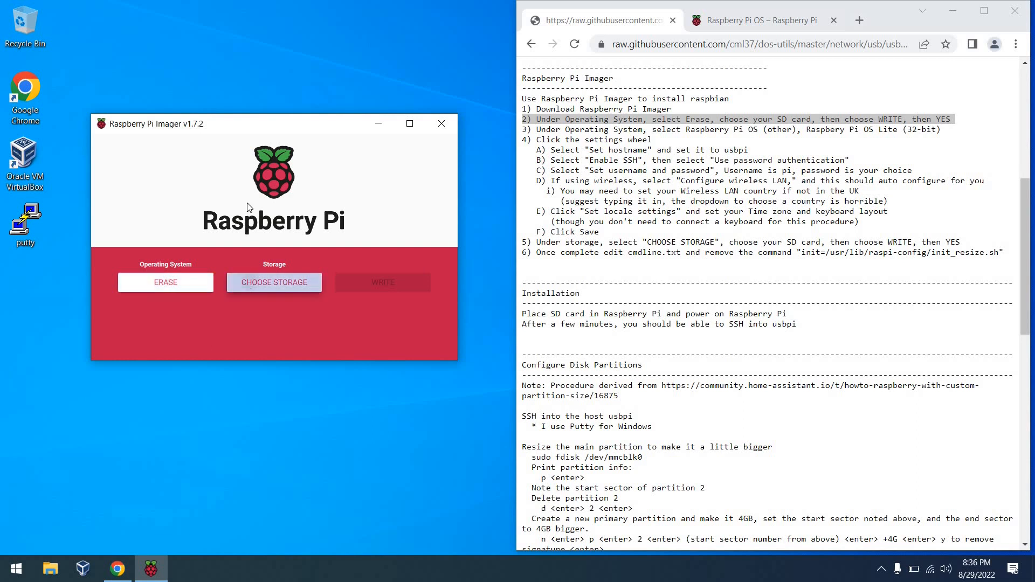
left_click(274, 283)
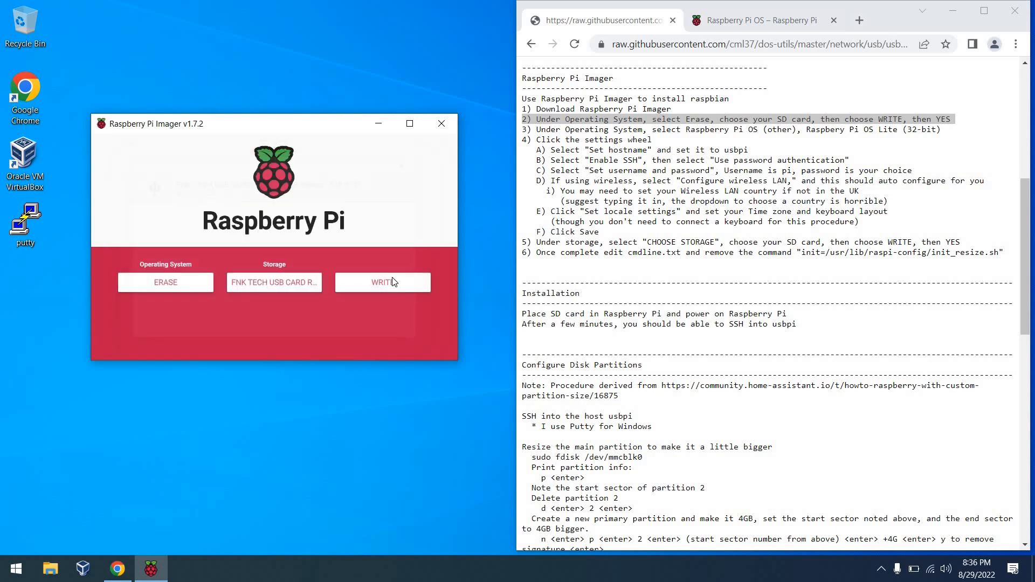
- Erase the SD card, cancelling Windows' format prompt and dismissing the drive error
left_click(383, 282)
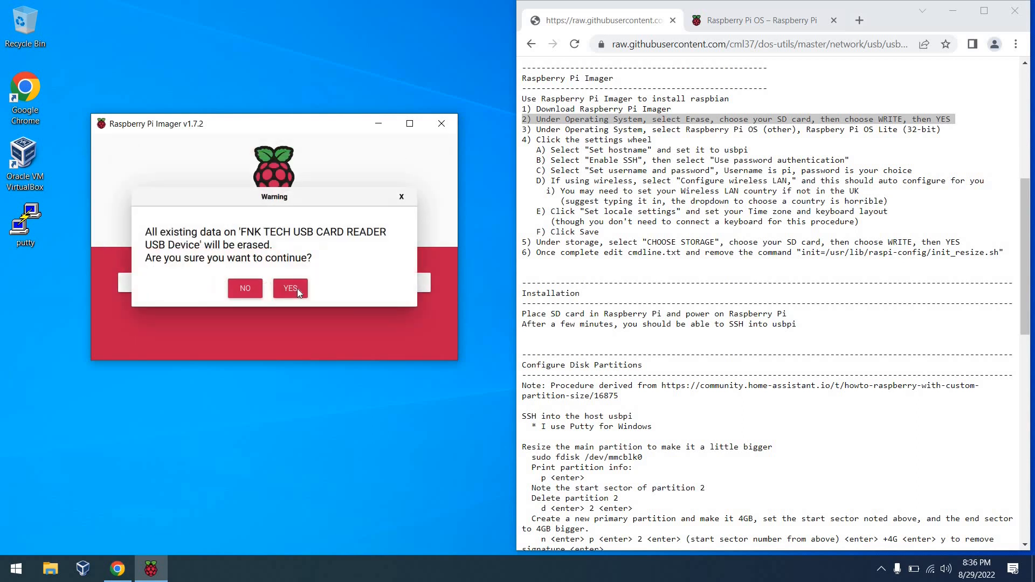
left_click(290, 288)
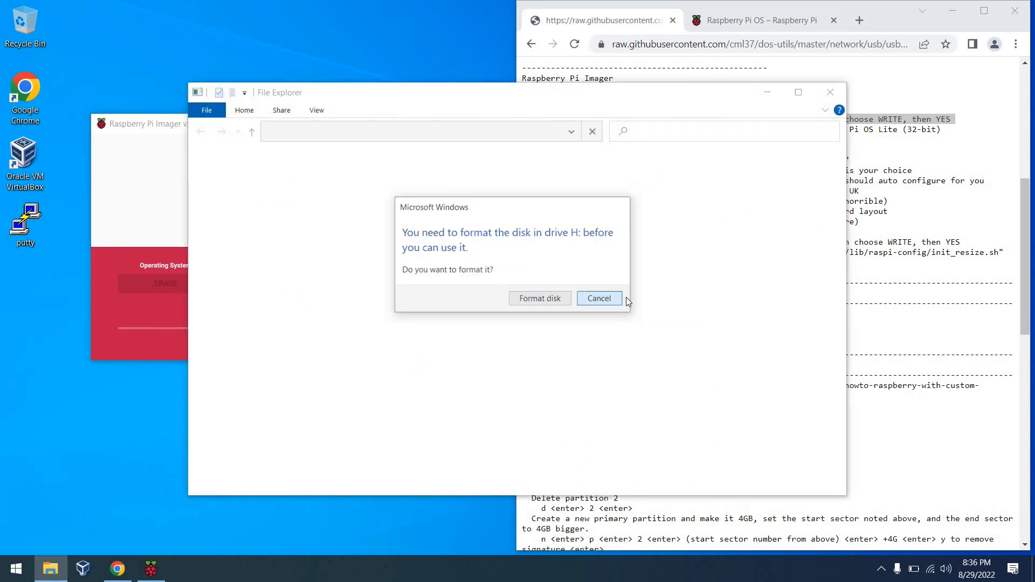
left_click(599, 298)
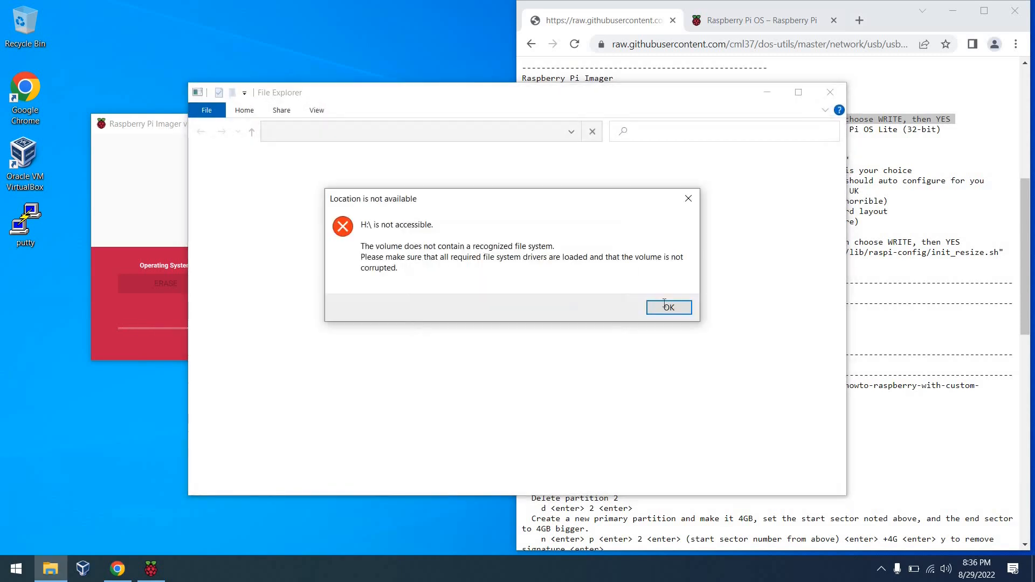
left_click(669, 308)
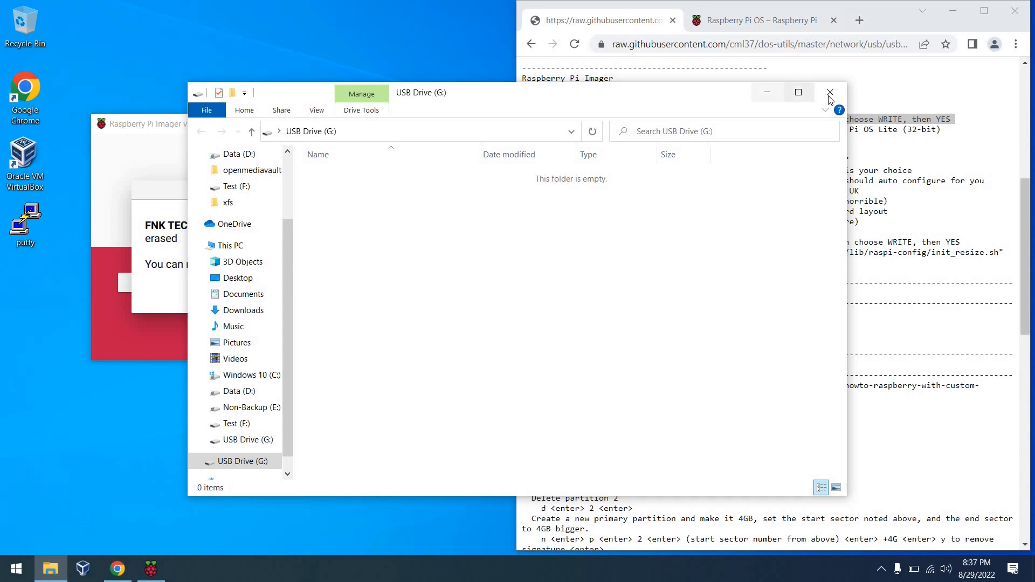
left_click(830, 92)
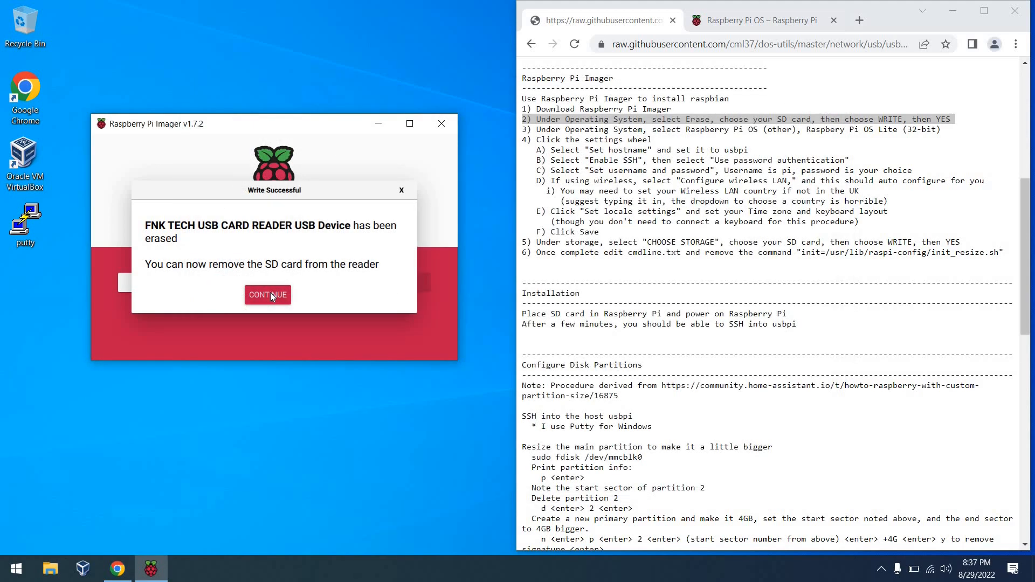
left_click(268, 295)
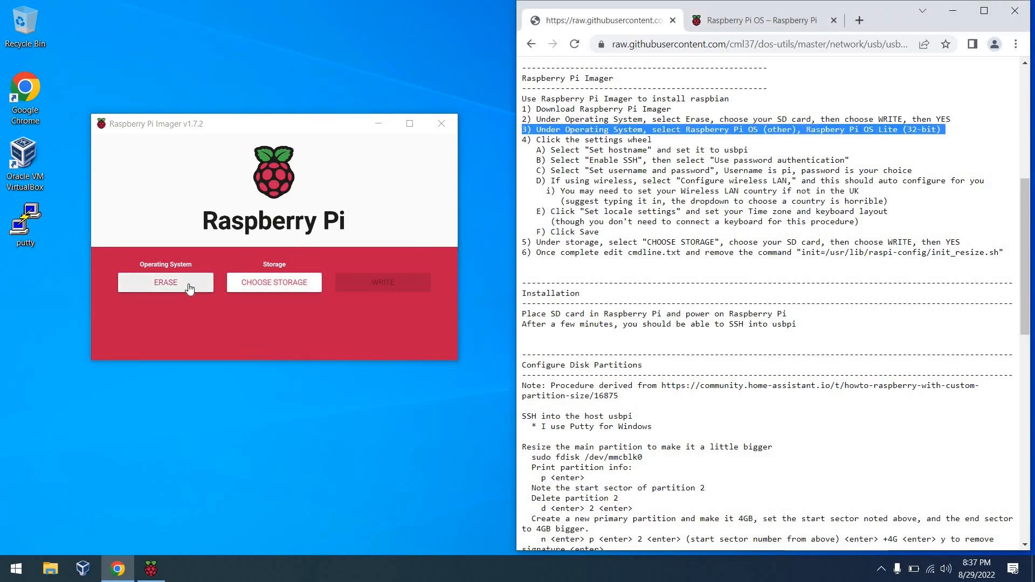
- Select Raspberry Pi OS Lite (32-bit) under Raspberry Pi OS (other)
left_click(166, 283)
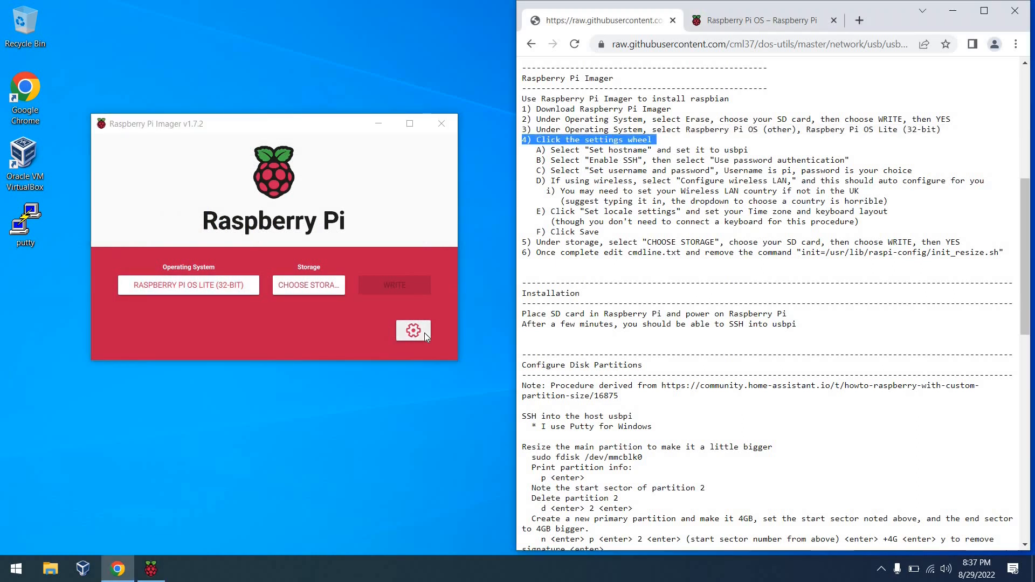
- In advanced options, set hostname usbpi and enable SSH with password authentication
left_click(413, 331)
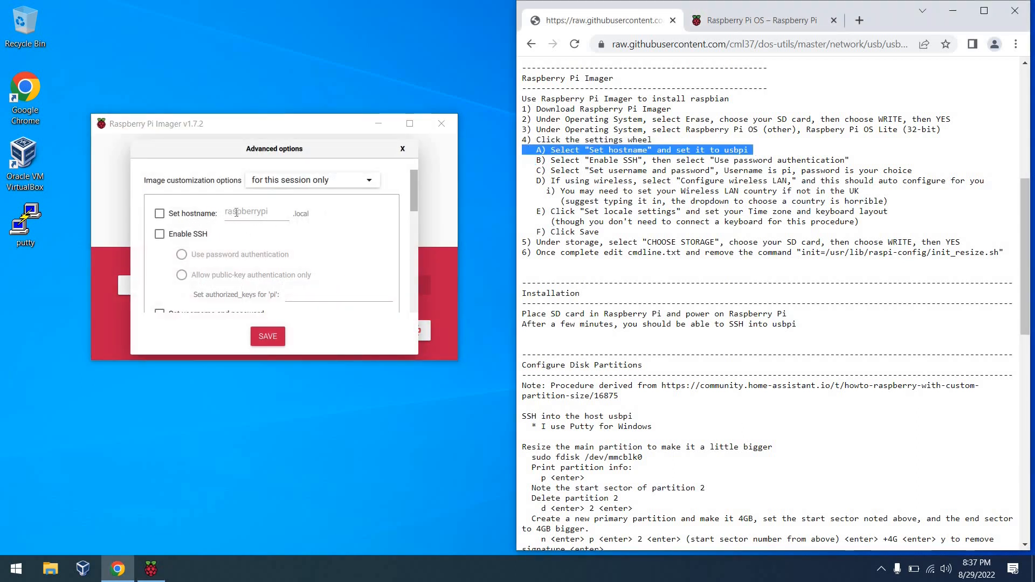
left_click(159, 214)
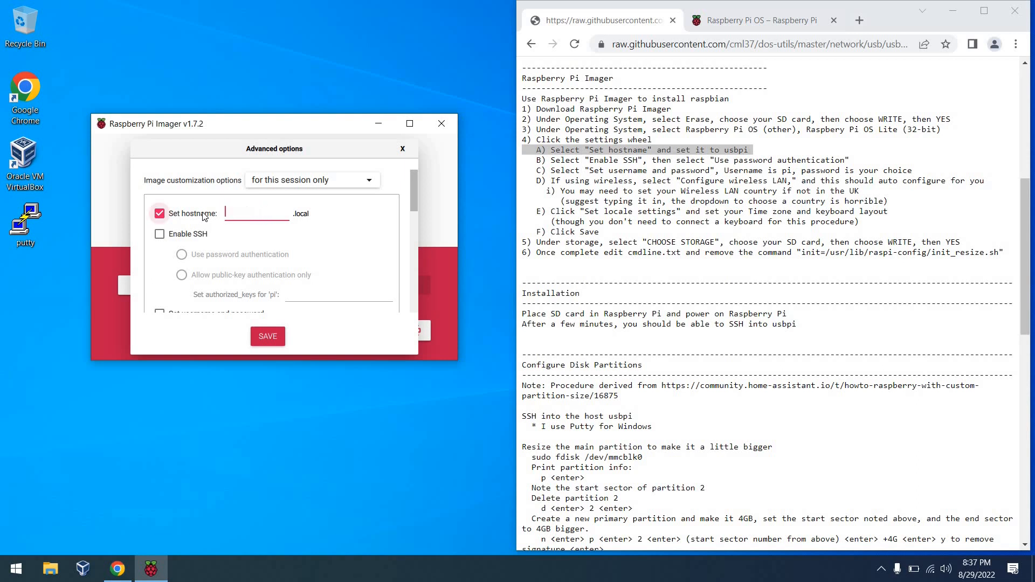
type("usbpi")
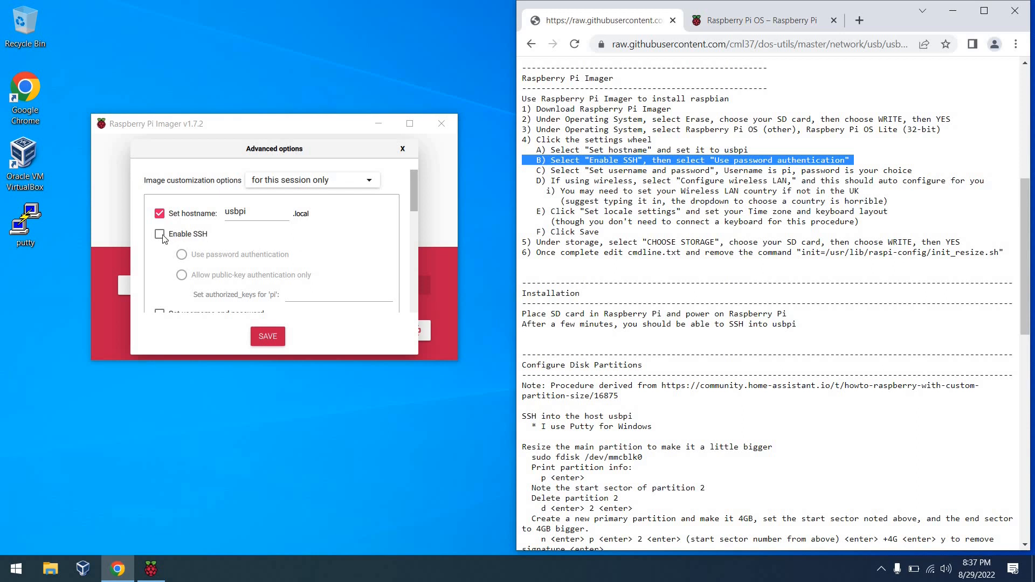
left_click(159, 234)
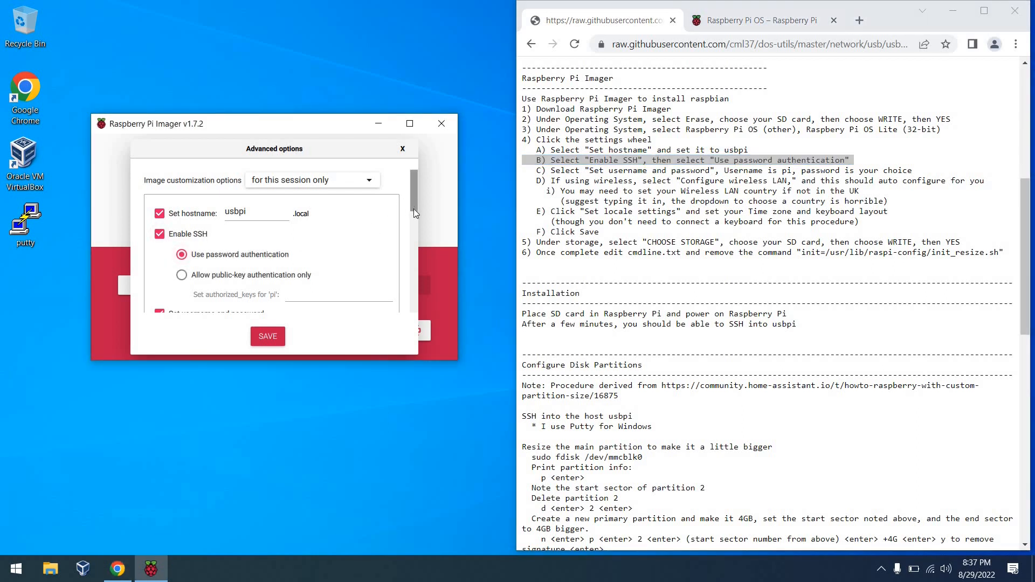
scroll("down", 3)
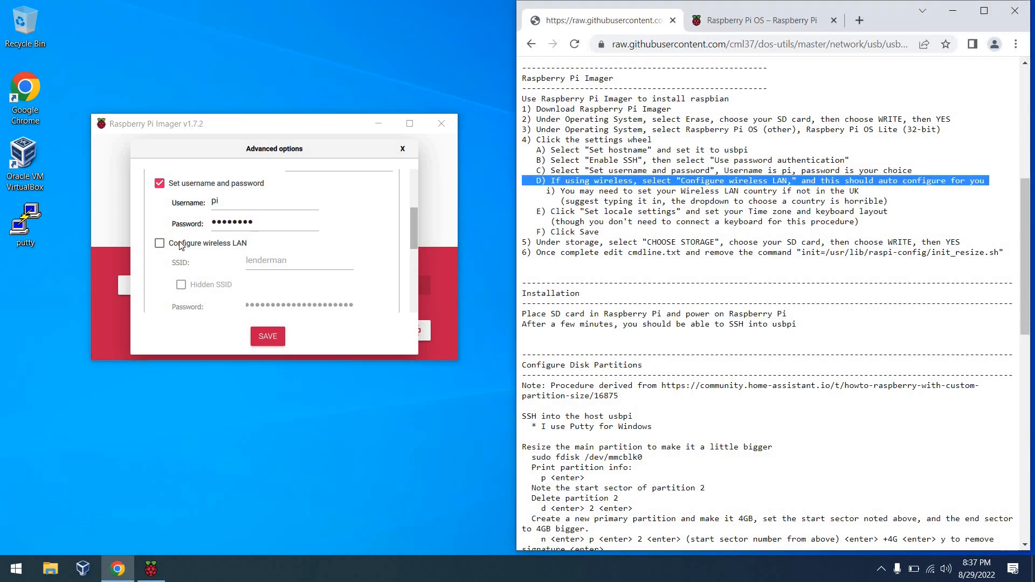
- Enable wireless LAN with country US and locale settings, then save the options
left_click(159, 243)
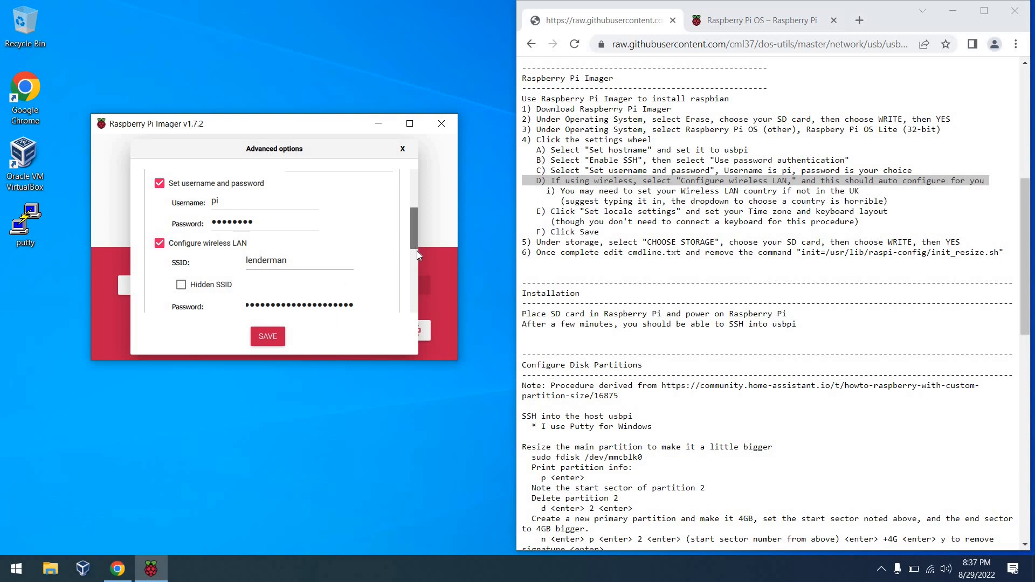
scroll("down", 3)
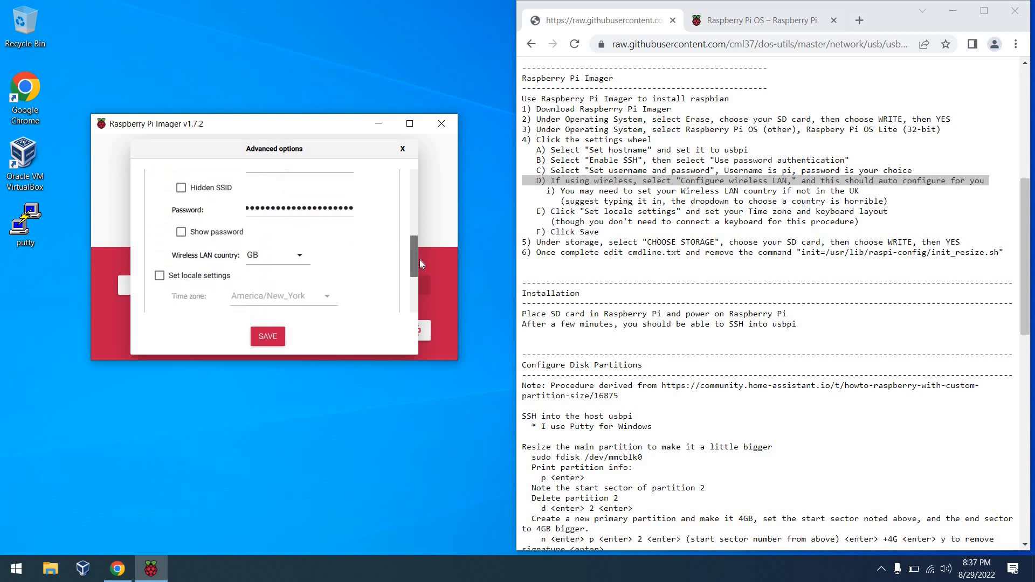
scroll("down", 3)
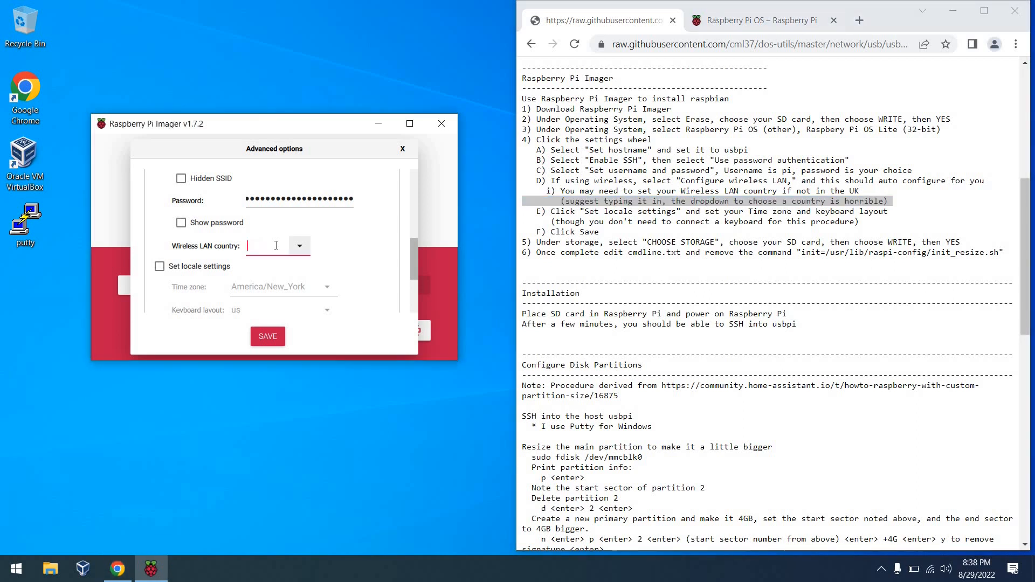
type("US")
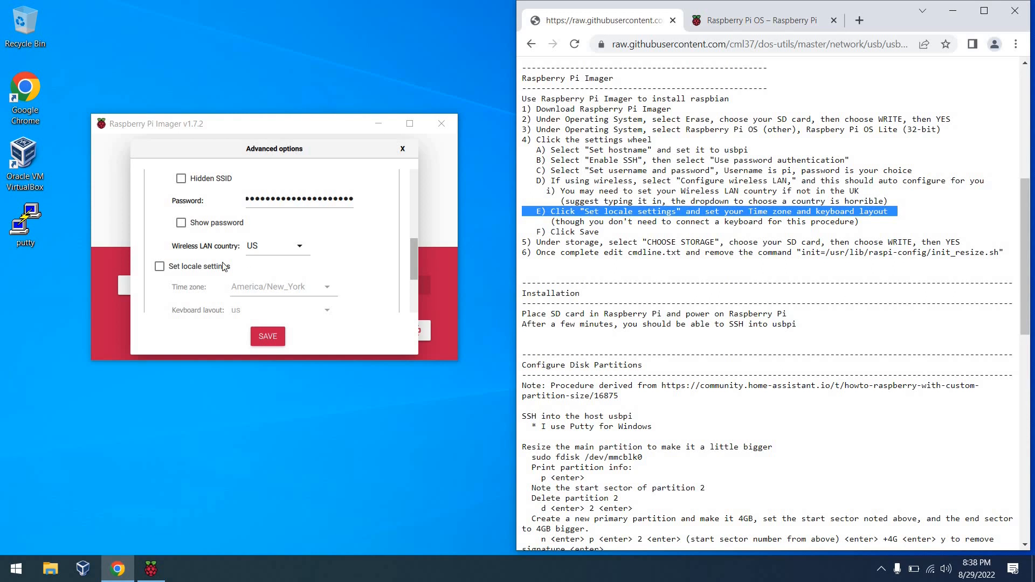
left_click(159, 267)
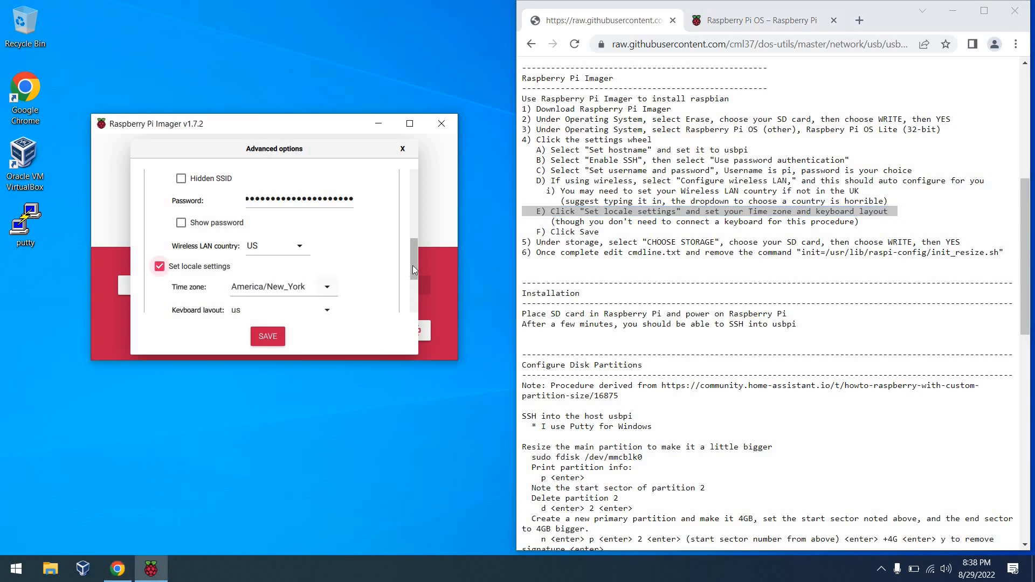
scroll("down", 3)
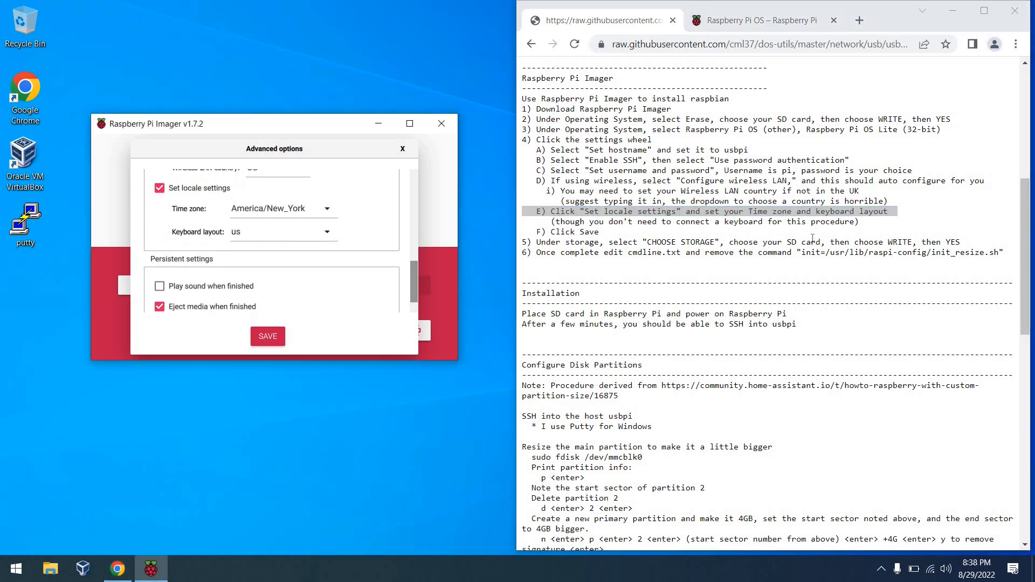
triple_click(706, 212)
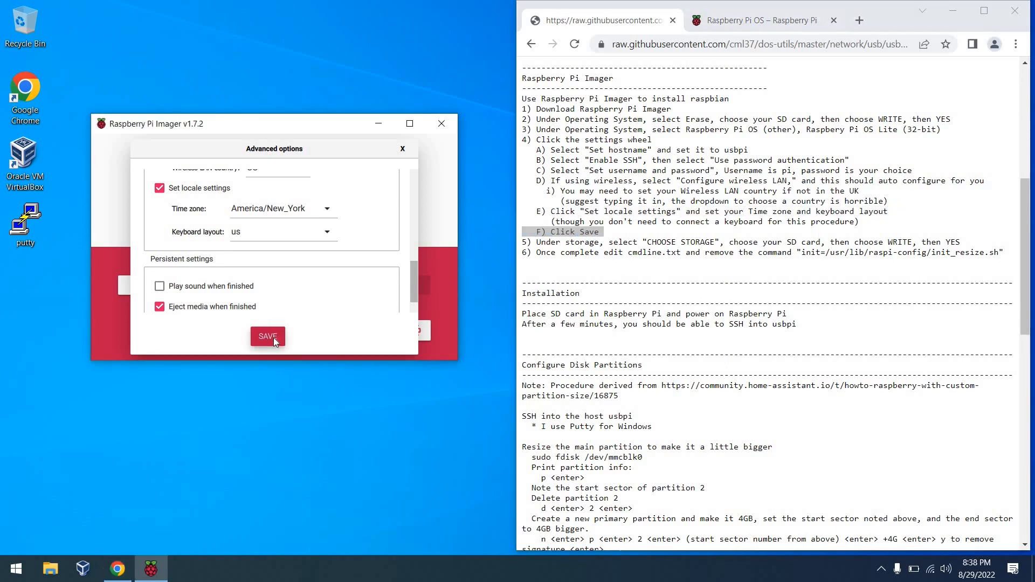
left_click(268, 336)
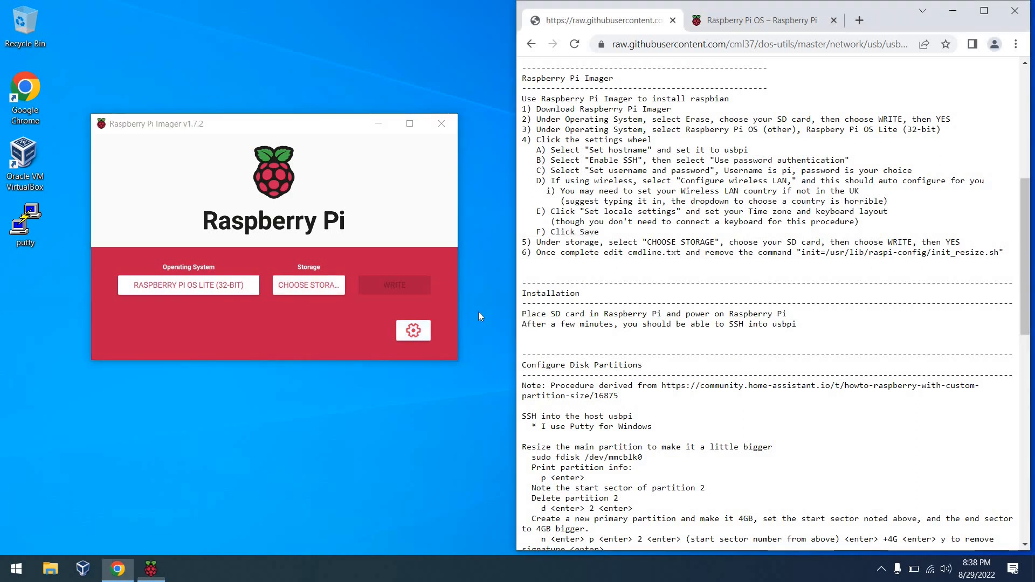
- Write OS Lite to the FNK TECH card reader, cancelling the format prompt and drive error
triple_click(707, 242)
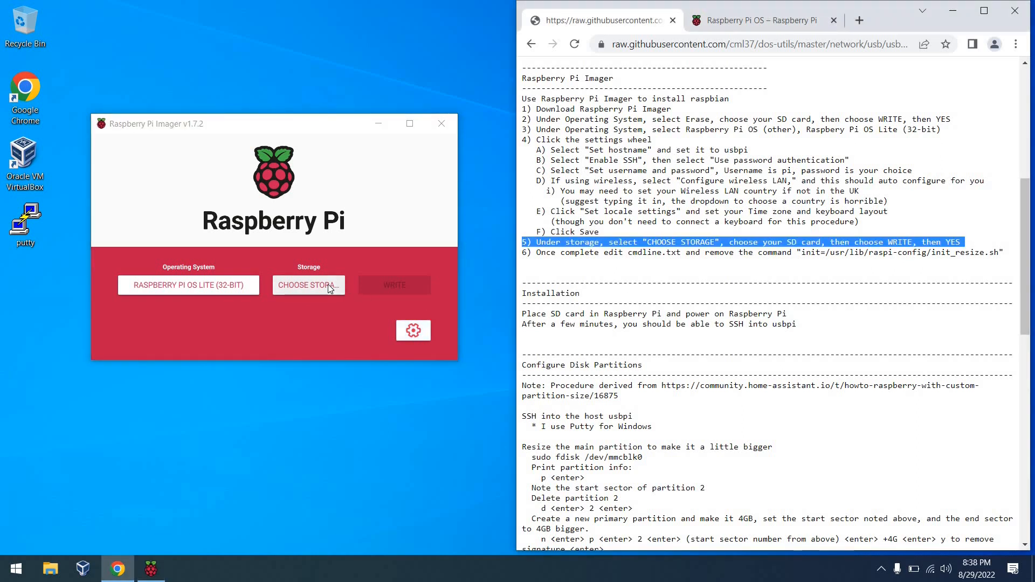
left_click(309, 285)
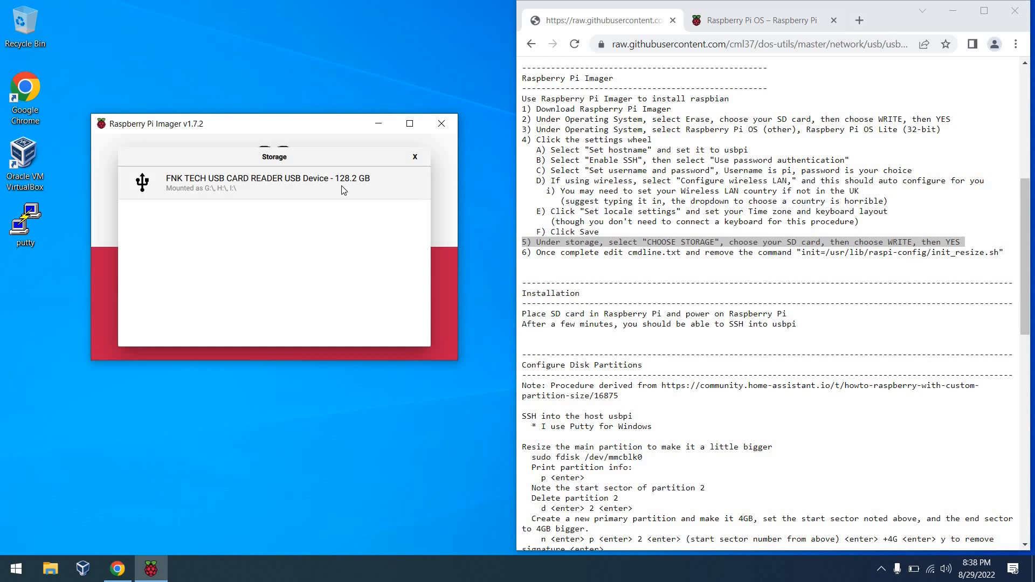
left_click(267, 182)
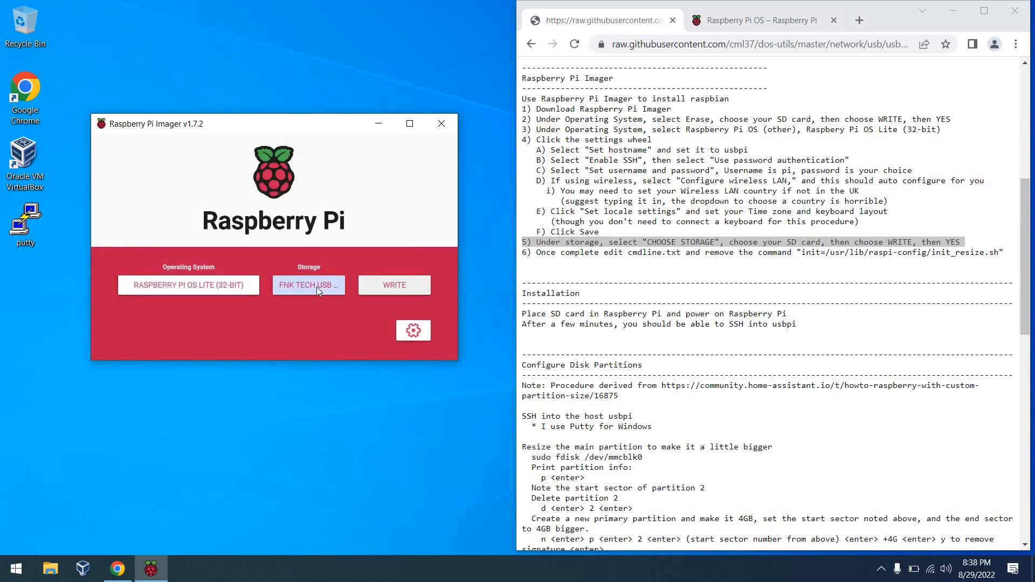
left_click(394, 285)
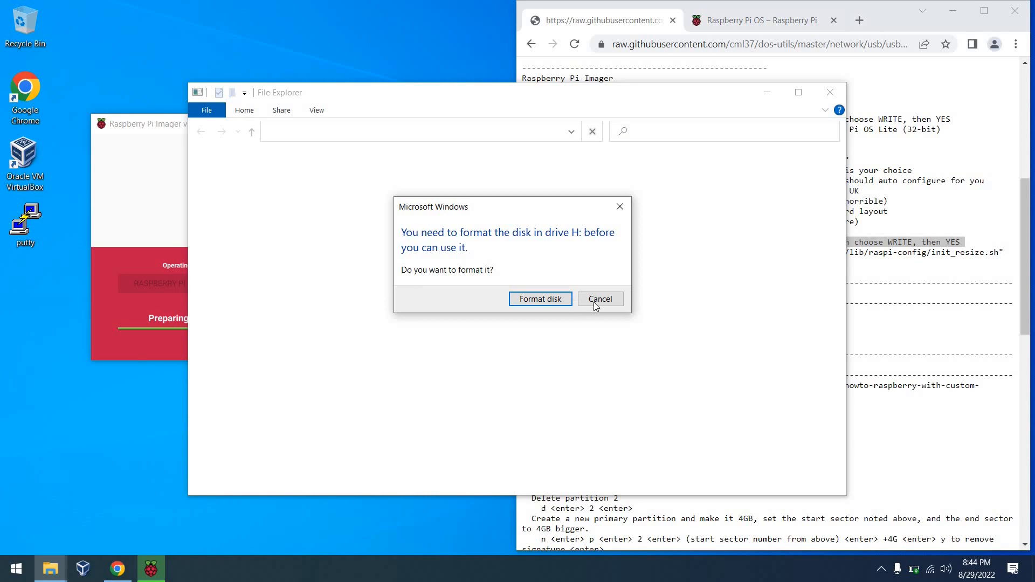
left_click(600, 299)
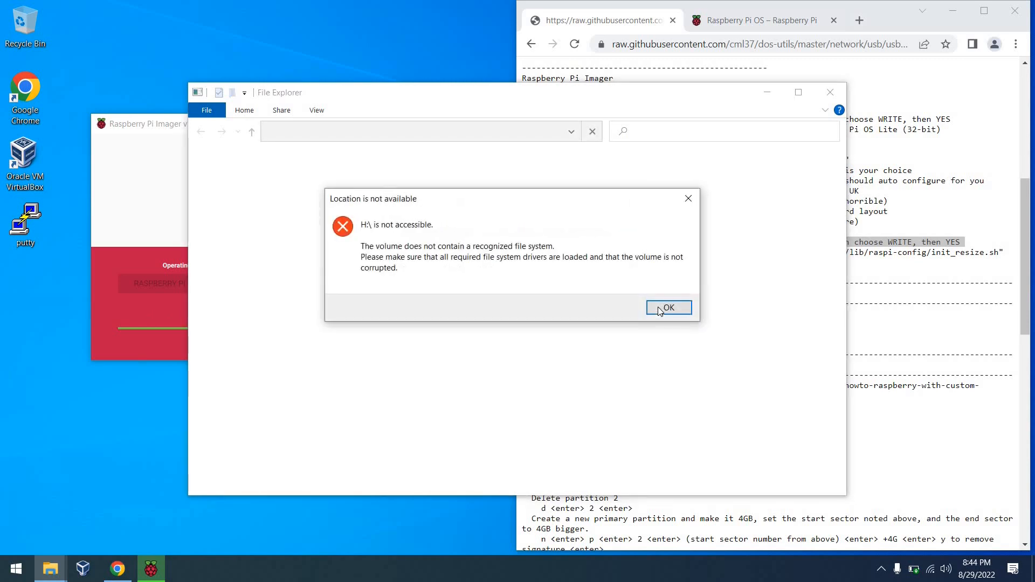
left_click(668, 307)
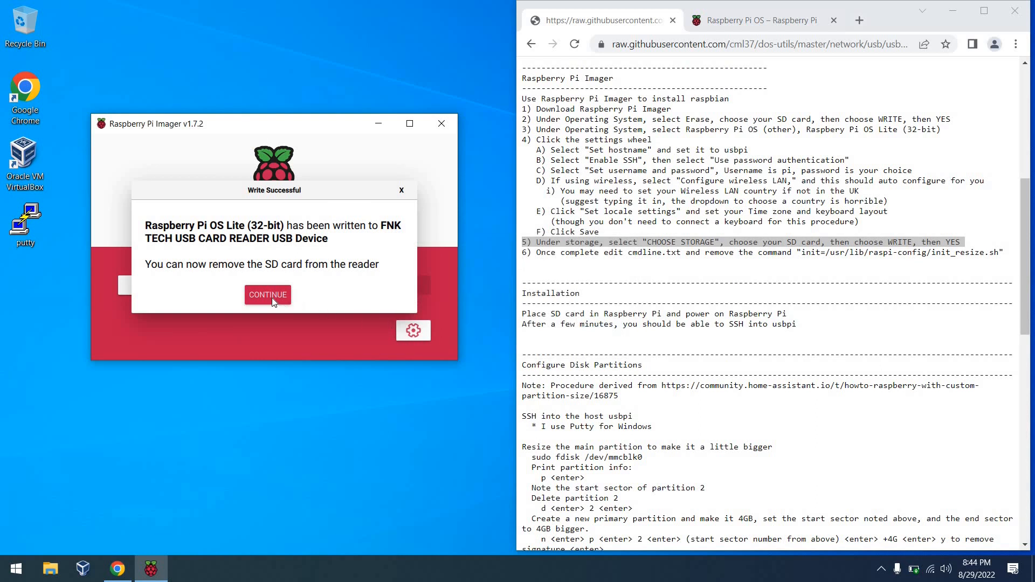
left_click(268, 295)
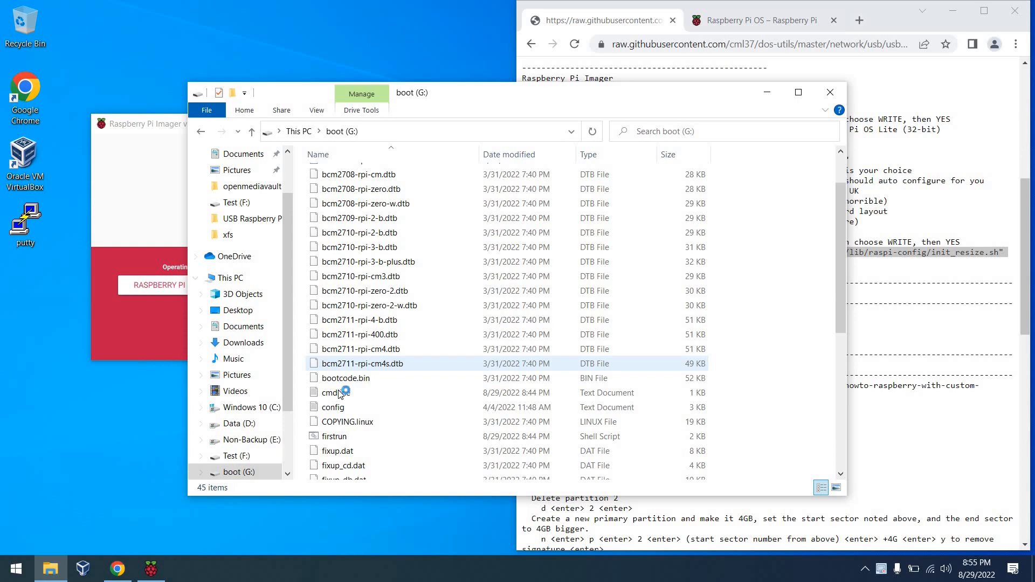
- Delete init=/usr/lib/raspi-config/init_resize.sh from cmdline on boot (G:), save, and close the windows
double_click(330, 393)
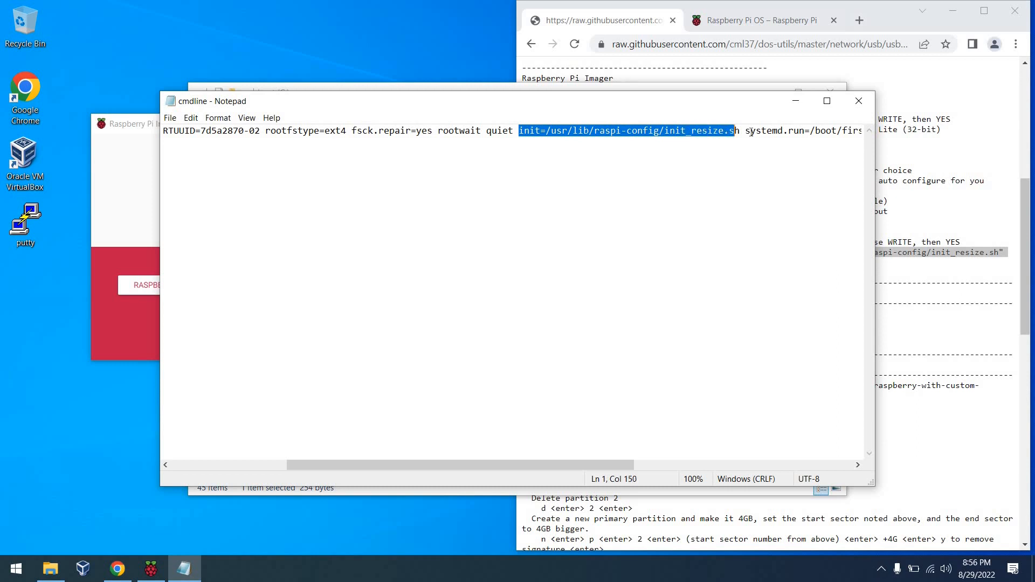
left_click(191, 117)
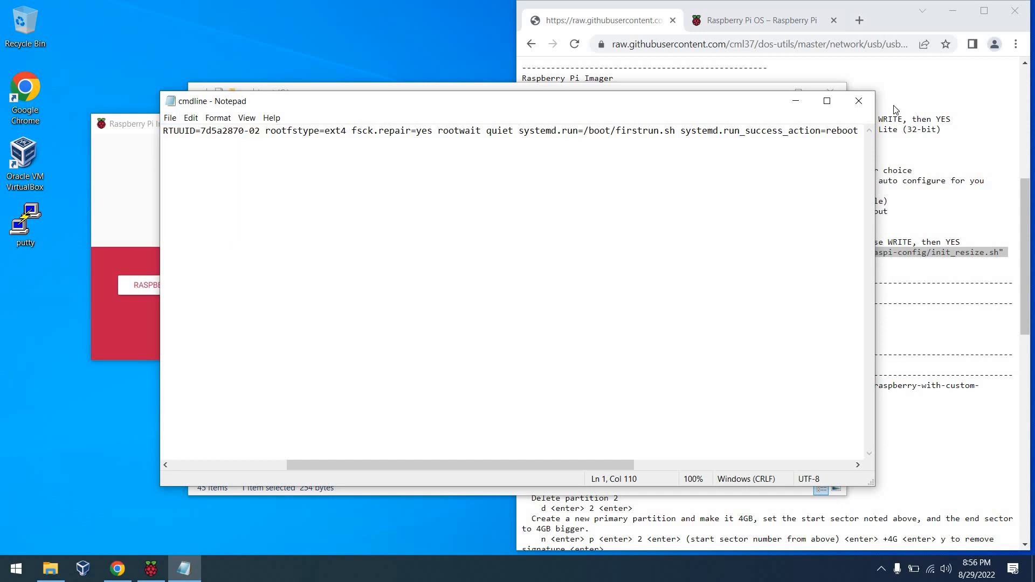
left_click(859, 101)
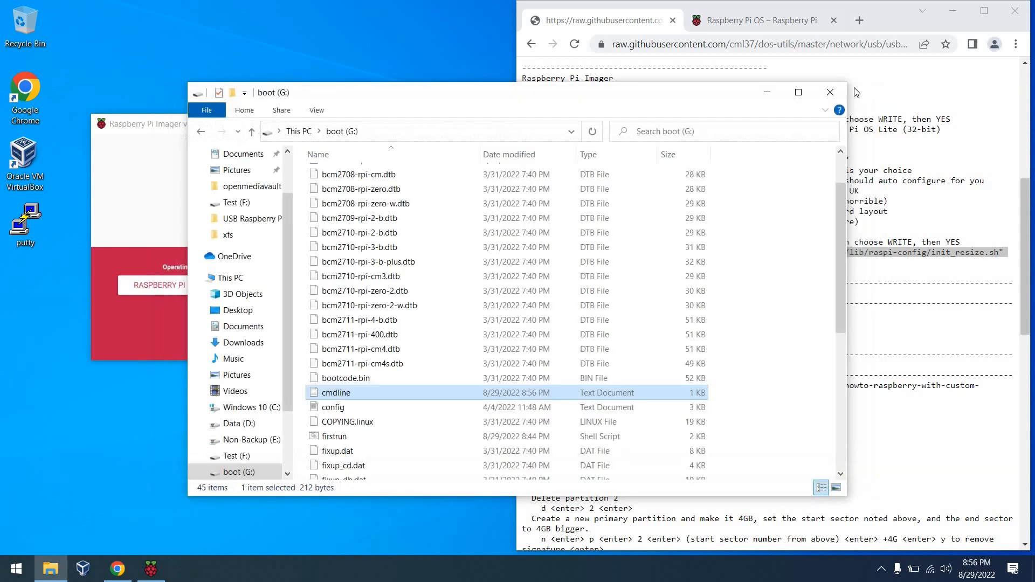
left_click(831, 92)
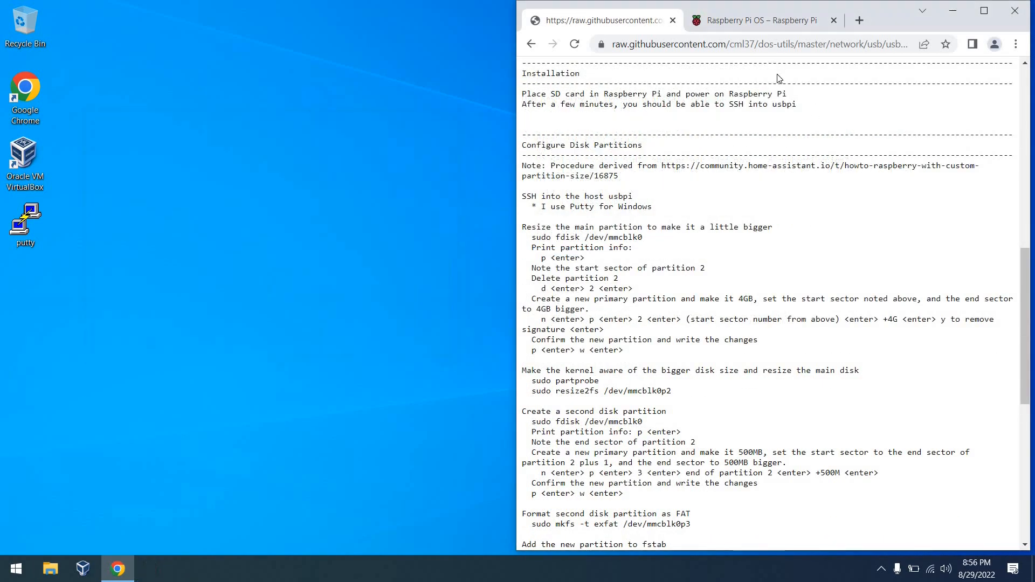
- SSH into usbpi with PuTTY, retrying after a timeout and accepting the host key
double_click(552, 73)
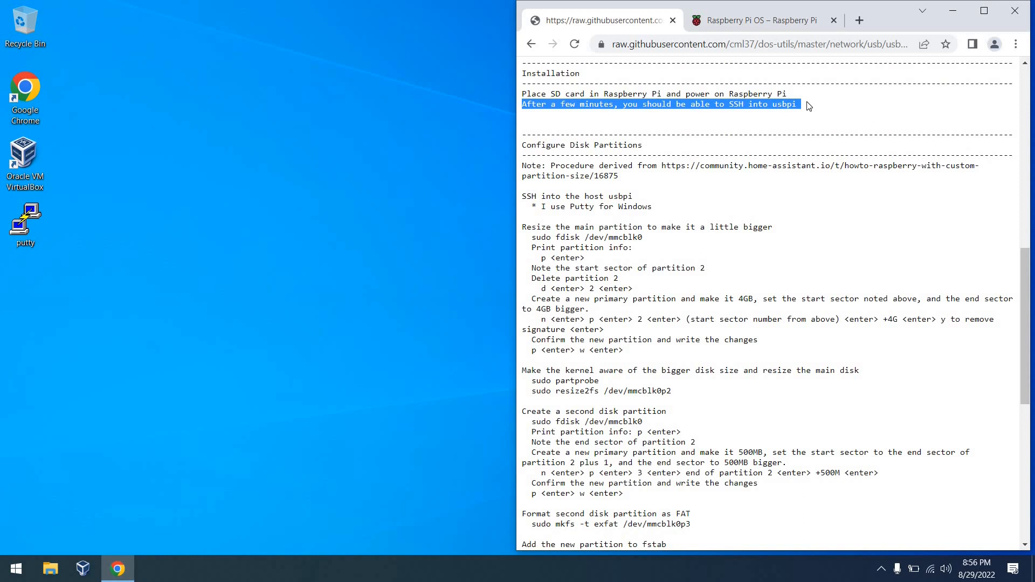
double_click(25, 219)
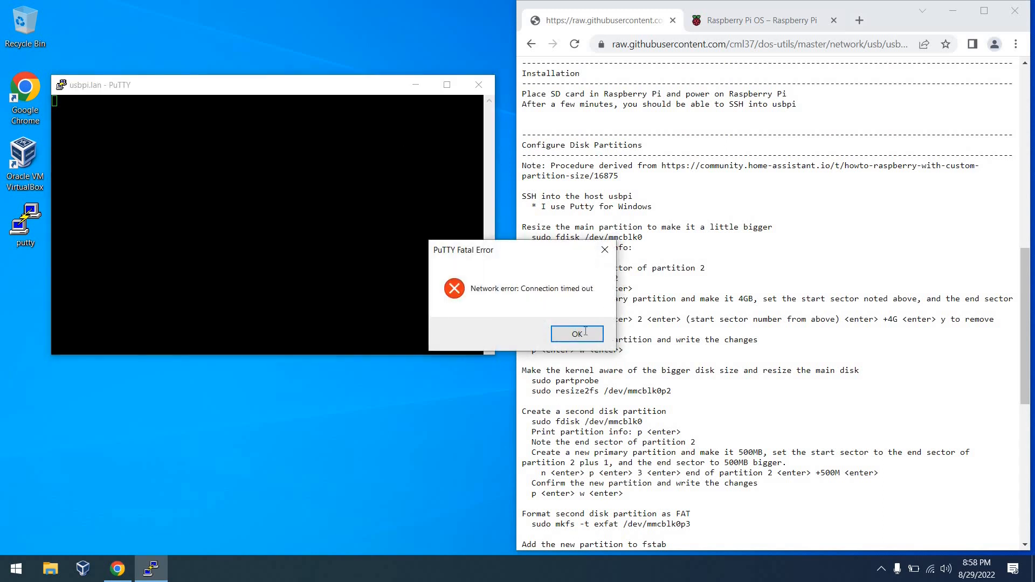
left_click(577, 334)
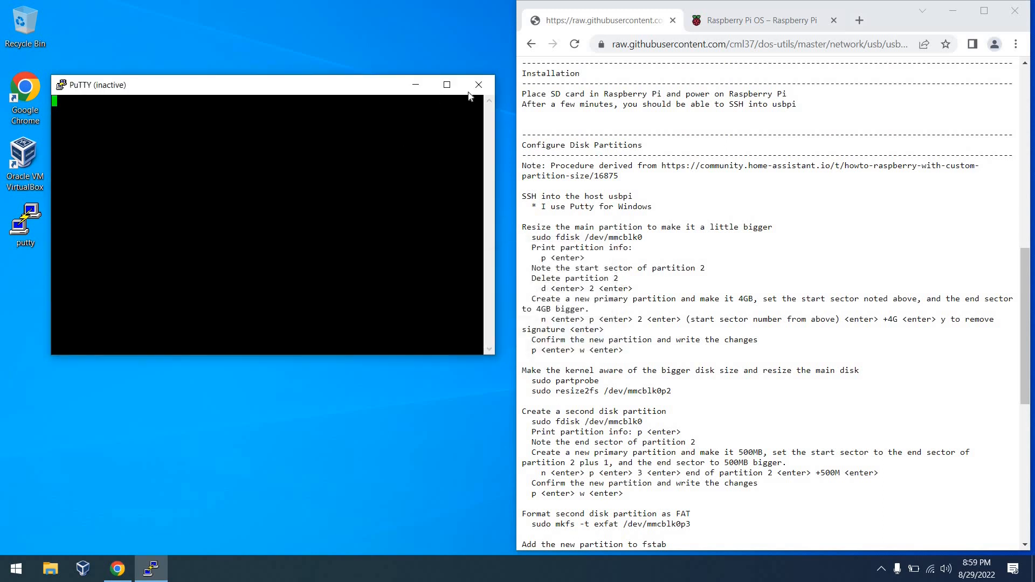
left_click(478, 85)
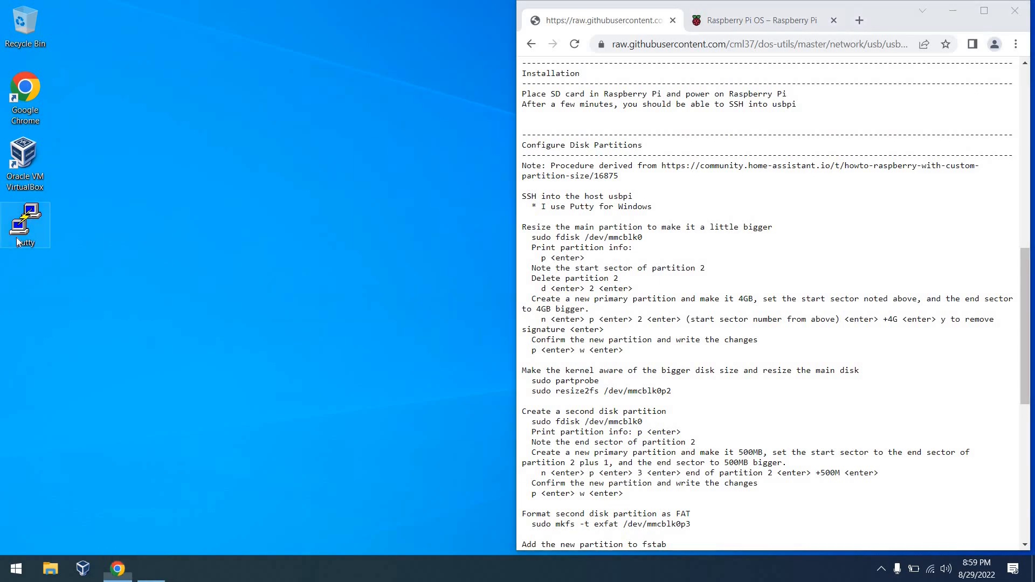
double_click(25, 218)
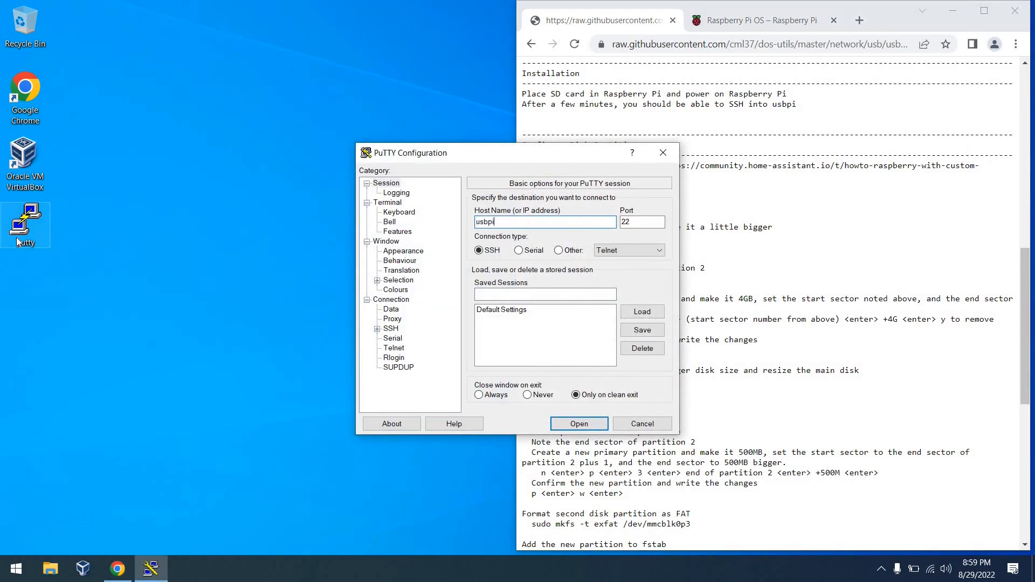
left_click(579, 423)
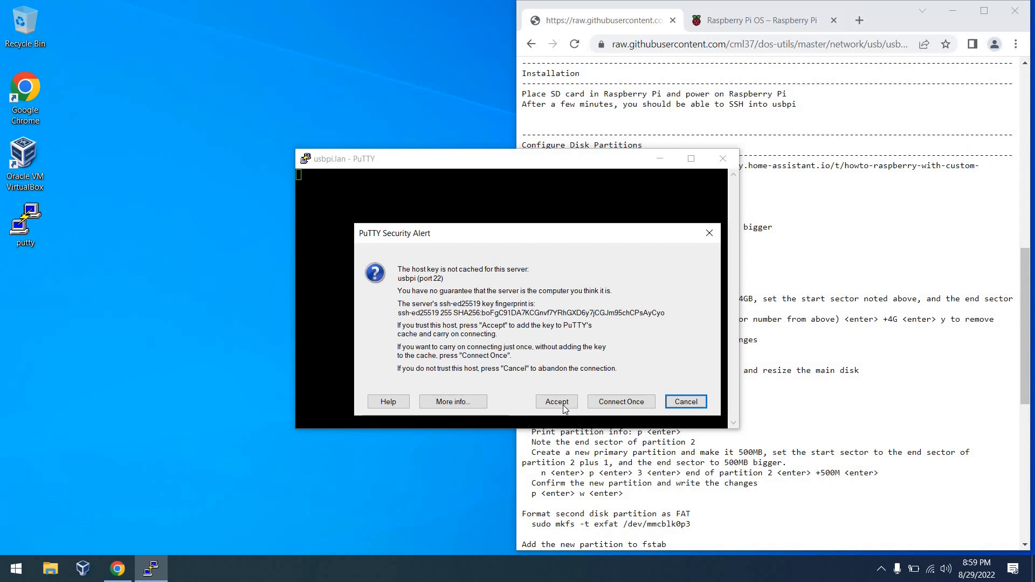
left_click(556, 402)
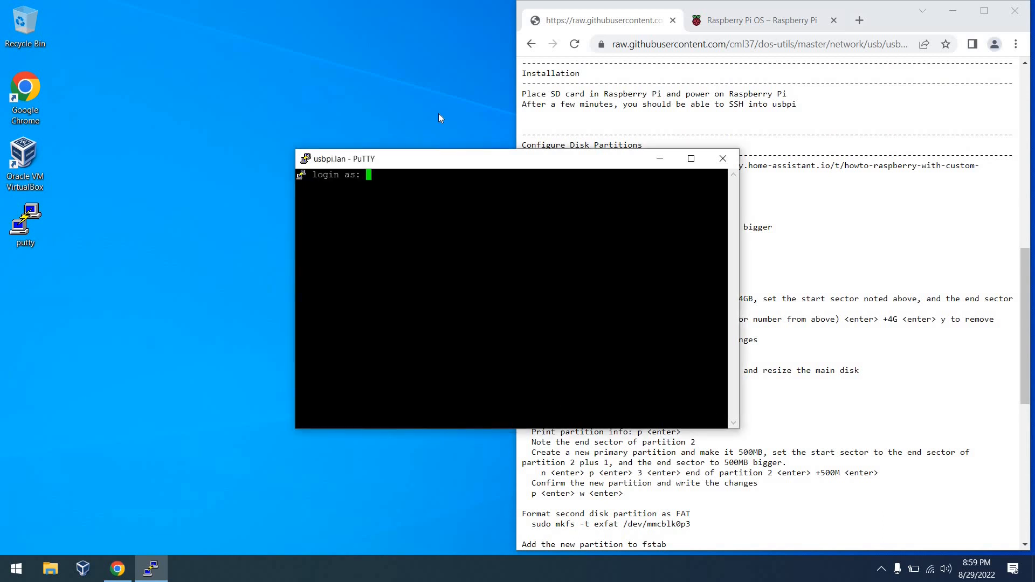
mouse_move(197, 64)
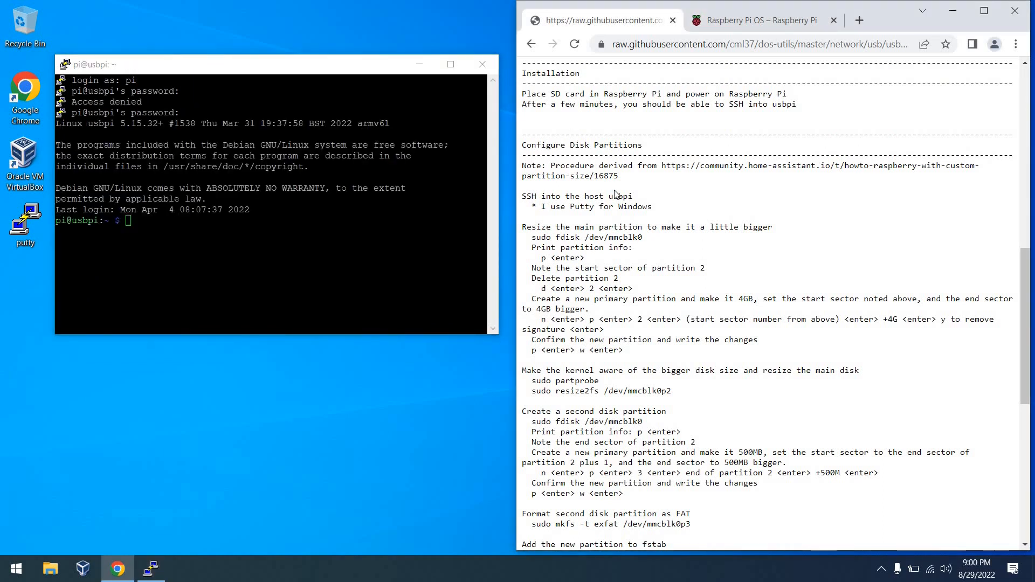
- In fdisk on /dev/mmcblk0, print the partition table and delete partition 2
scroll("down", 3)
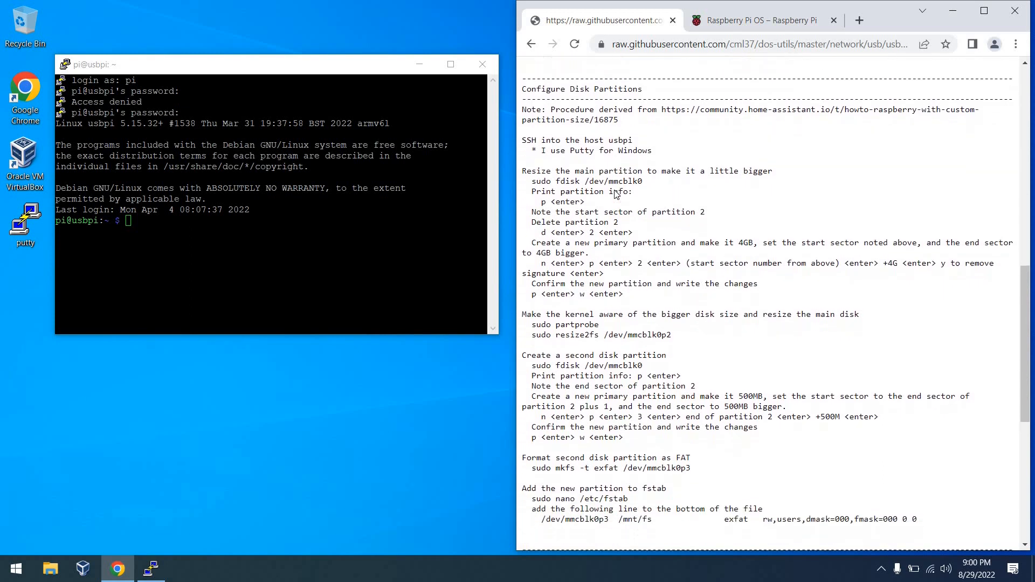
scroll("down", 3)
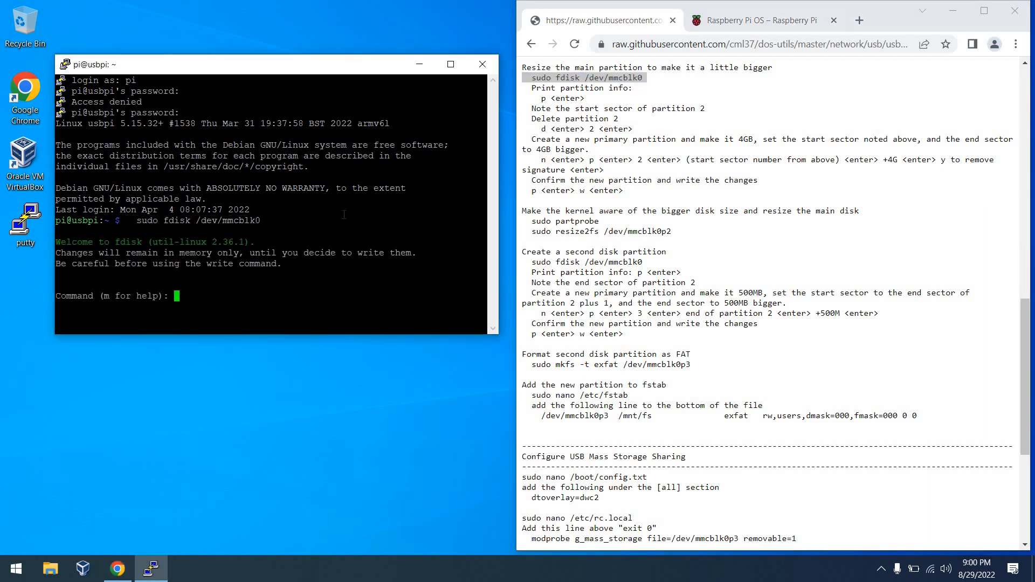
type("p")
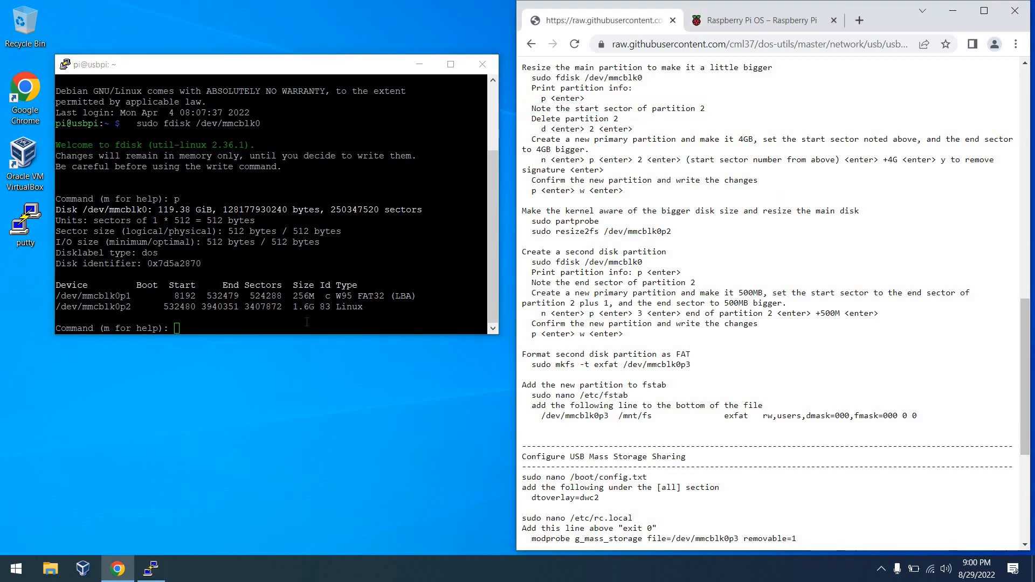
double_click(577, 129)
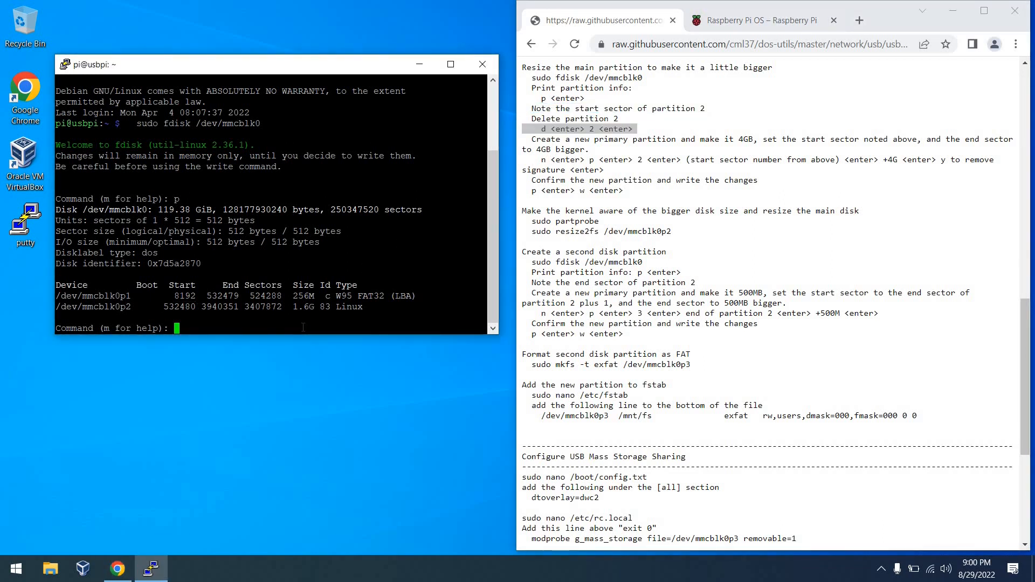
type("d")
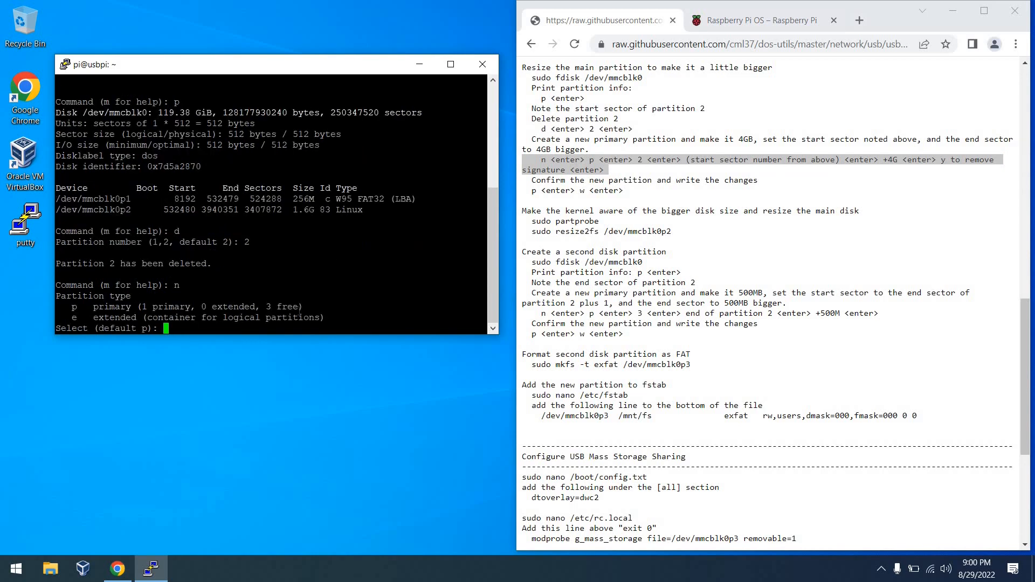
- Create primary partition 2 at sector 532480 sized +4G, remove the ext4 signature, and write
type("p")
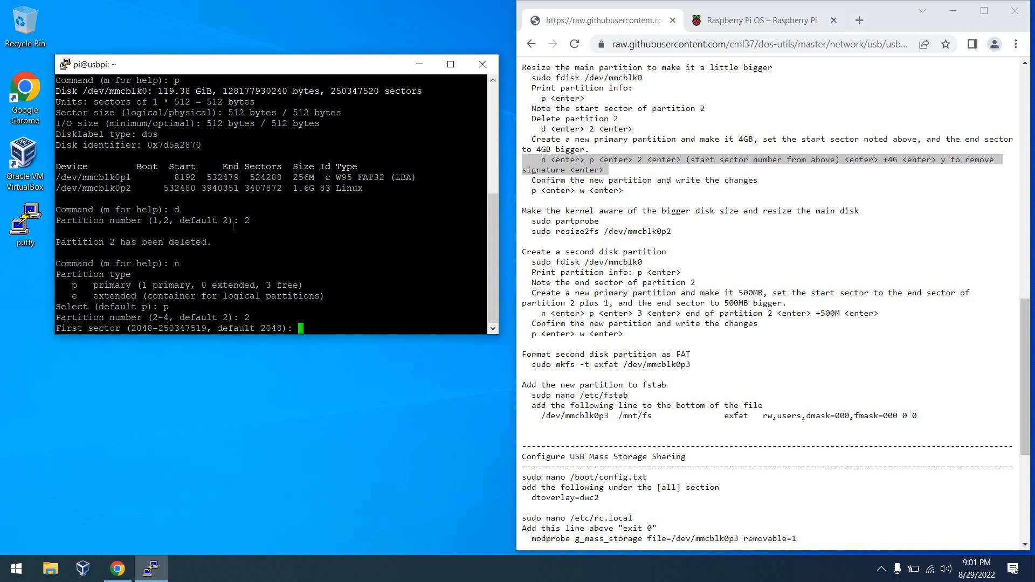
type("532480")
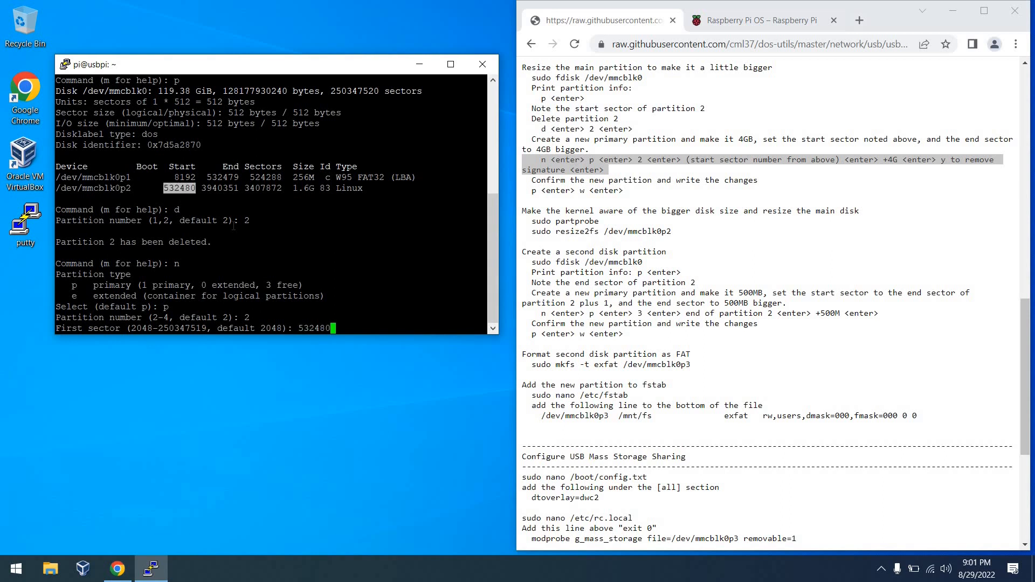
type("+4G")
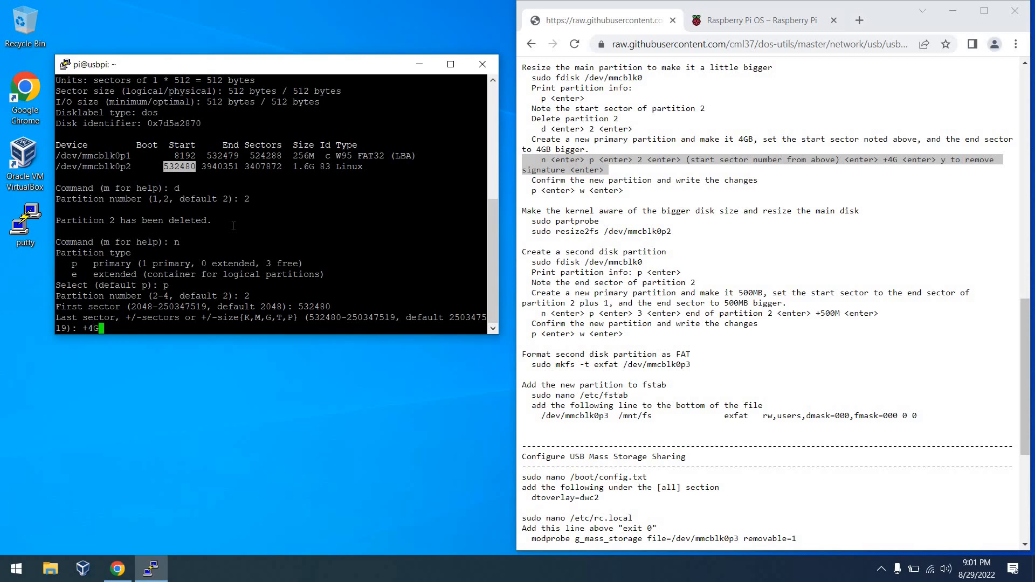
type("y")
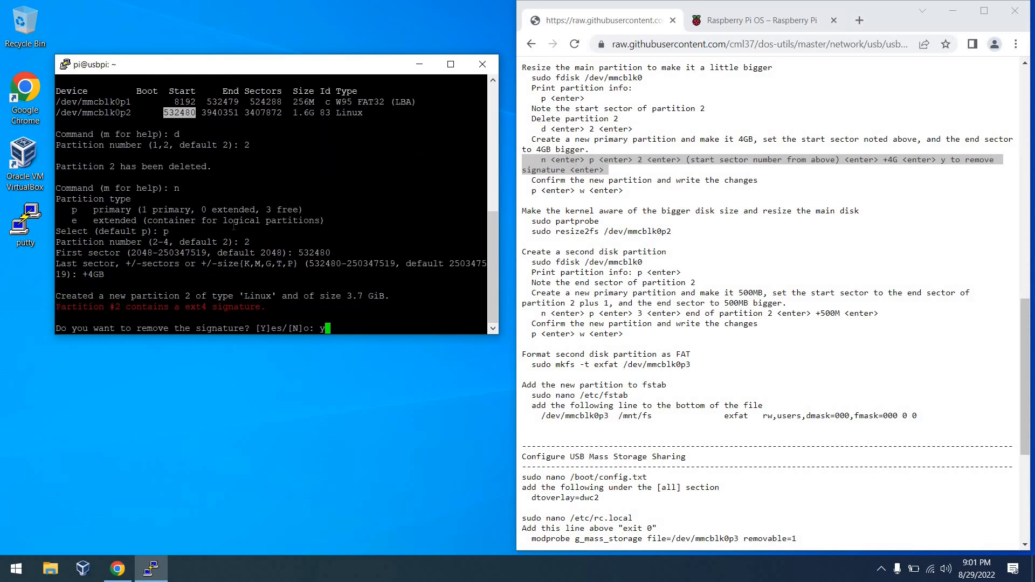
key("enter")
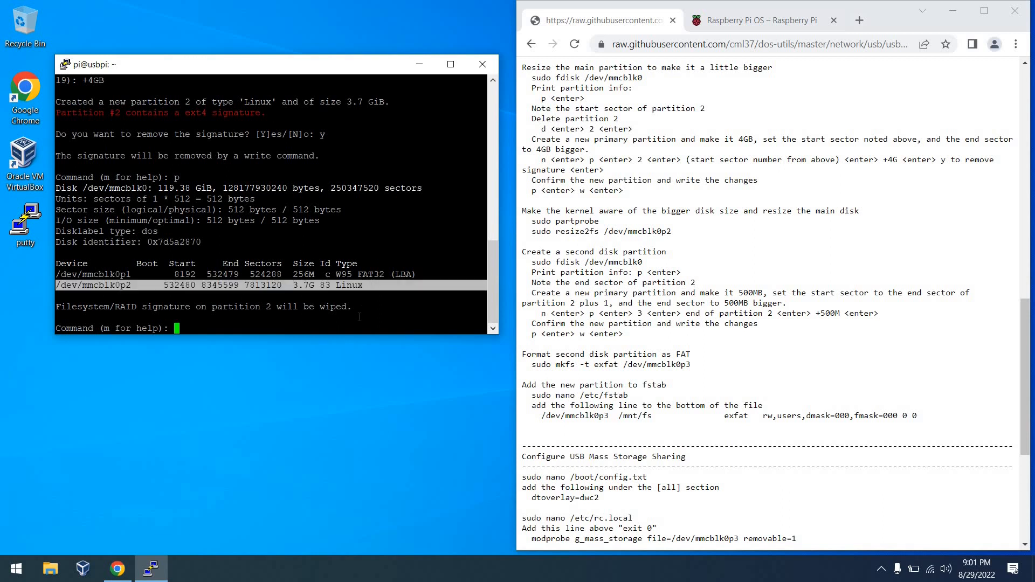
type("w")
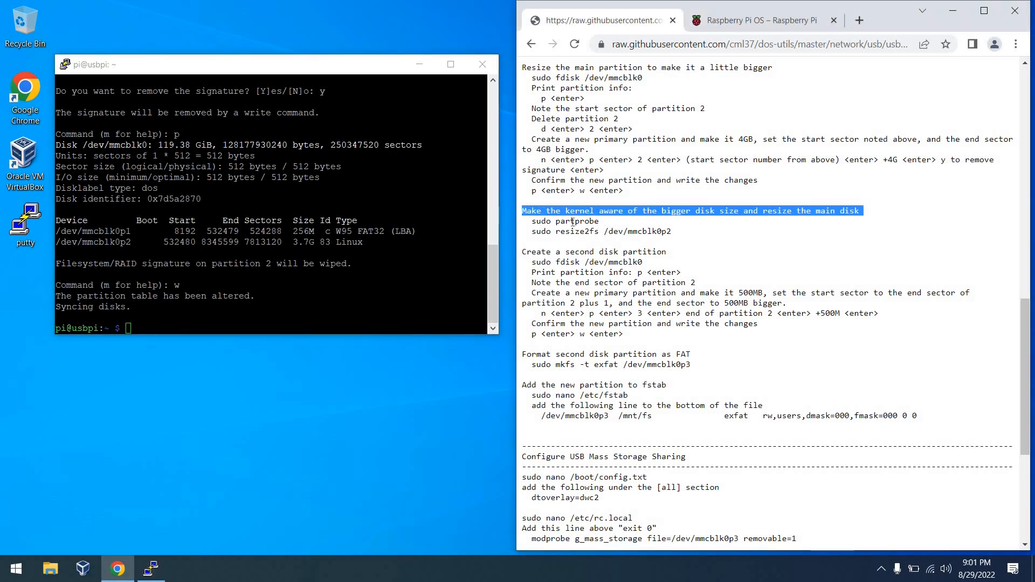
- Apply the new partition size with sudo partprobe and pick up the fdisk command from the guide
double_click(565, 221)
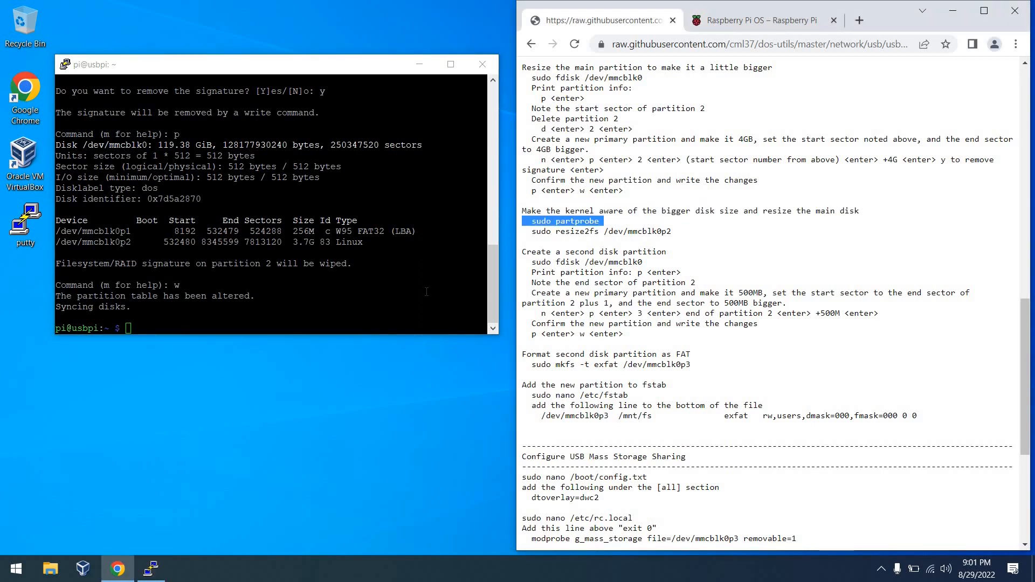
type("sudo partprobe")
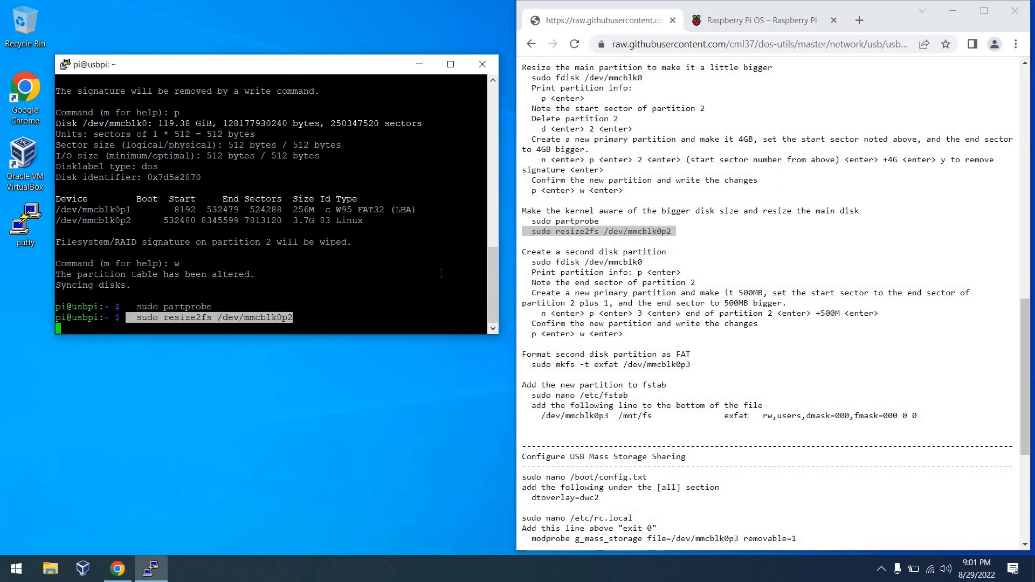
key("Return")
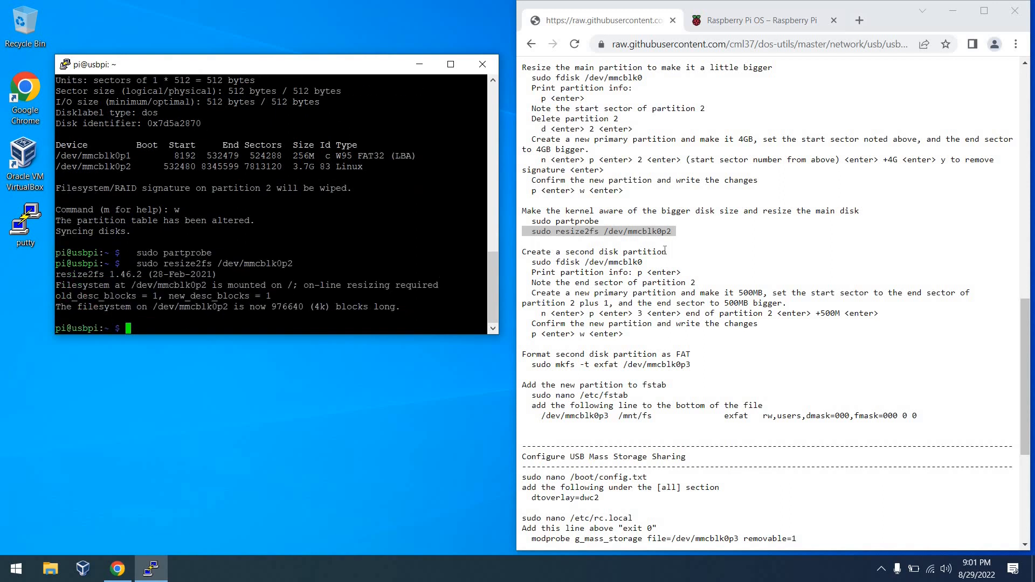
double_click(596, 251)
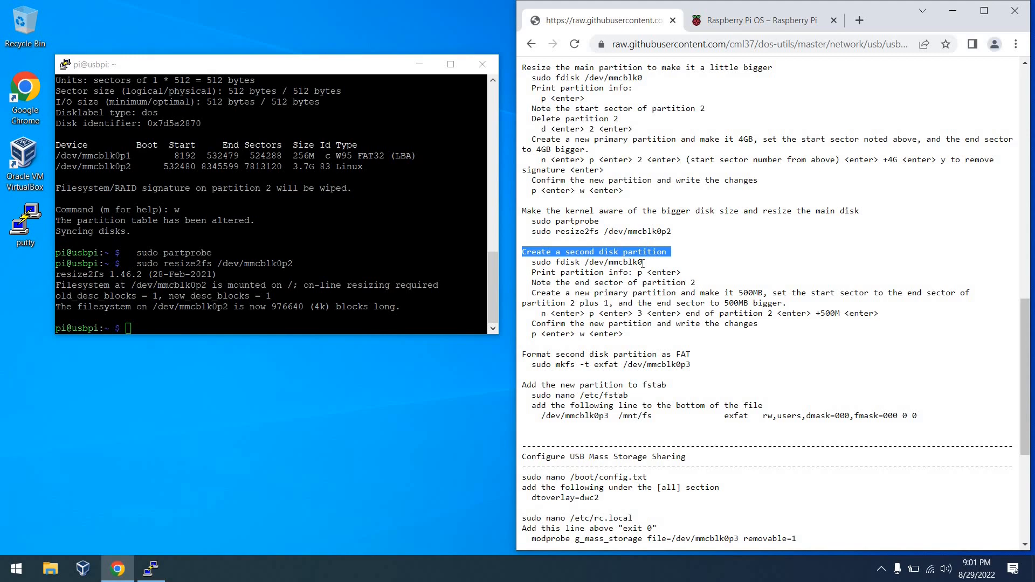
double_click(584, 262)
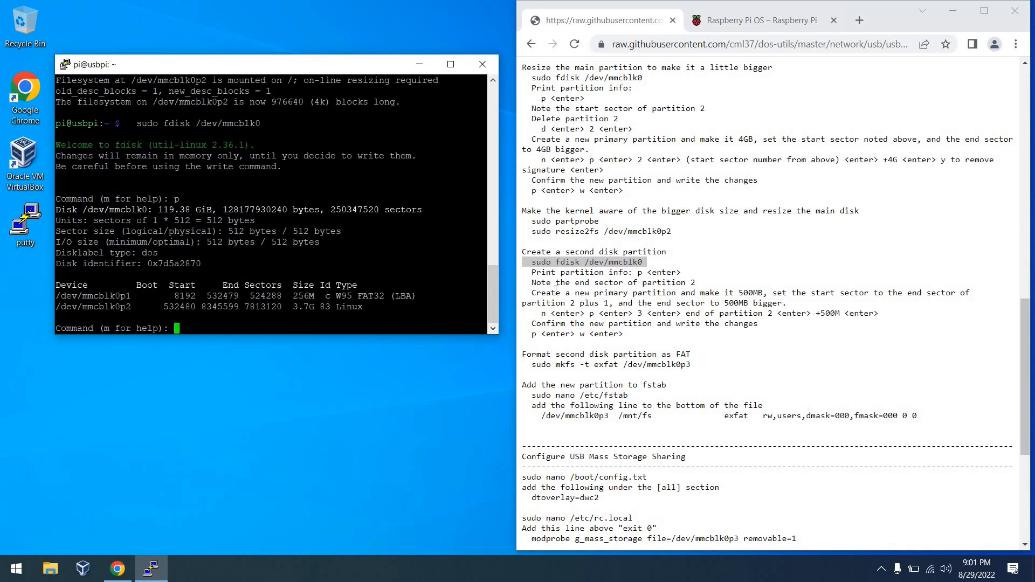
- Create primary partition 3 at sector 8345599 with size +500MB, verify, and write the table
double_click(612, 283)
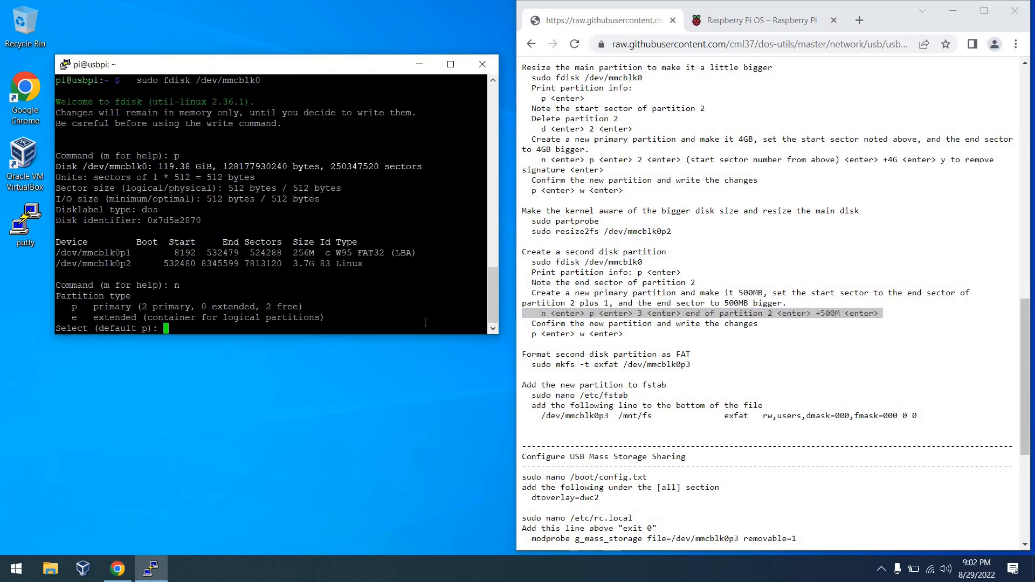
type("p")
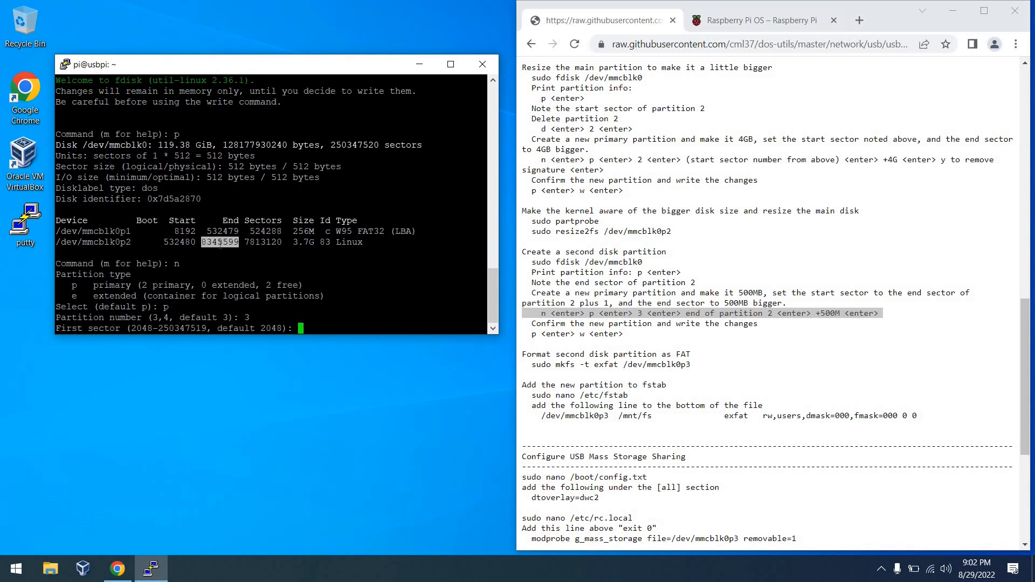
type("8345599")
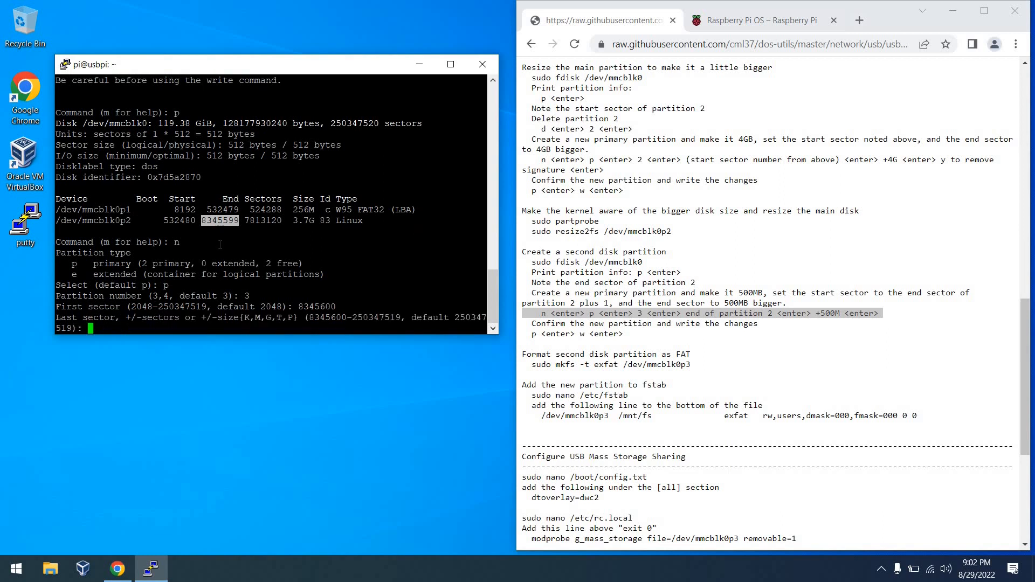
type("+500MB")
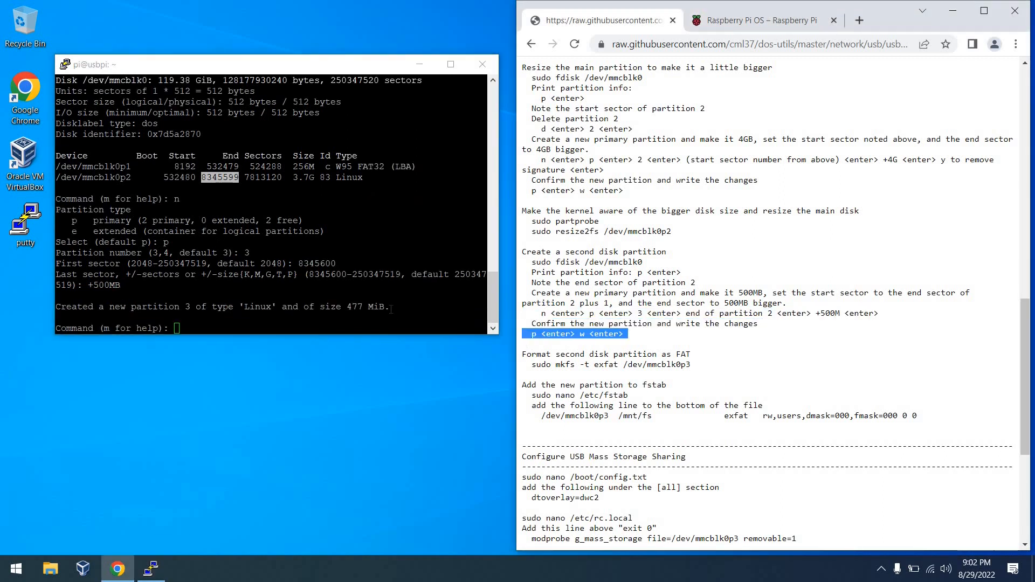
type("p")
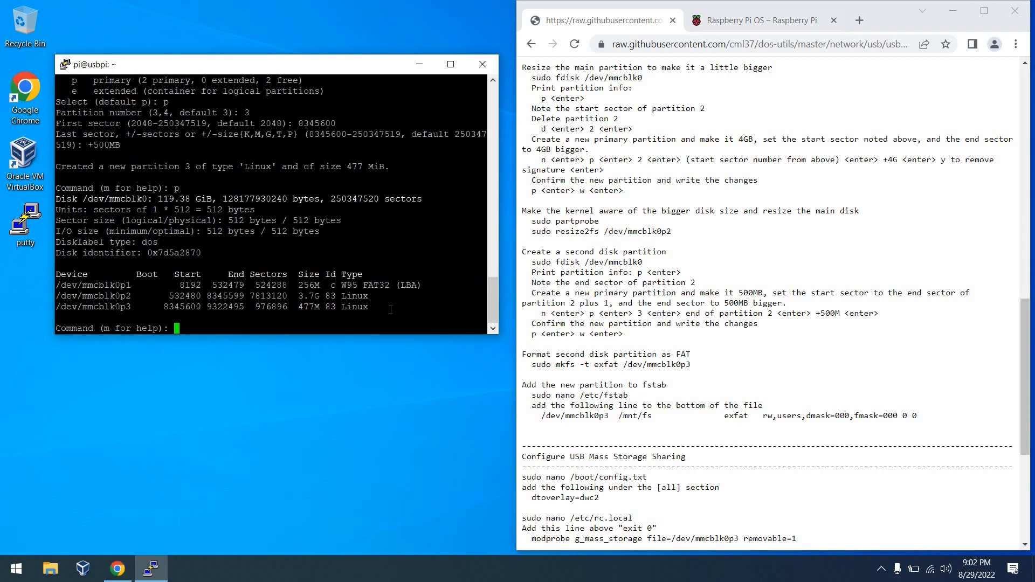
type("w")
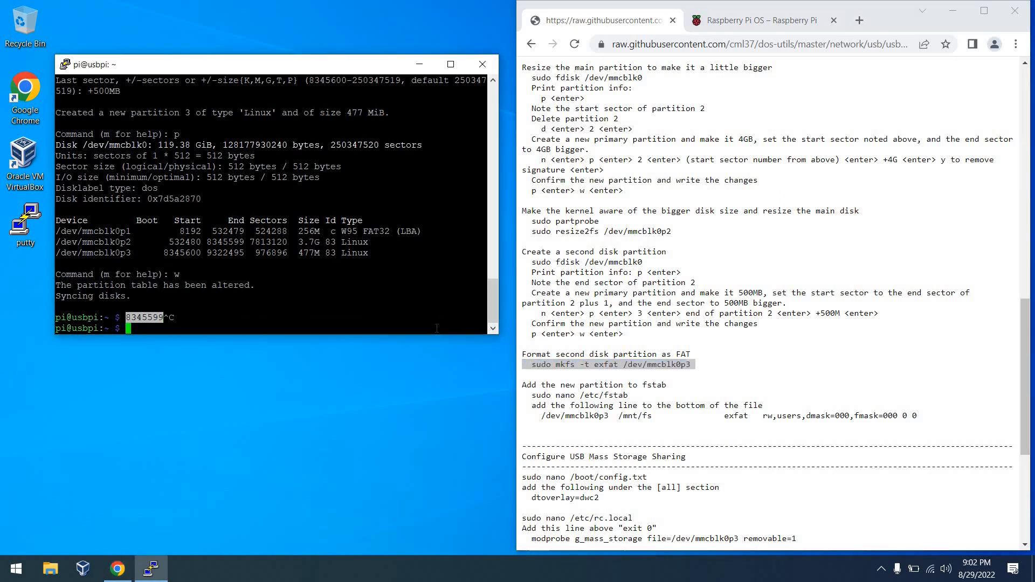
- Format /dev/mmcblk0p3 as exFAT using sudo mkfs -t exfat
type("sudo mkfs -t exfat /dev/mmcblk0p3")
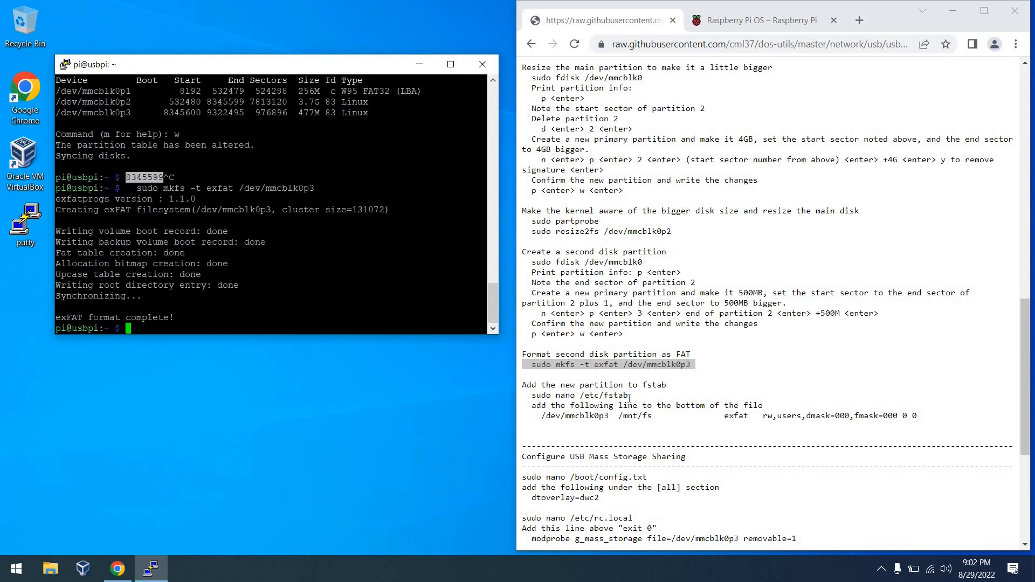
double_click(594, 384)
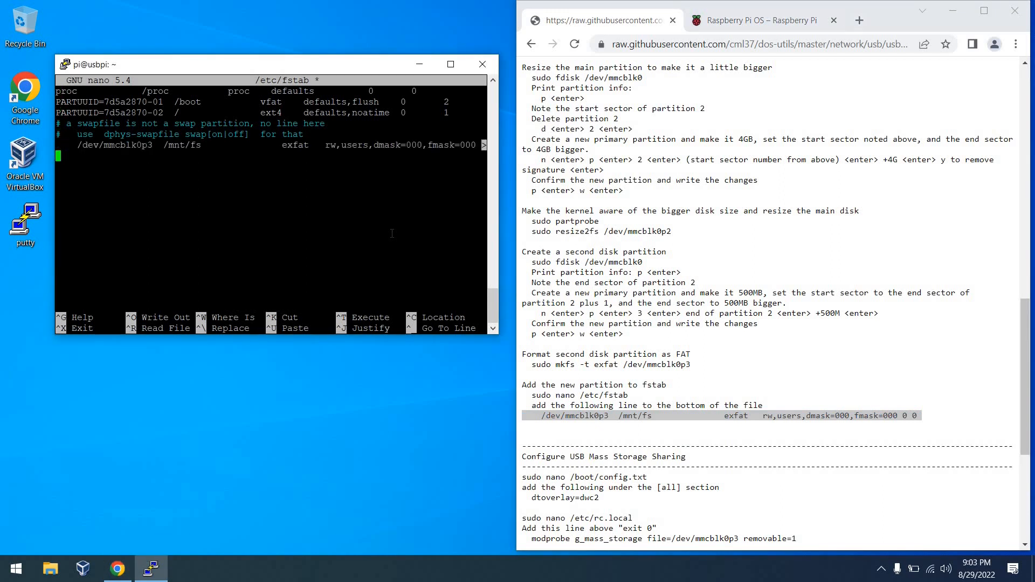
- Exit nano, saving /etc/fstab with the new /mnt/fs exFAT mount line
key("ctrl+x")
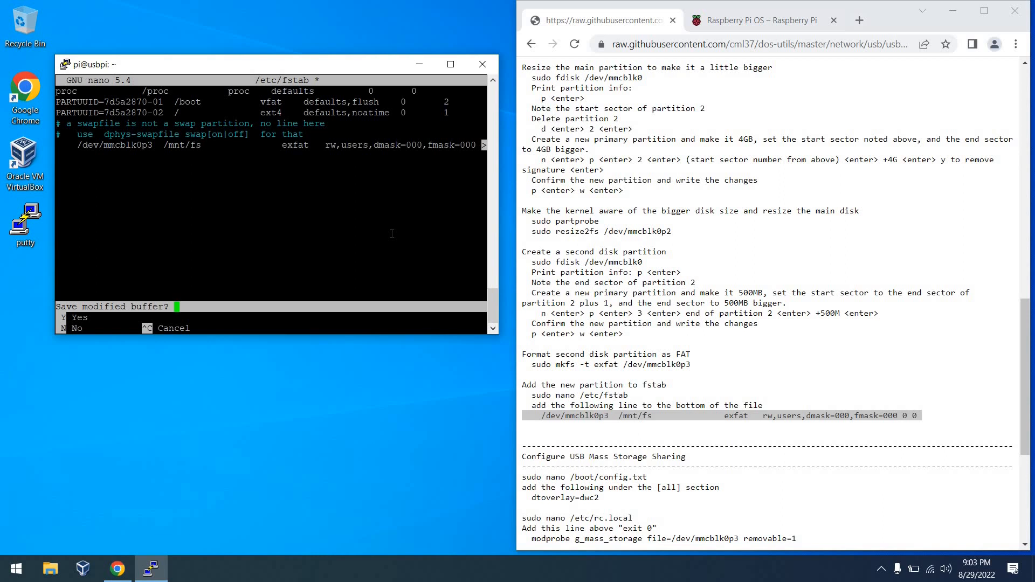
key("y")
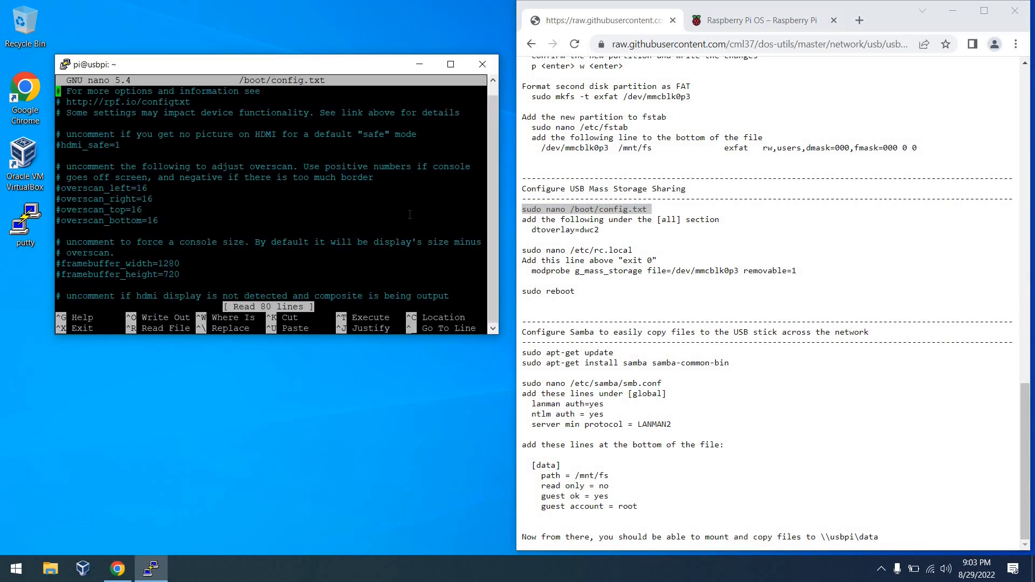
- Add dtoverlay=dwc2 to /boot/config.txt and save the file
scroll("down", 3)
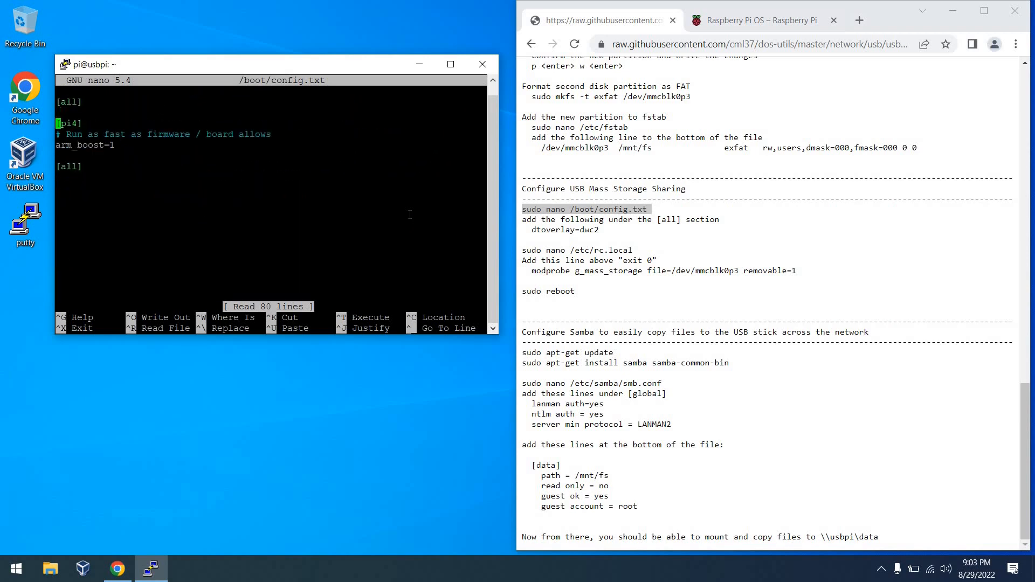
type("d")
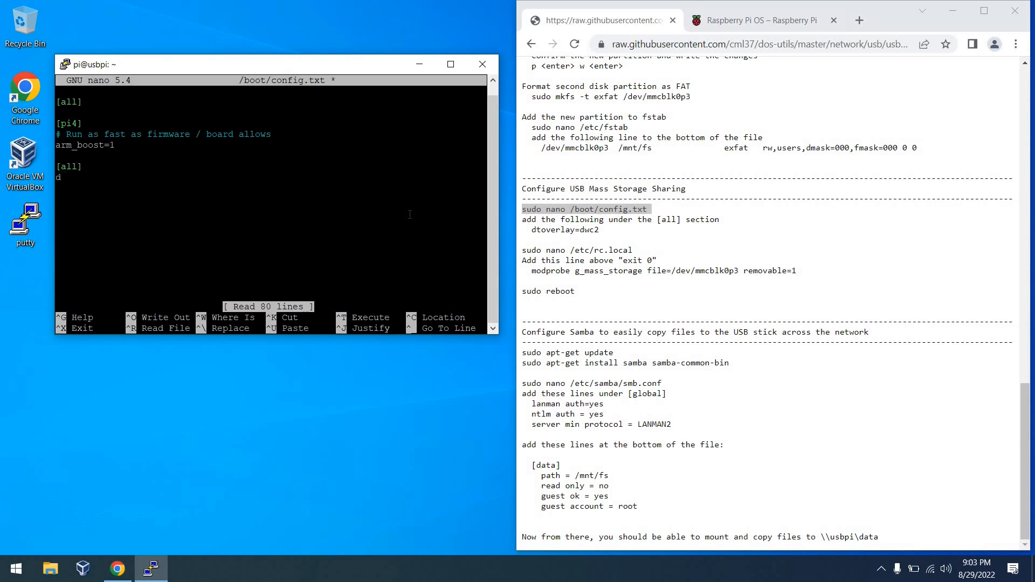
type("toverlay=")
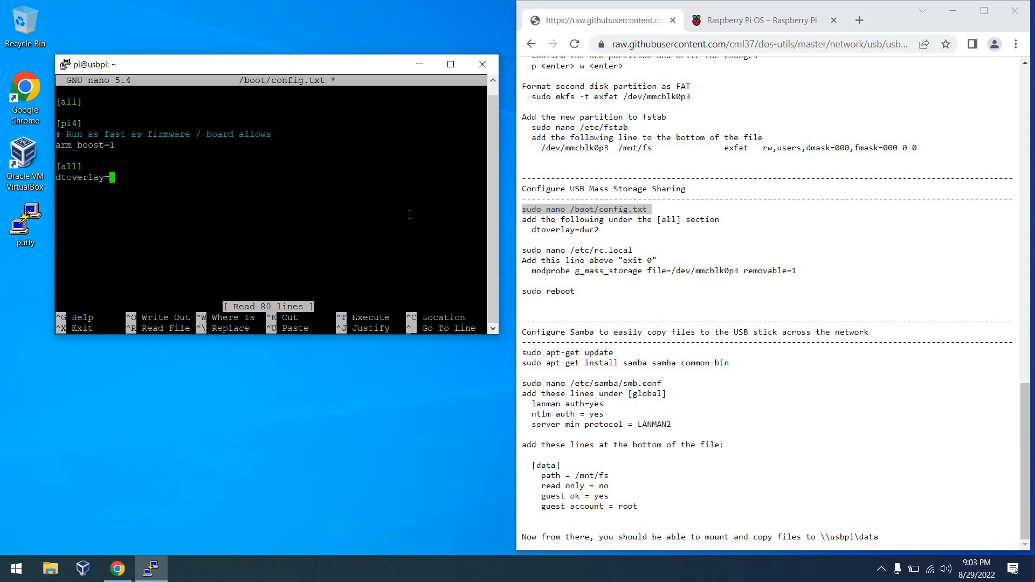
key("ctrl+x")
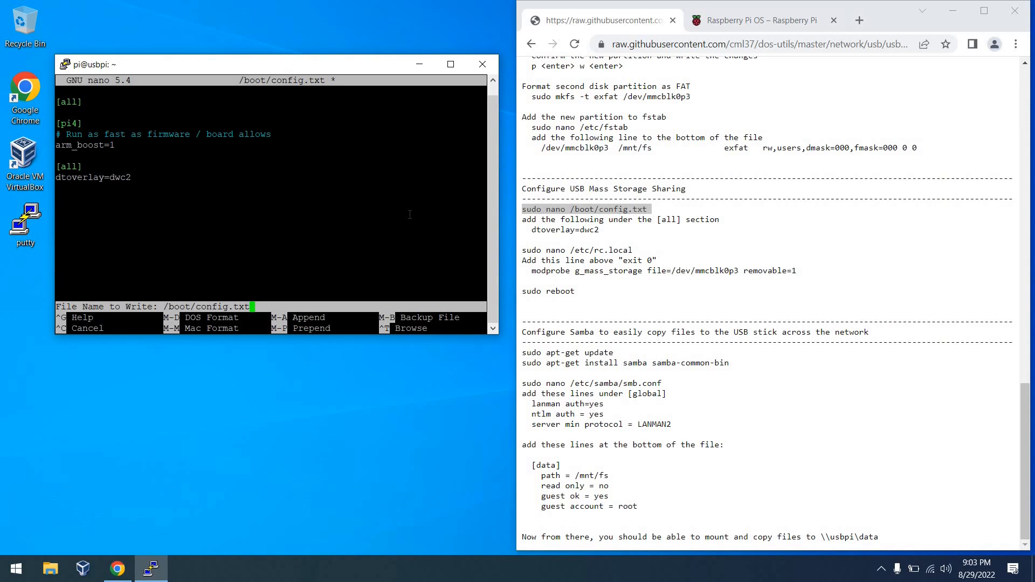
key("Enter")
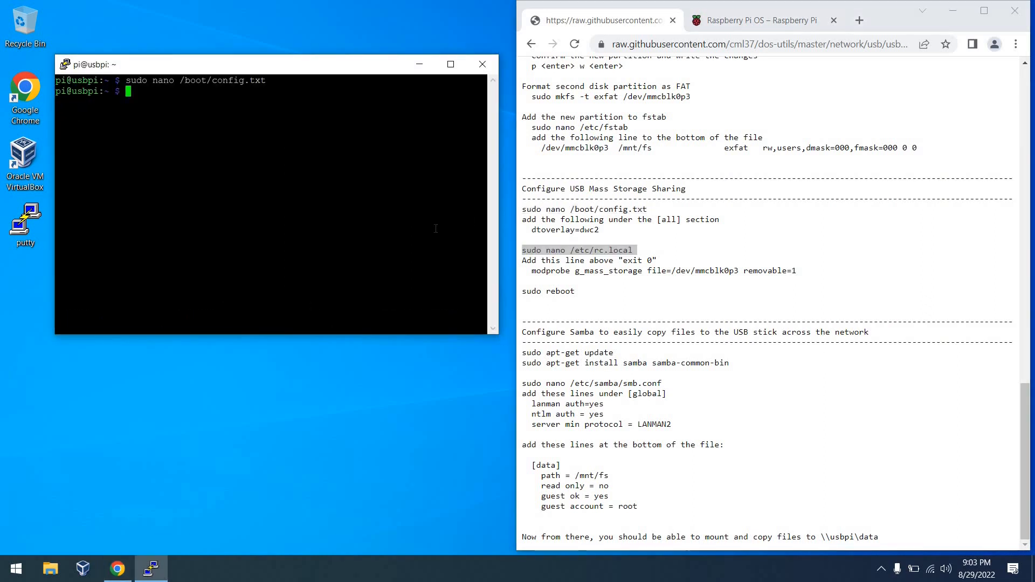
- Add 'modprobe g_mass_storage file=/dev/mmcblk0p3 removable=1' to rc.local, save, and reboot the Pi
key("Enter")
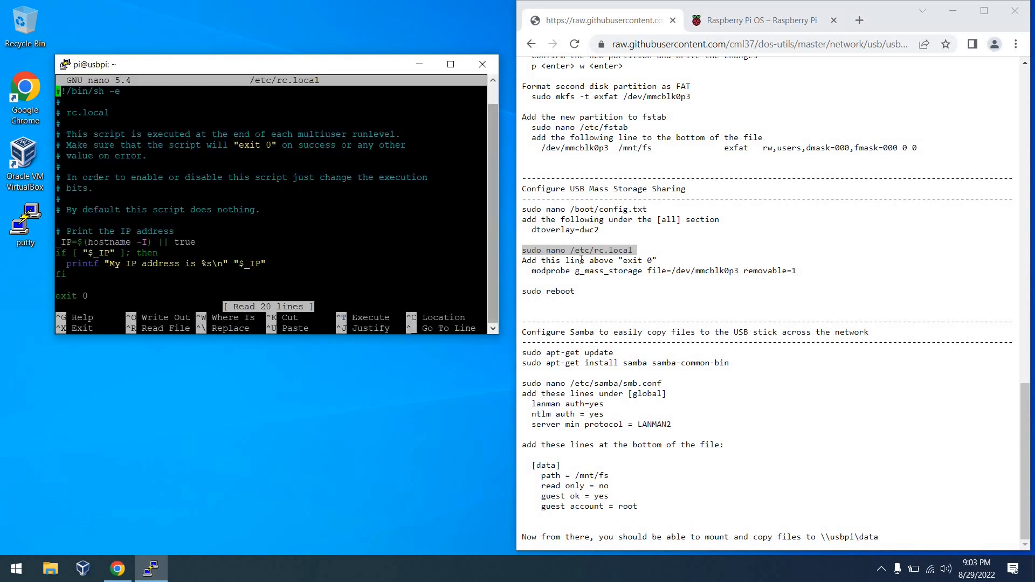
double_click(582, 260)
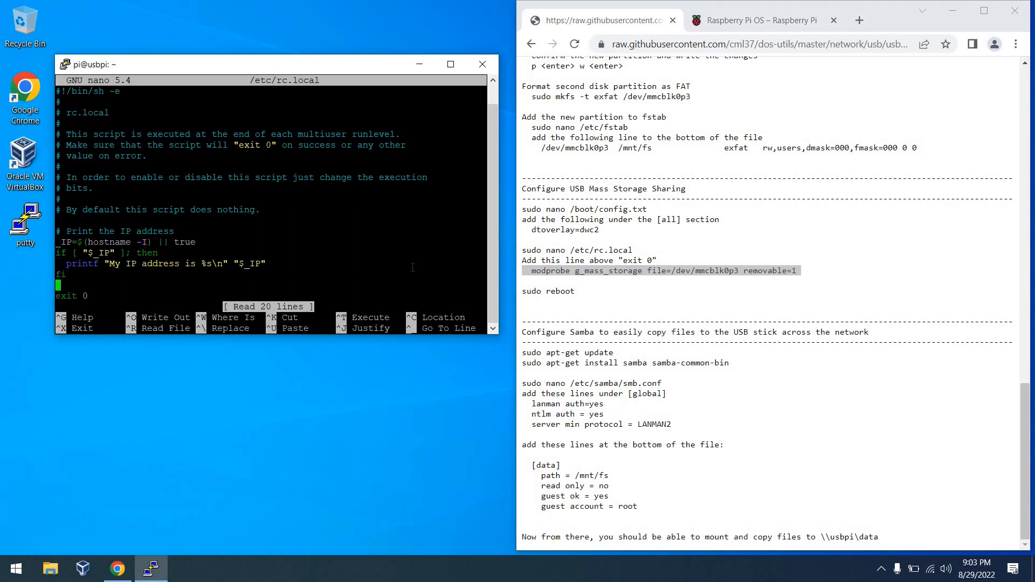
type("modprobe g_mass_storage file=/dev/mmcblk0p3 removable=1")
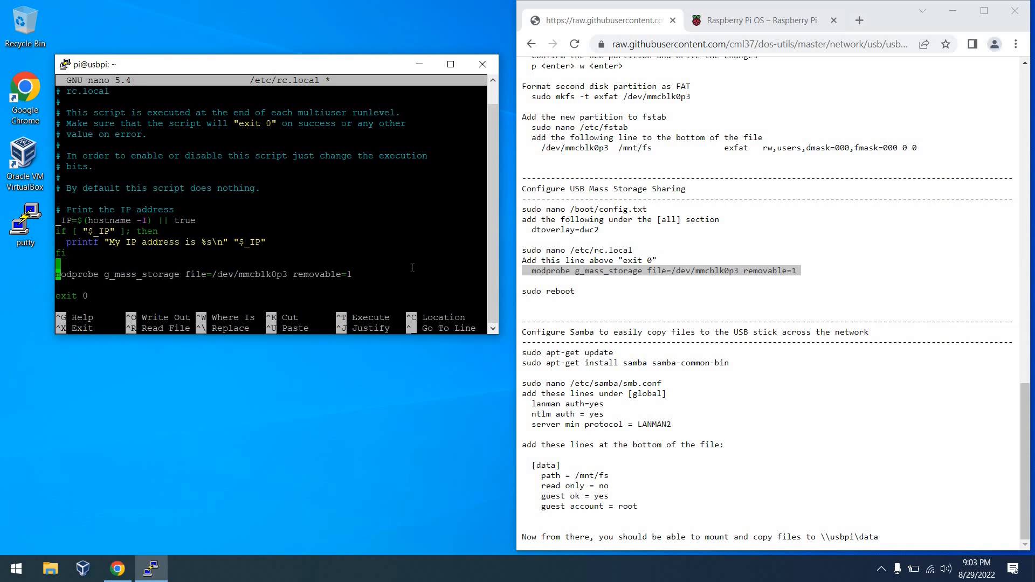
key("ctrl+x")
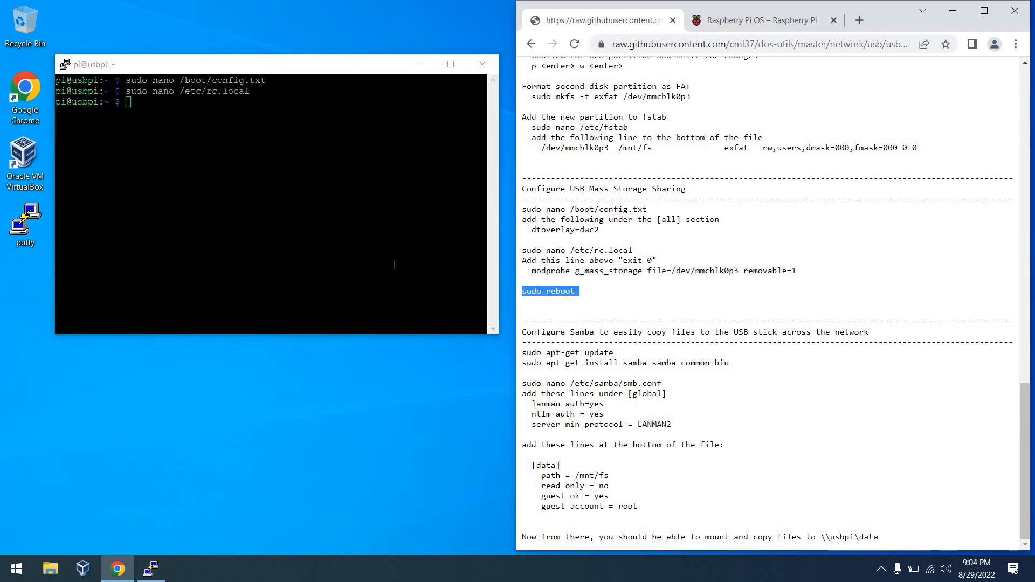
type("sudo reboot")
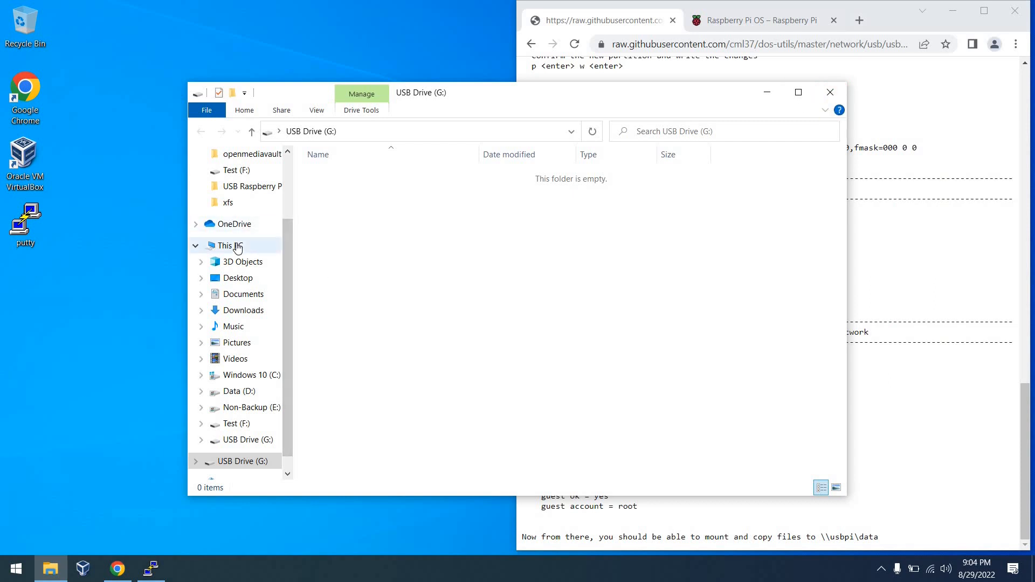
- Open the Properties of USB Drive (G:) from This PC to check its exFAT filesystem
left_click(226, 245)
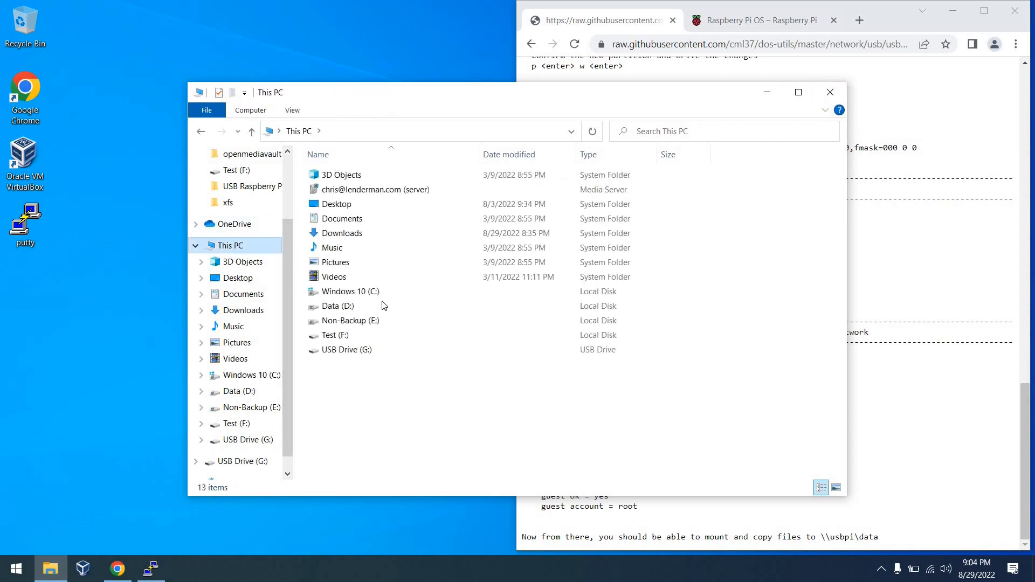
left_click(346, 349)
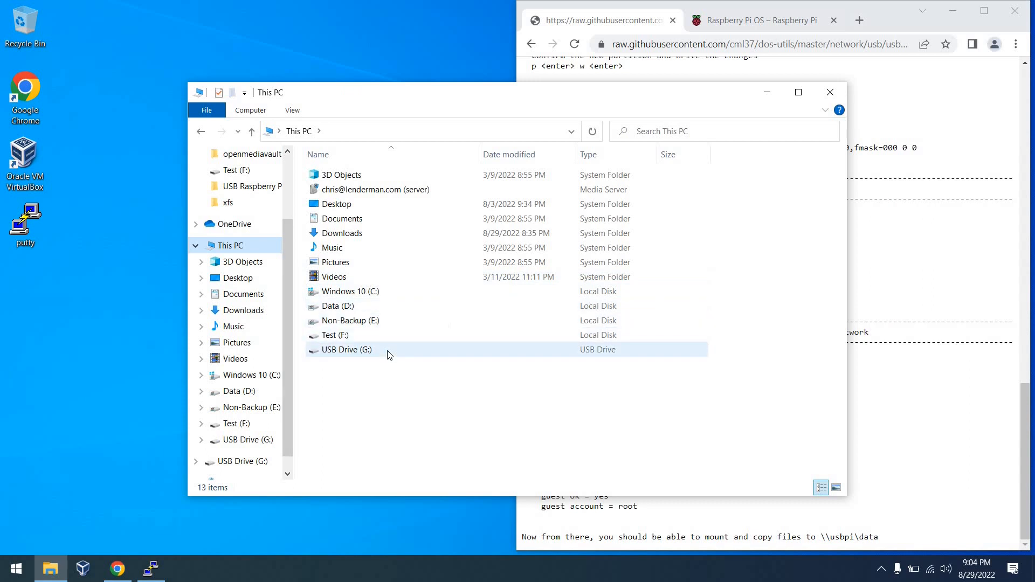
right_click(346, 350)
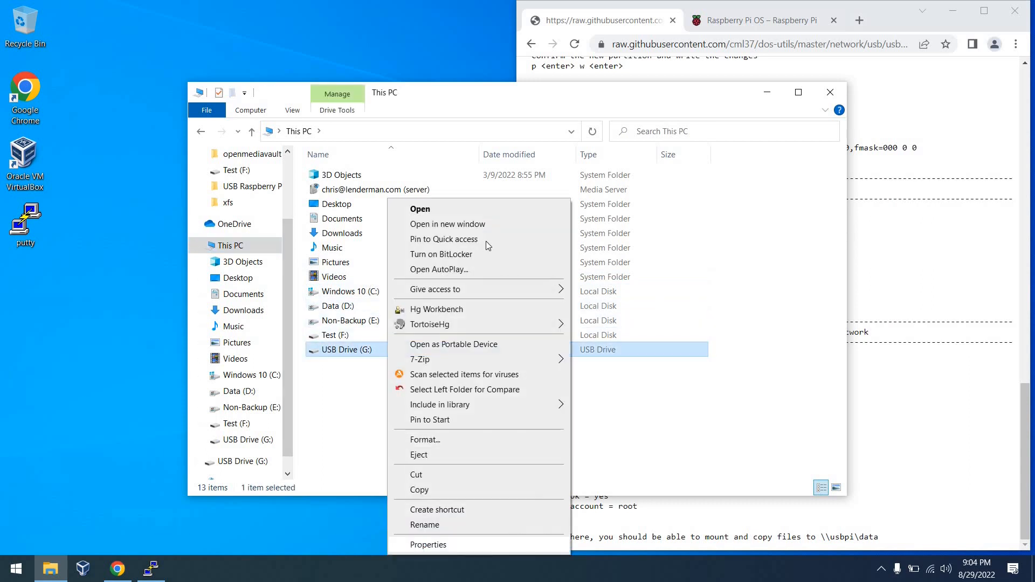
left_click(428, 545)
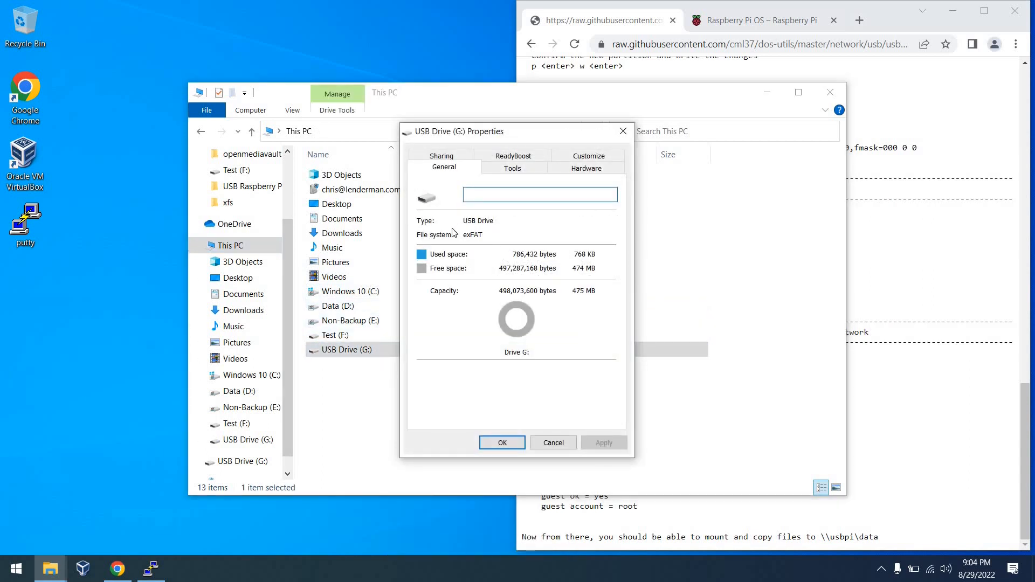
mouse_move(575, 282)
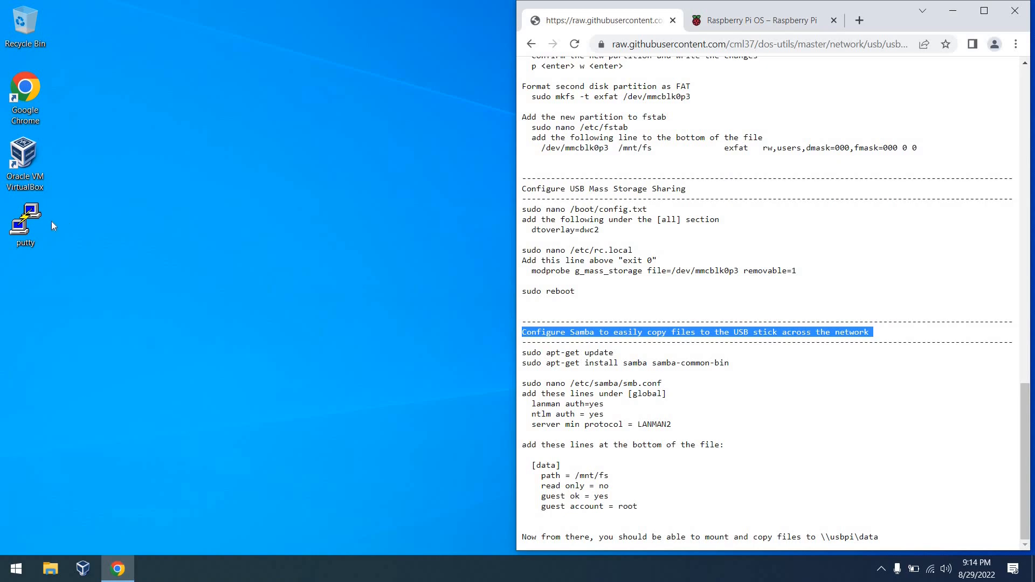
- Connect PuTTY to usbpi, log in, and run the samba and samba-common-bin install commands
double_click(26, 216)
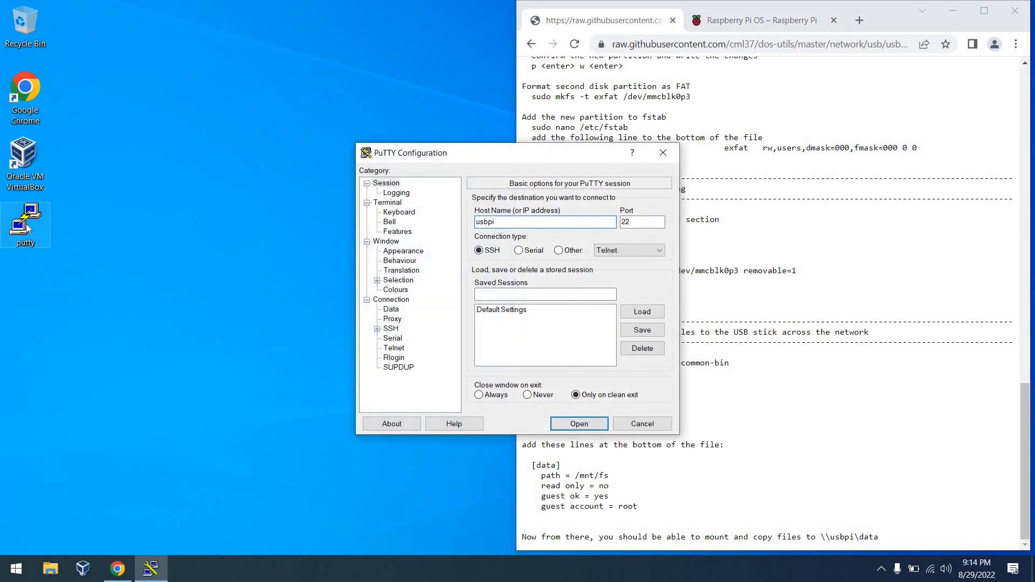
left_click(579, 423)
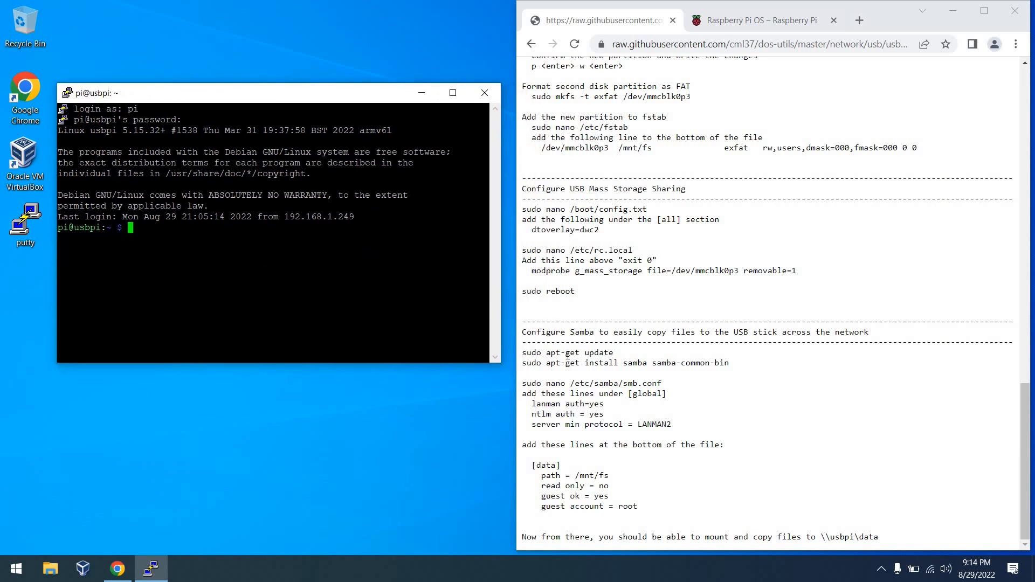
double_click(562, 353)
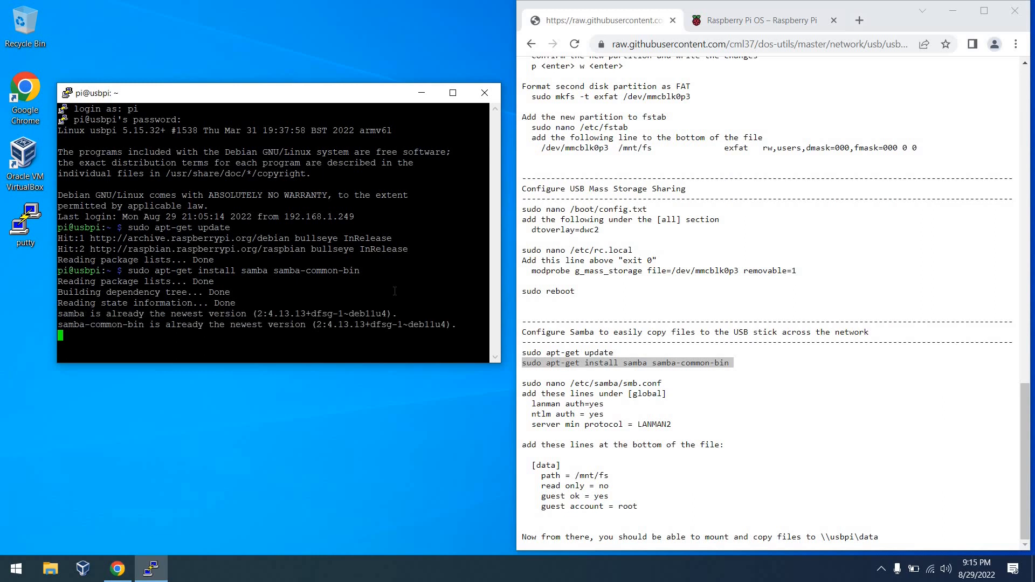
double_click(592, 383)
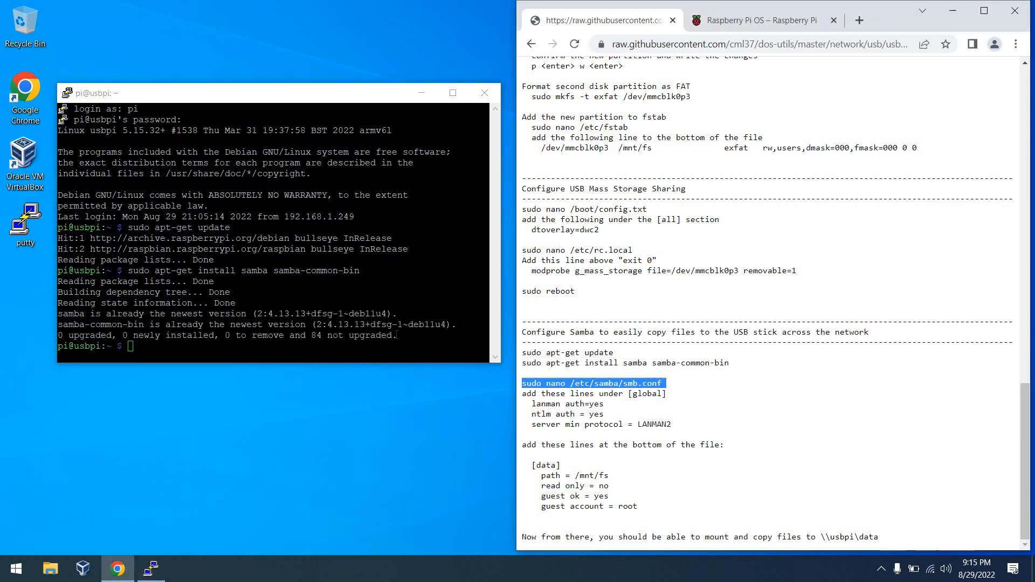
- Open /etc/samba/smb.conf in nano and add the lanman auth, ntlm and LANMAN2 lines under [global]
type("sudo nano /etc/samba/smb.conf")
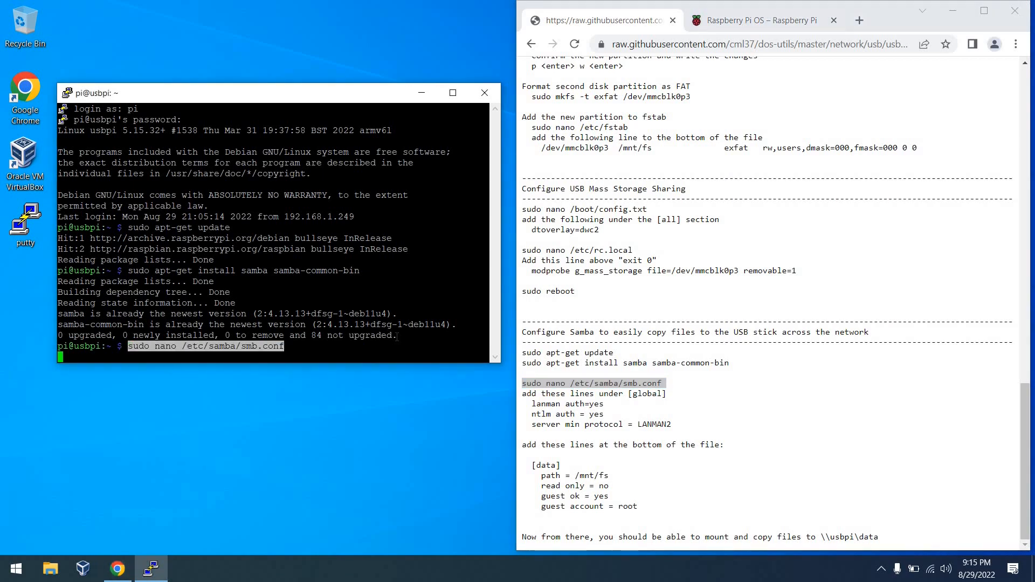
key("enter")
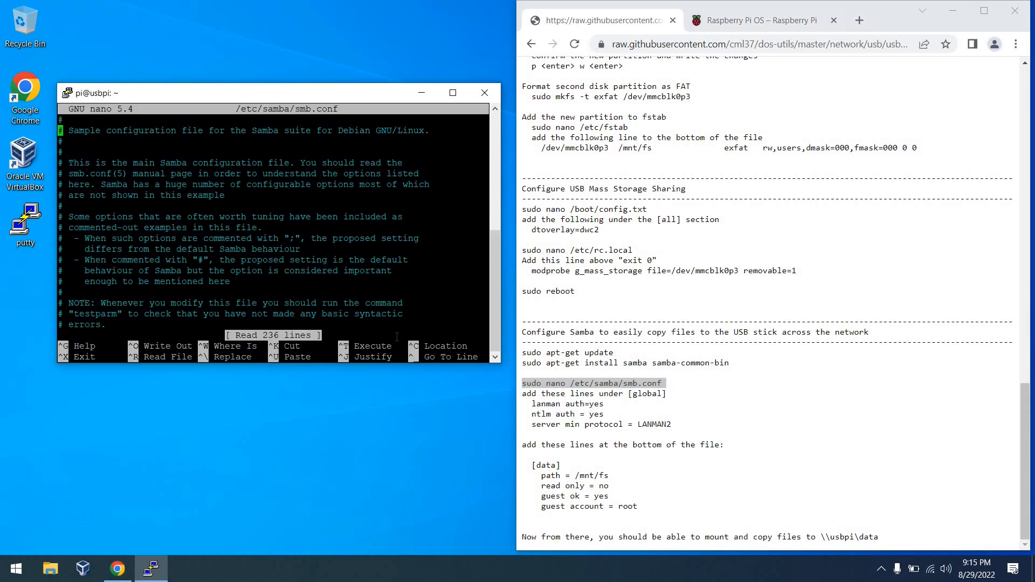
scroll("down", 3)
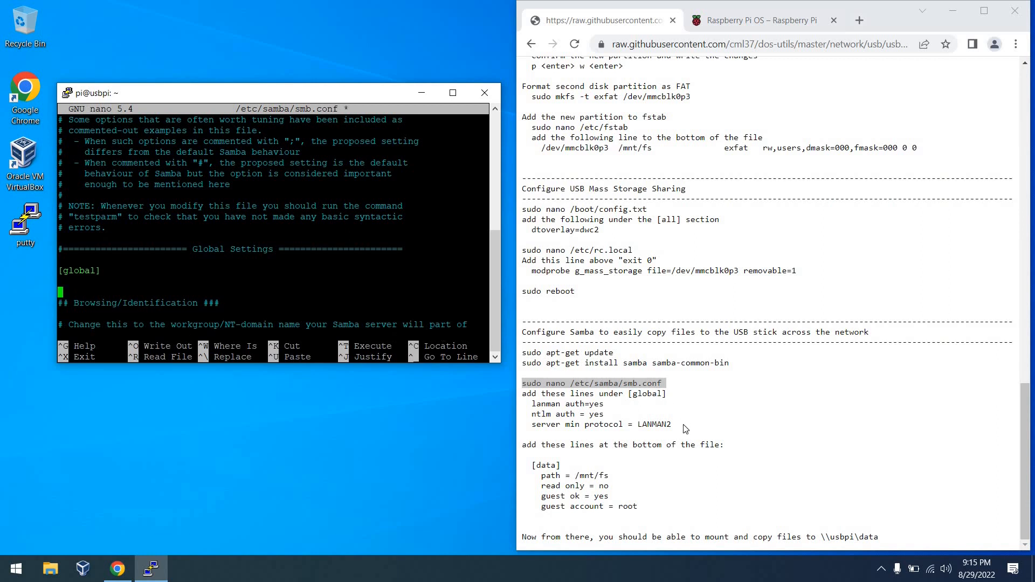
left_click_drag(532, 403, 671, 425)
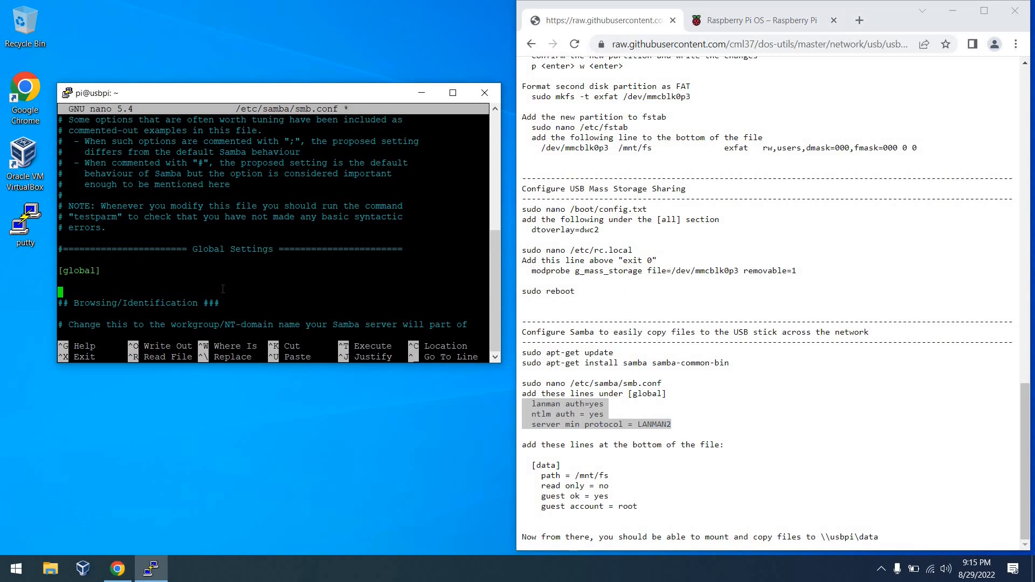
type("lanman auth=yes")
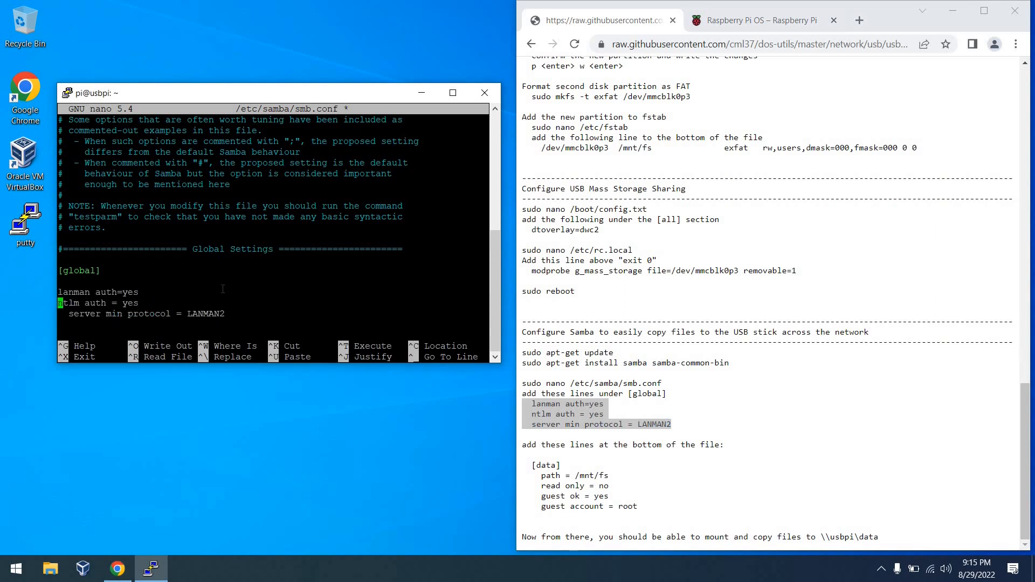
key("Enter")
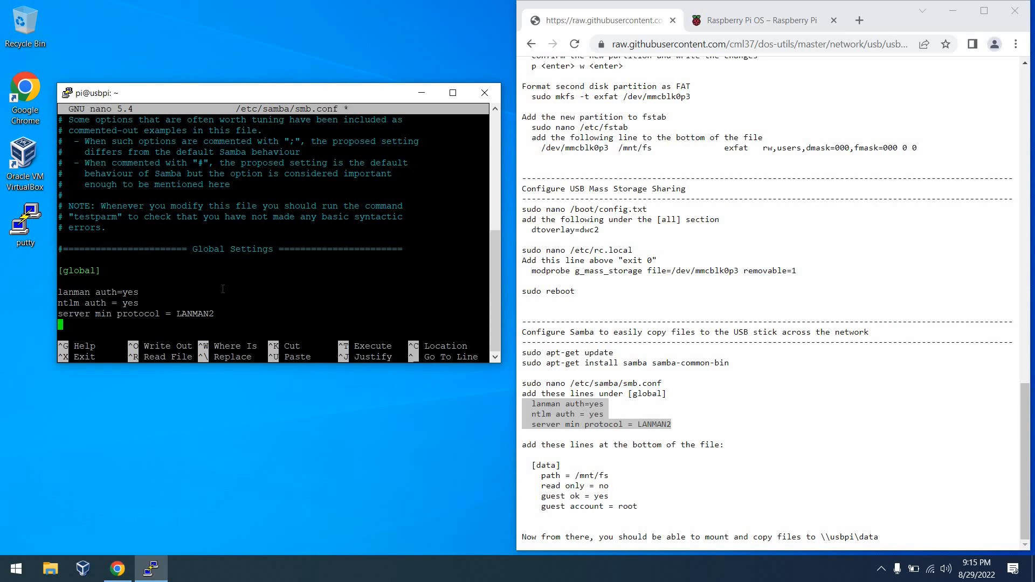
- Append the guest-writable [data] share for /mnt/fs and save smb.conf
scroll("down", 3)
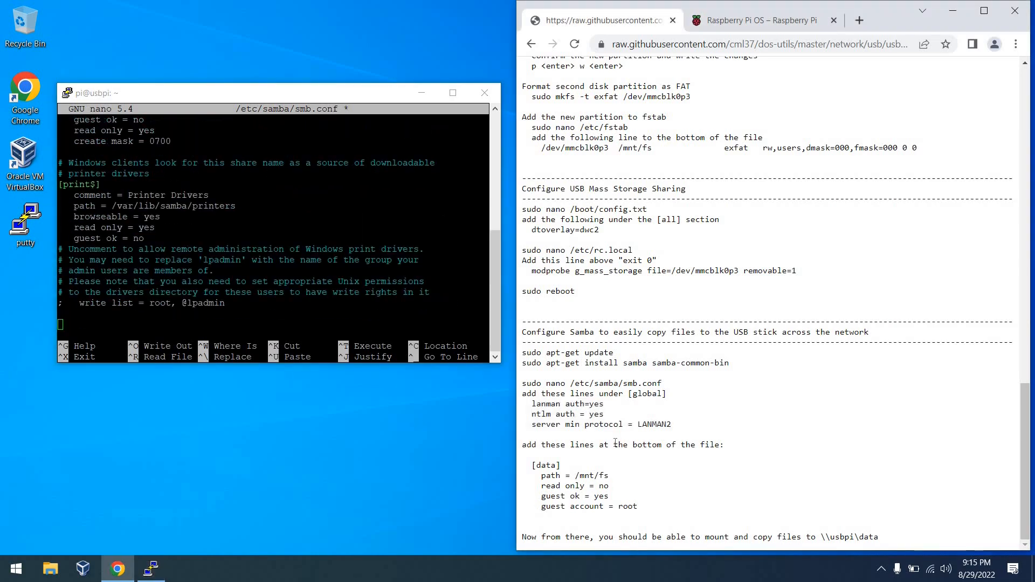
mouse_move(534, 470)
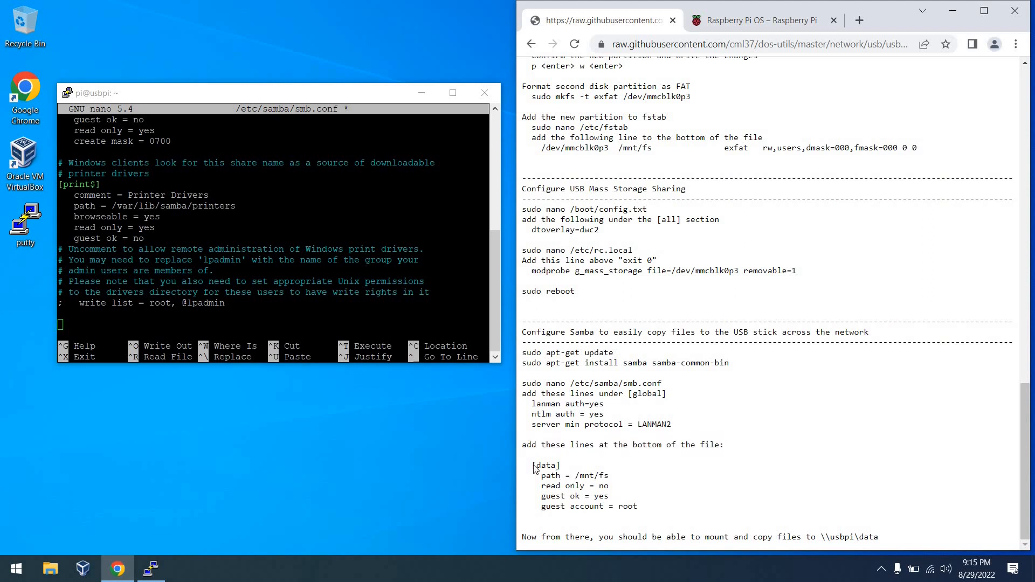
left_click_drag(533, 464, 637, 507)
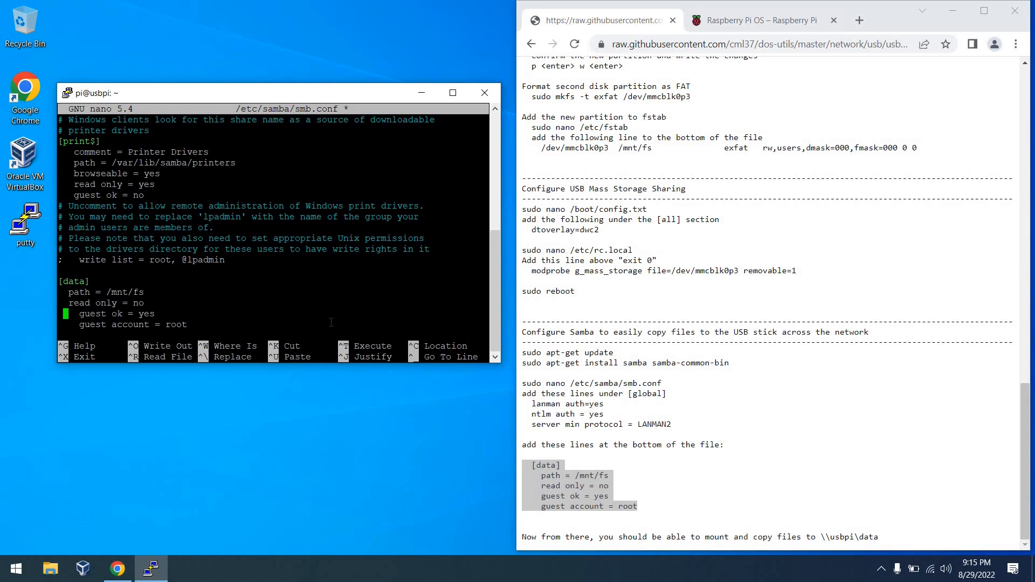
key("Down")
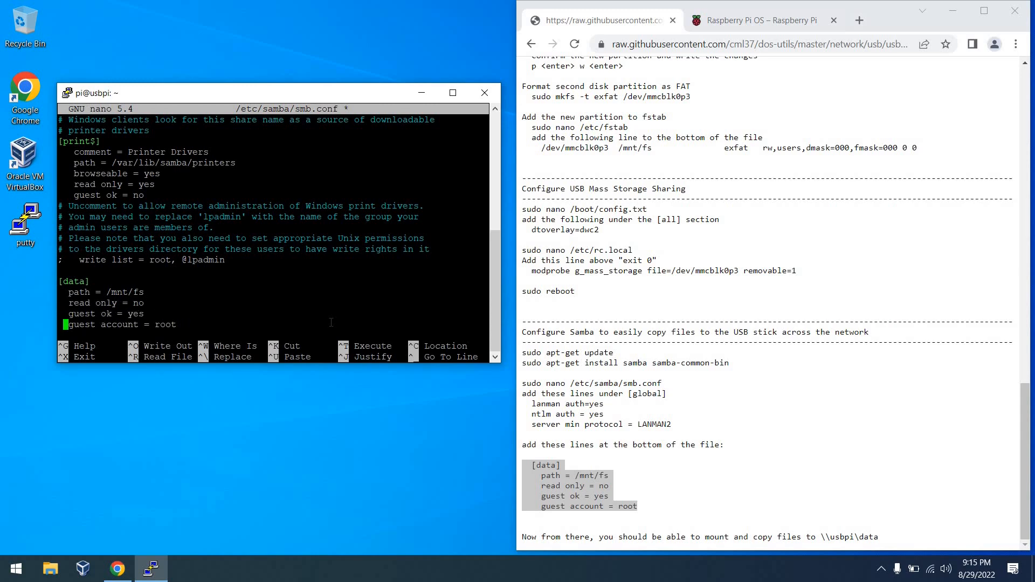
key("ctrl+o")
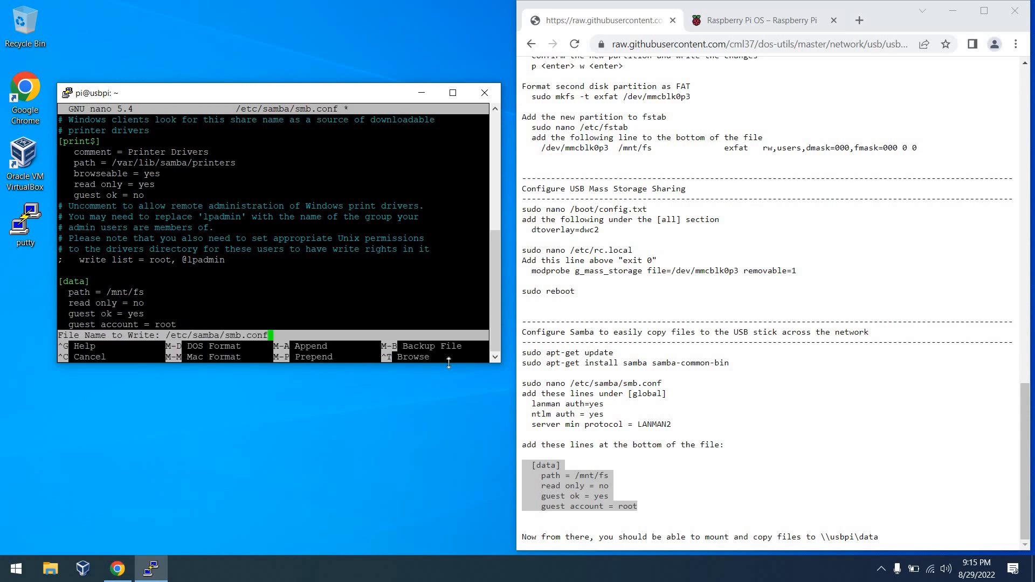
key("Enter")
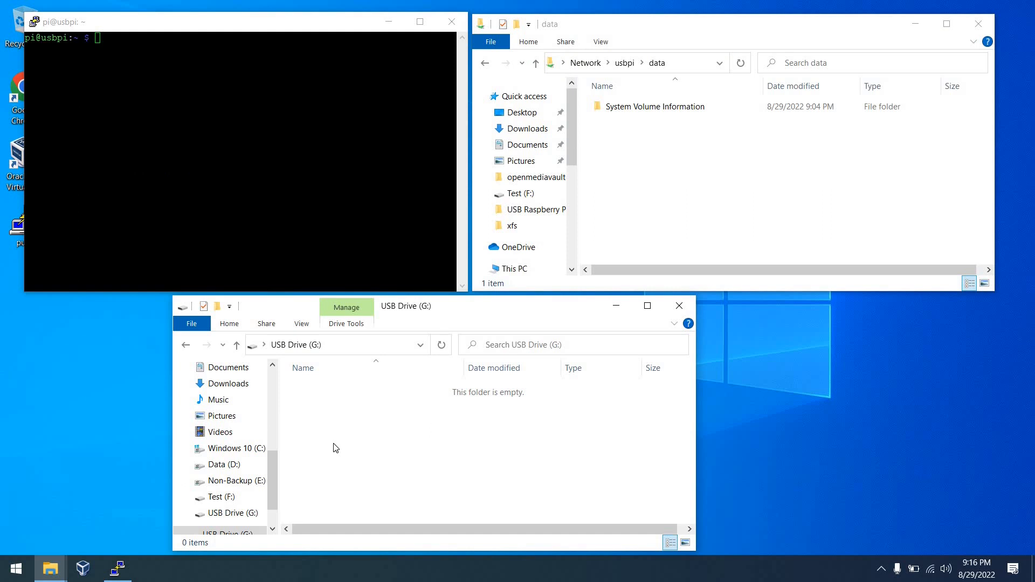
- Create a Hello text file on USB Drive (G:) and 'Another test but from network side' in \\usbpi\data
right_click(335, 449)
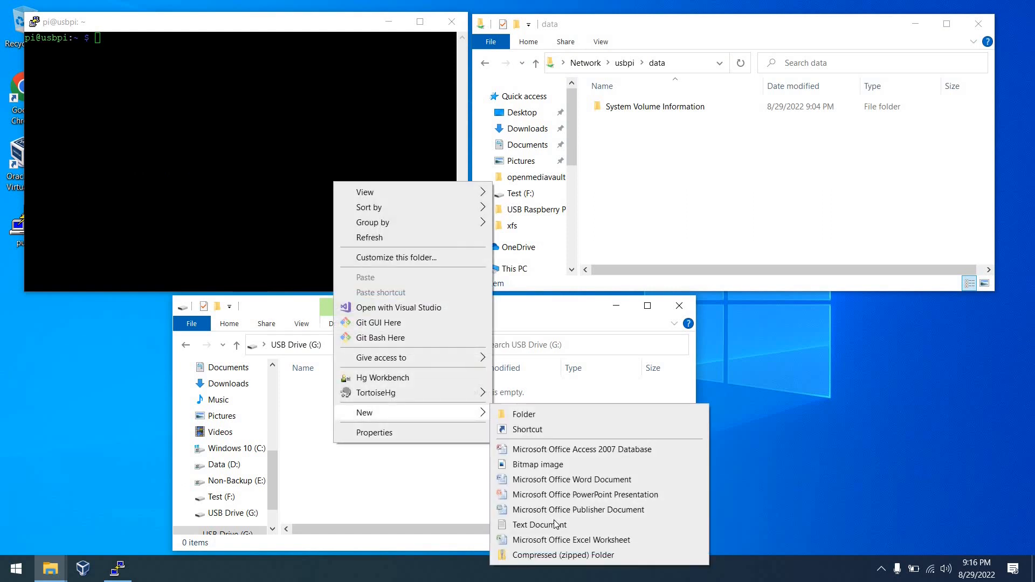
left_click(540, 524)
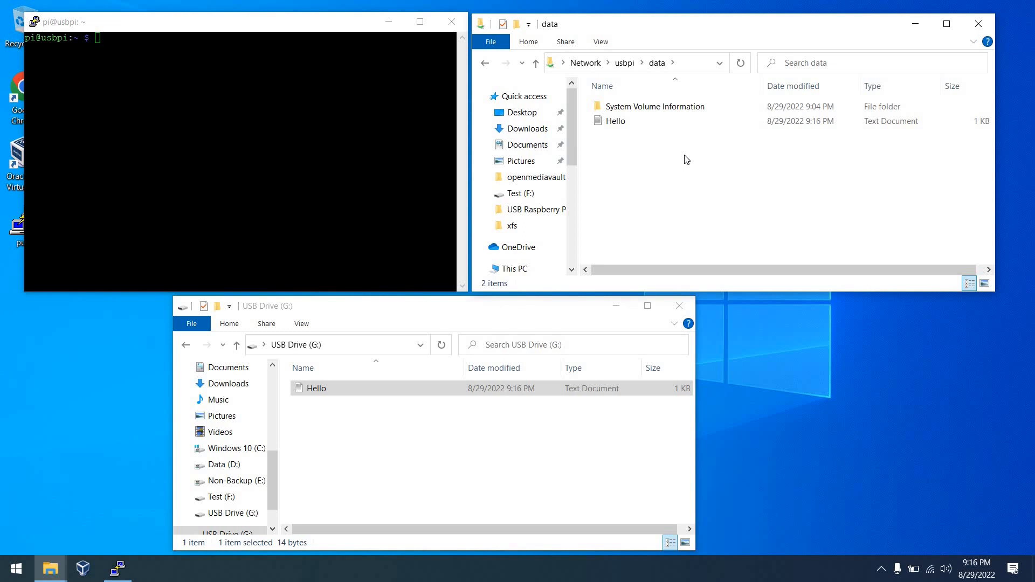
right_click(687, 160)
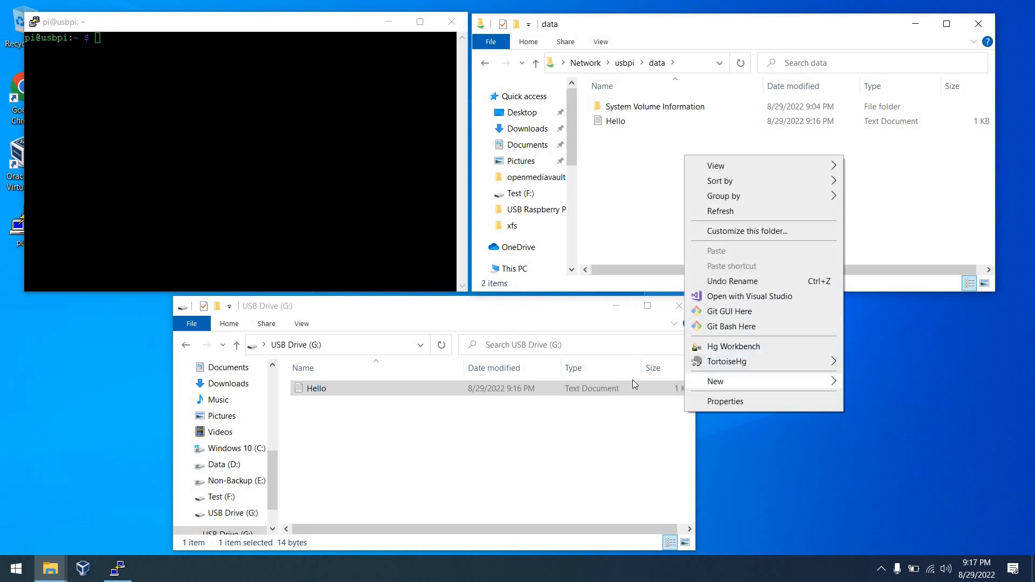
left_click(715, 381)
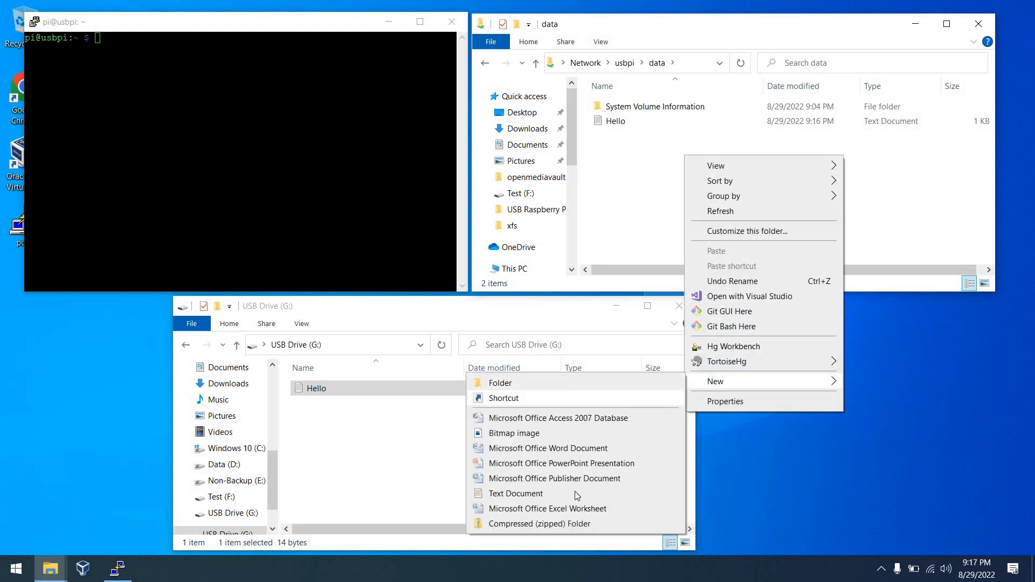
left_click(515, 494)
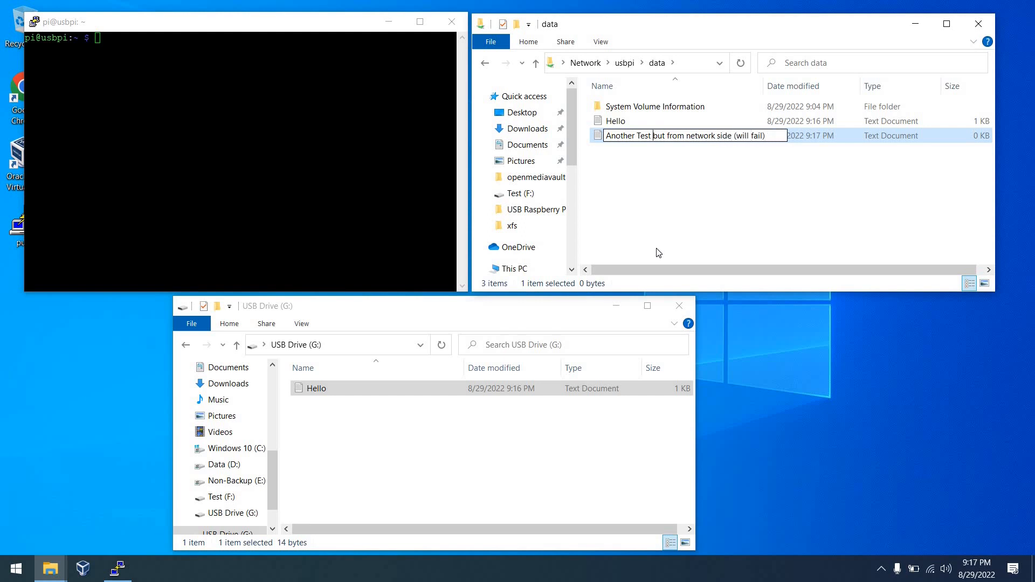
type("T")
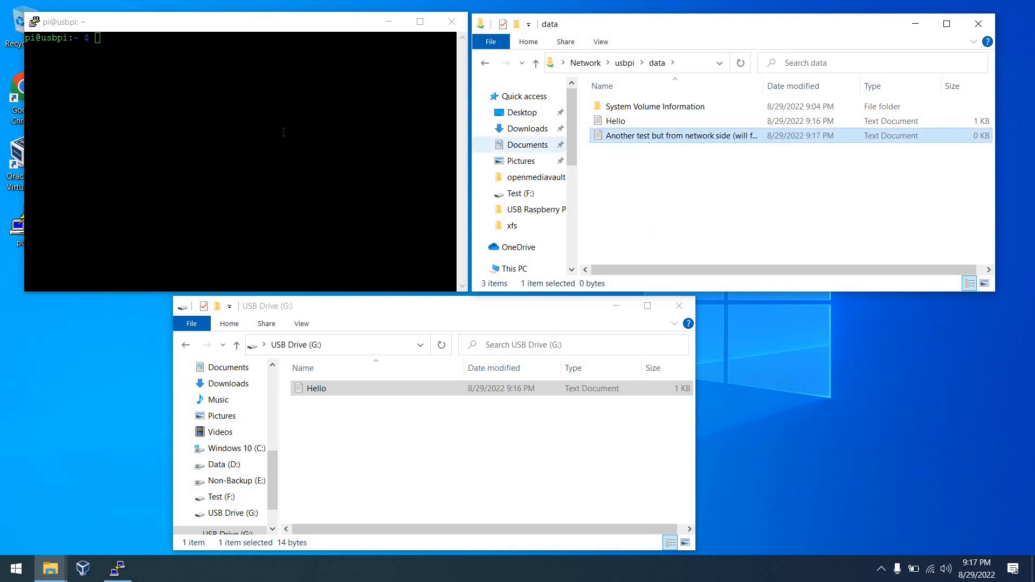
- Run cd / and ls -l on the Pi, then refresh USB Drive (G:) to see both files
type("cd /mnt/")
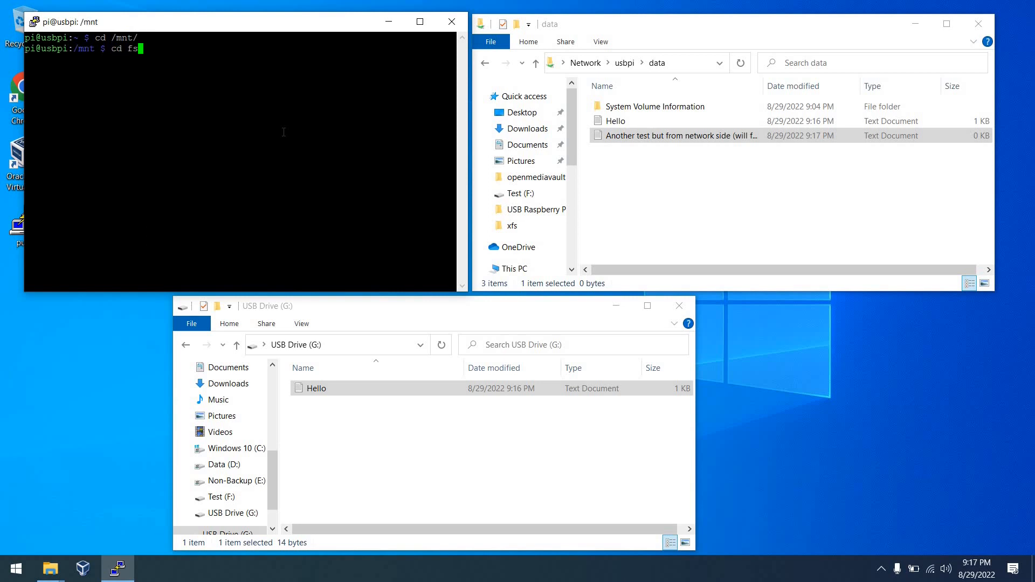
type("ls -l")
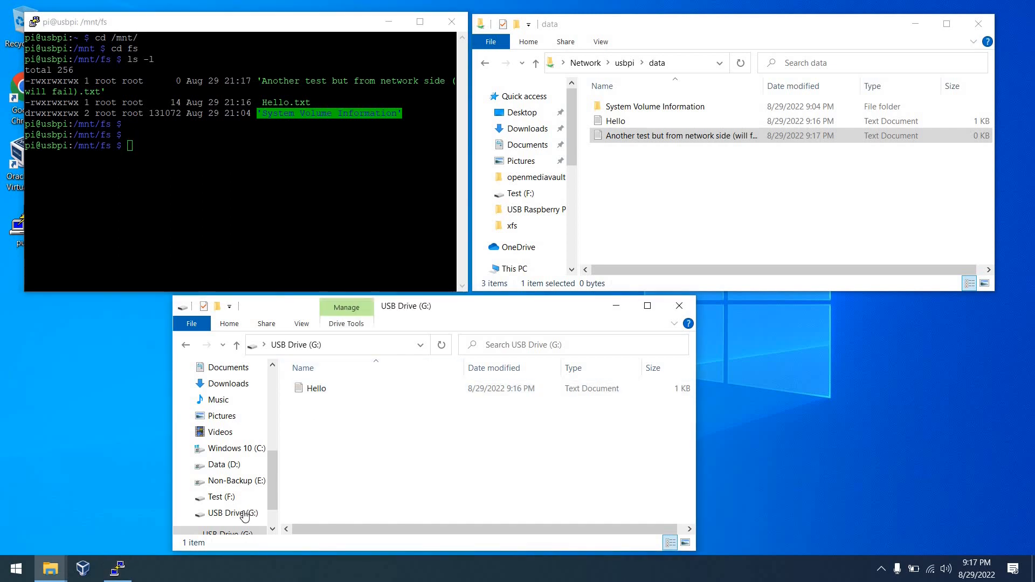
left_click(228, 513)
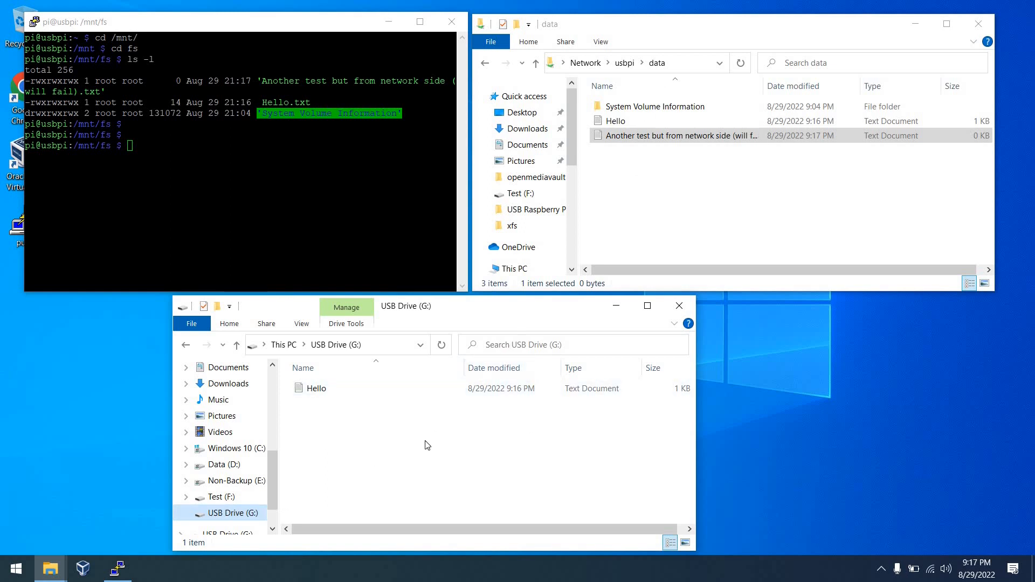
left_click(316, 388)
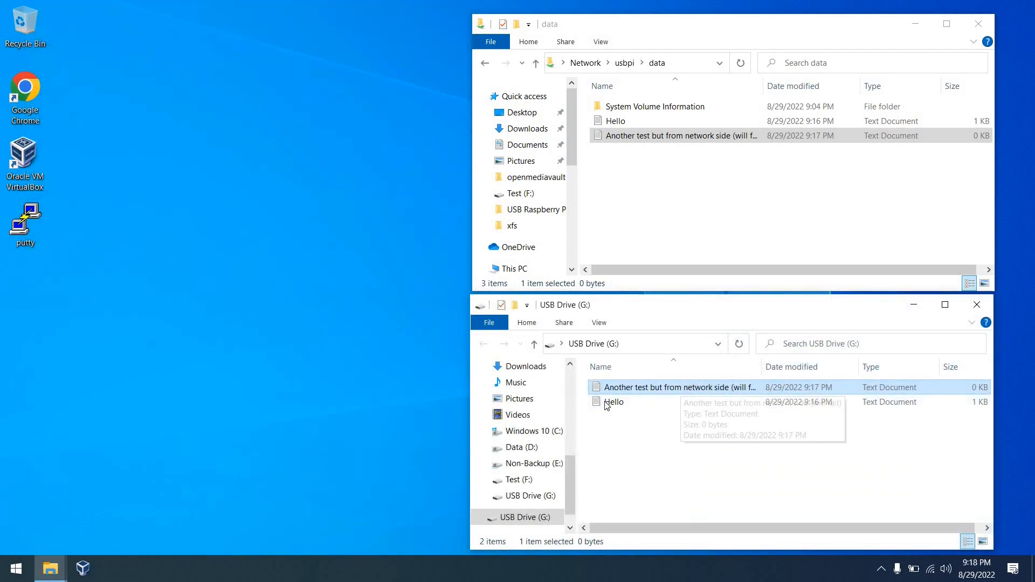
left_click(614, 402)
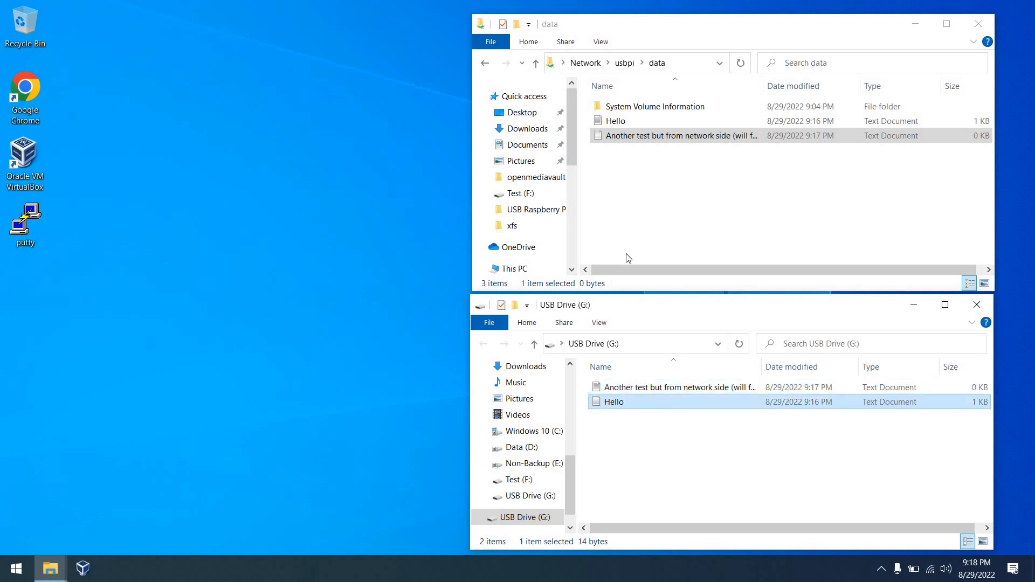